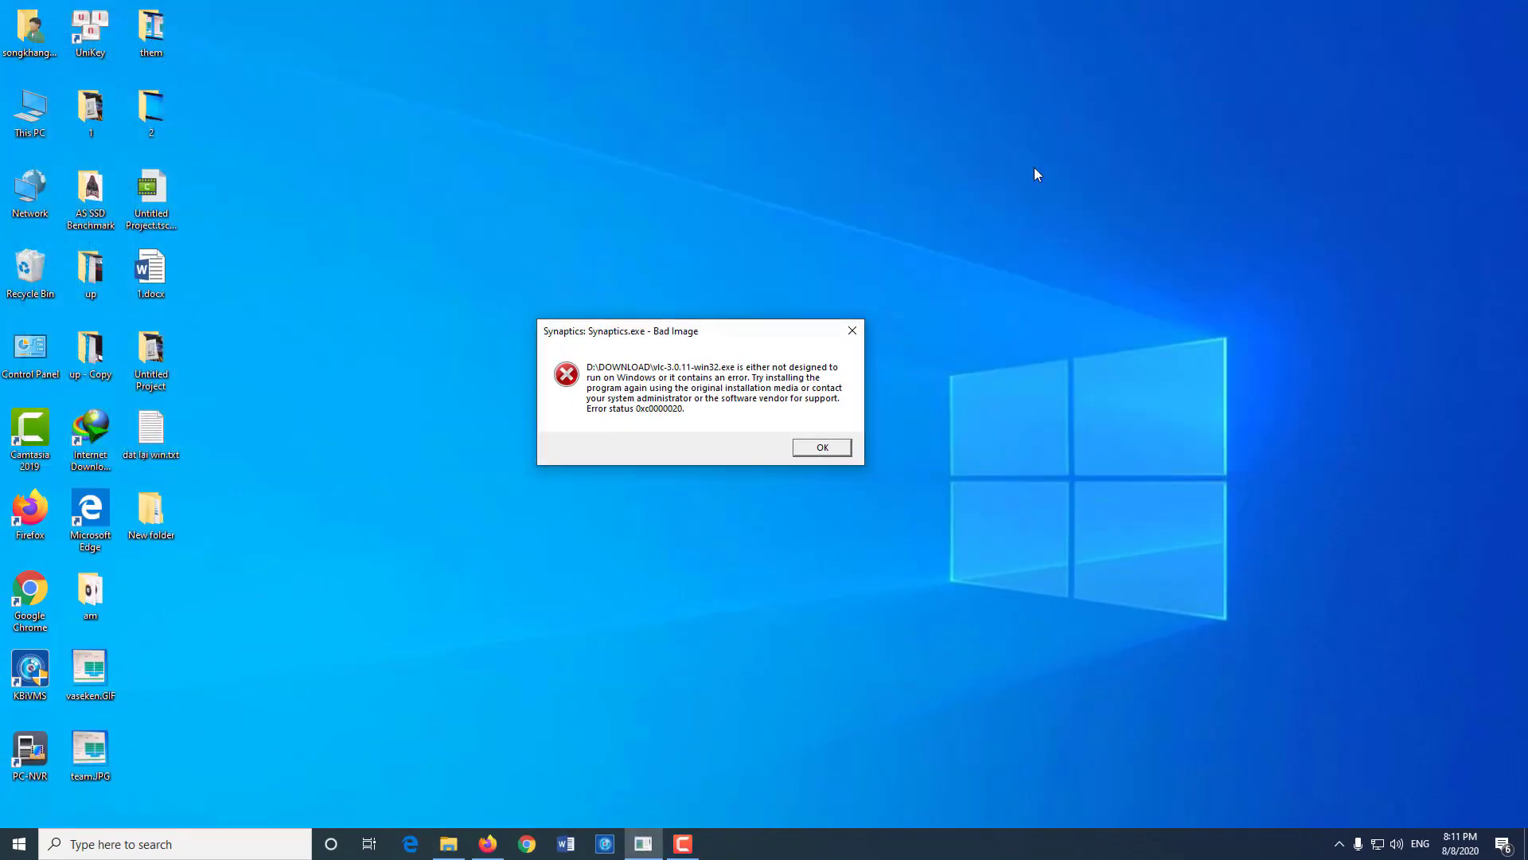
mouse_move(747, 602)
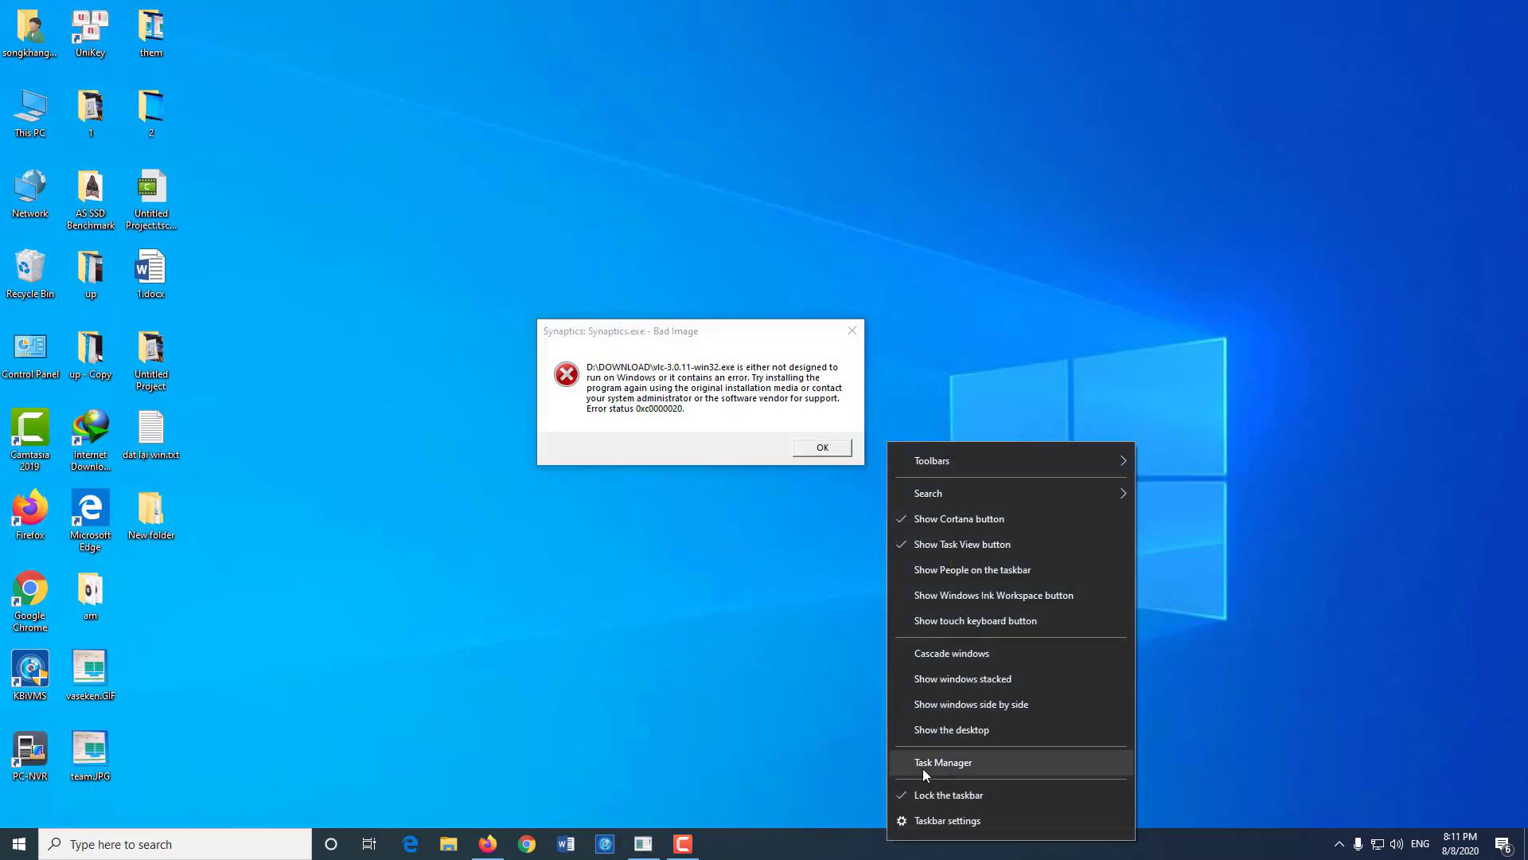
Expand Task Manager to full details and review the Processes list down to the background processes.
left_click(943, 761)
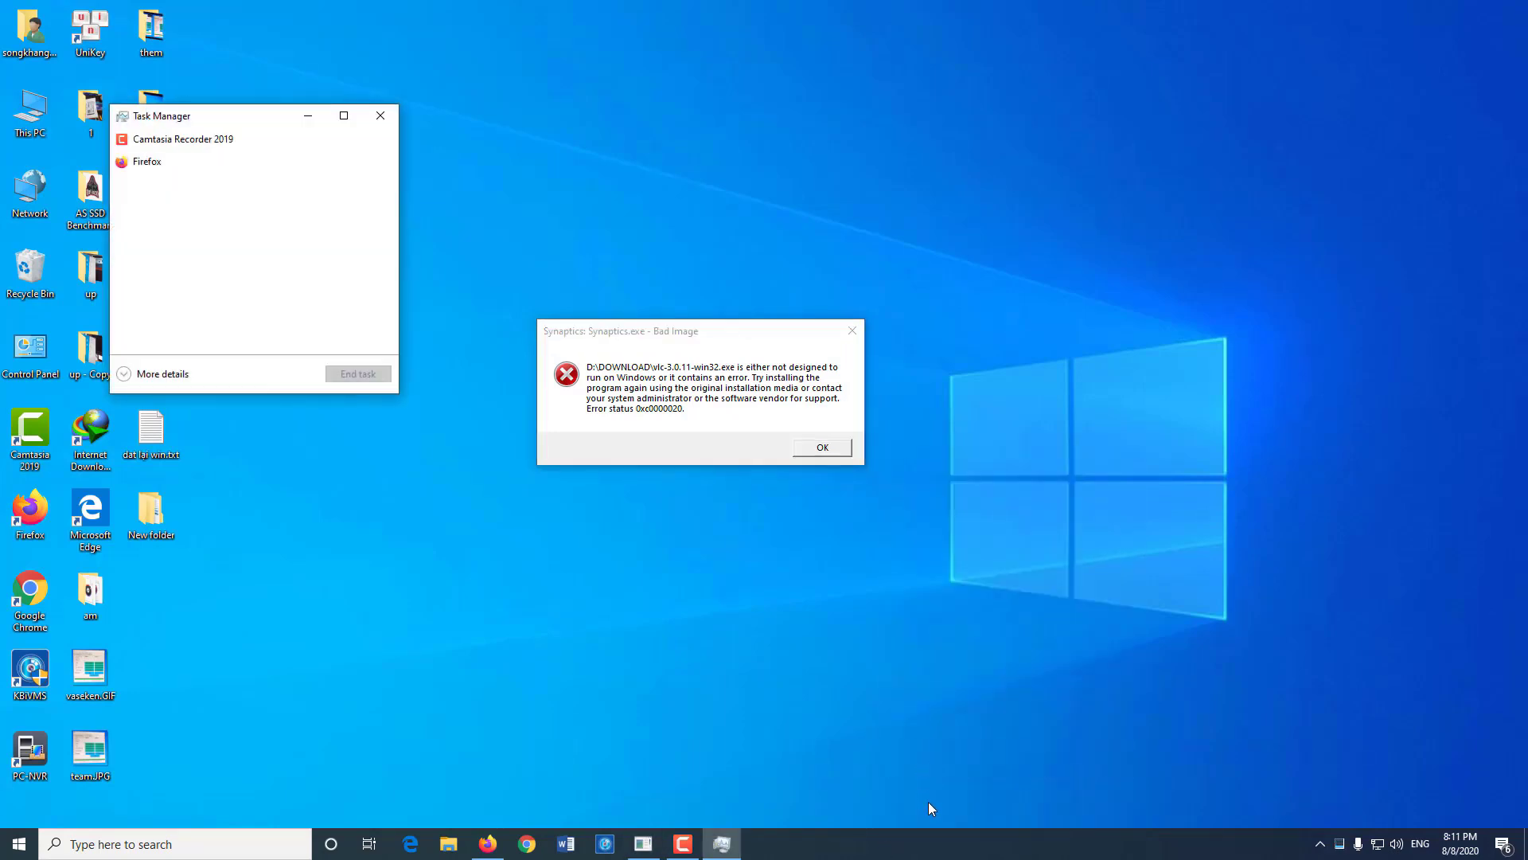
left_click(163, 372)
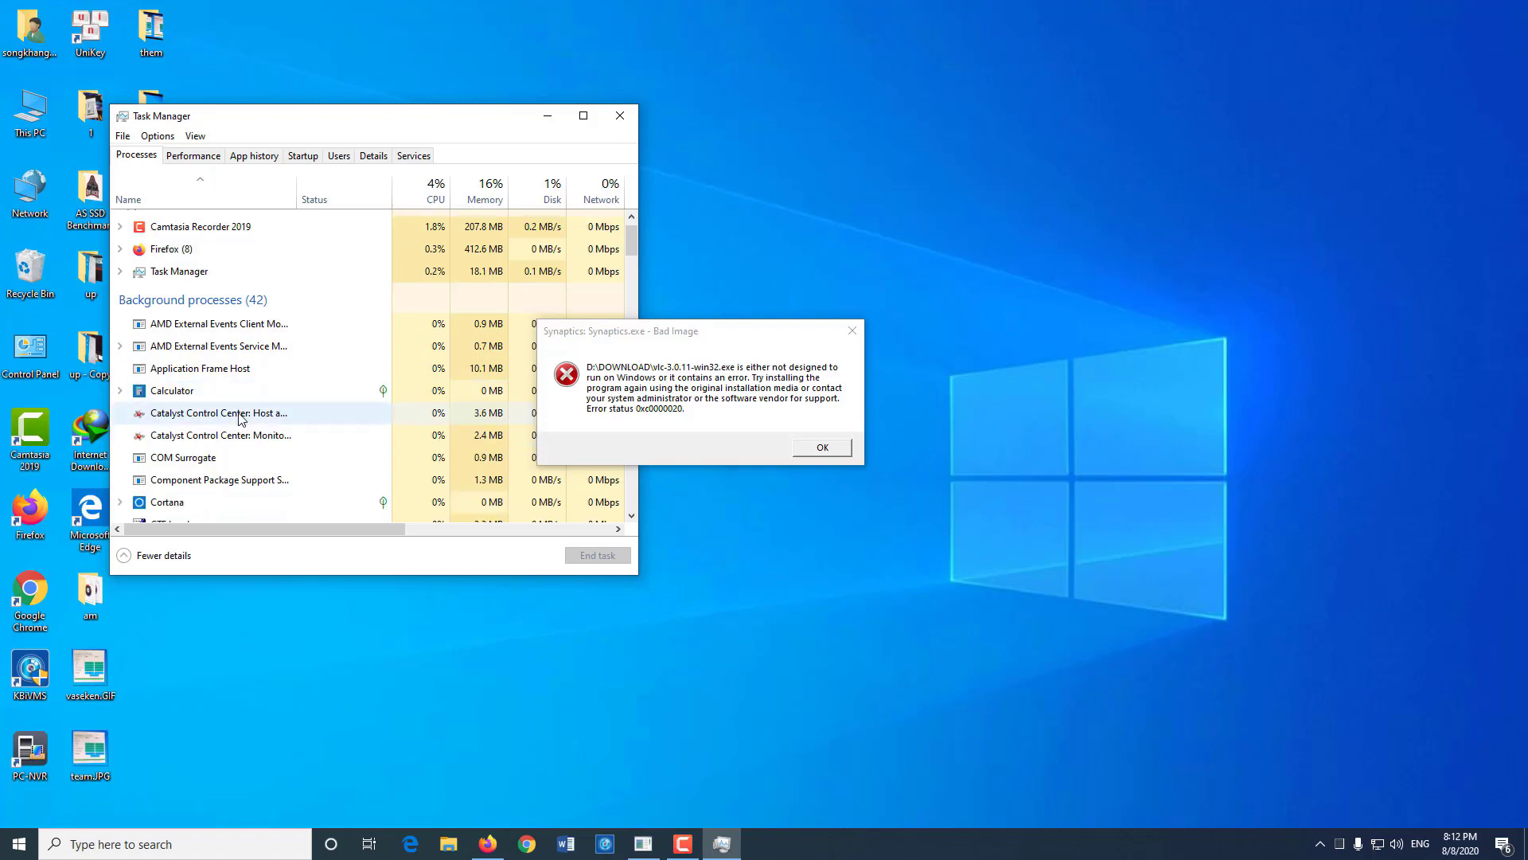
scroll("down", 3)
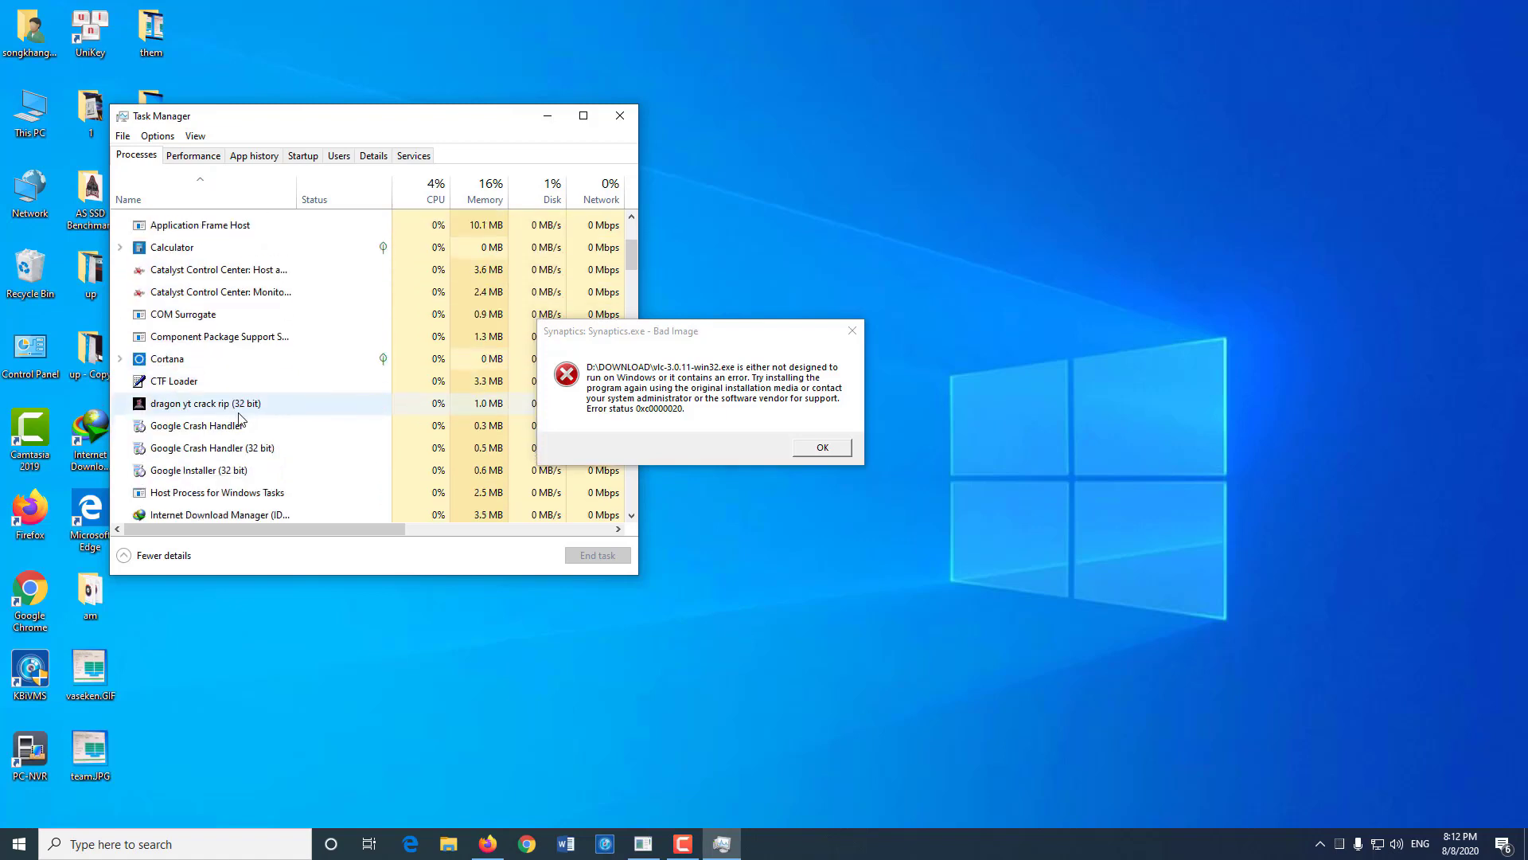
scroll("down", 3)
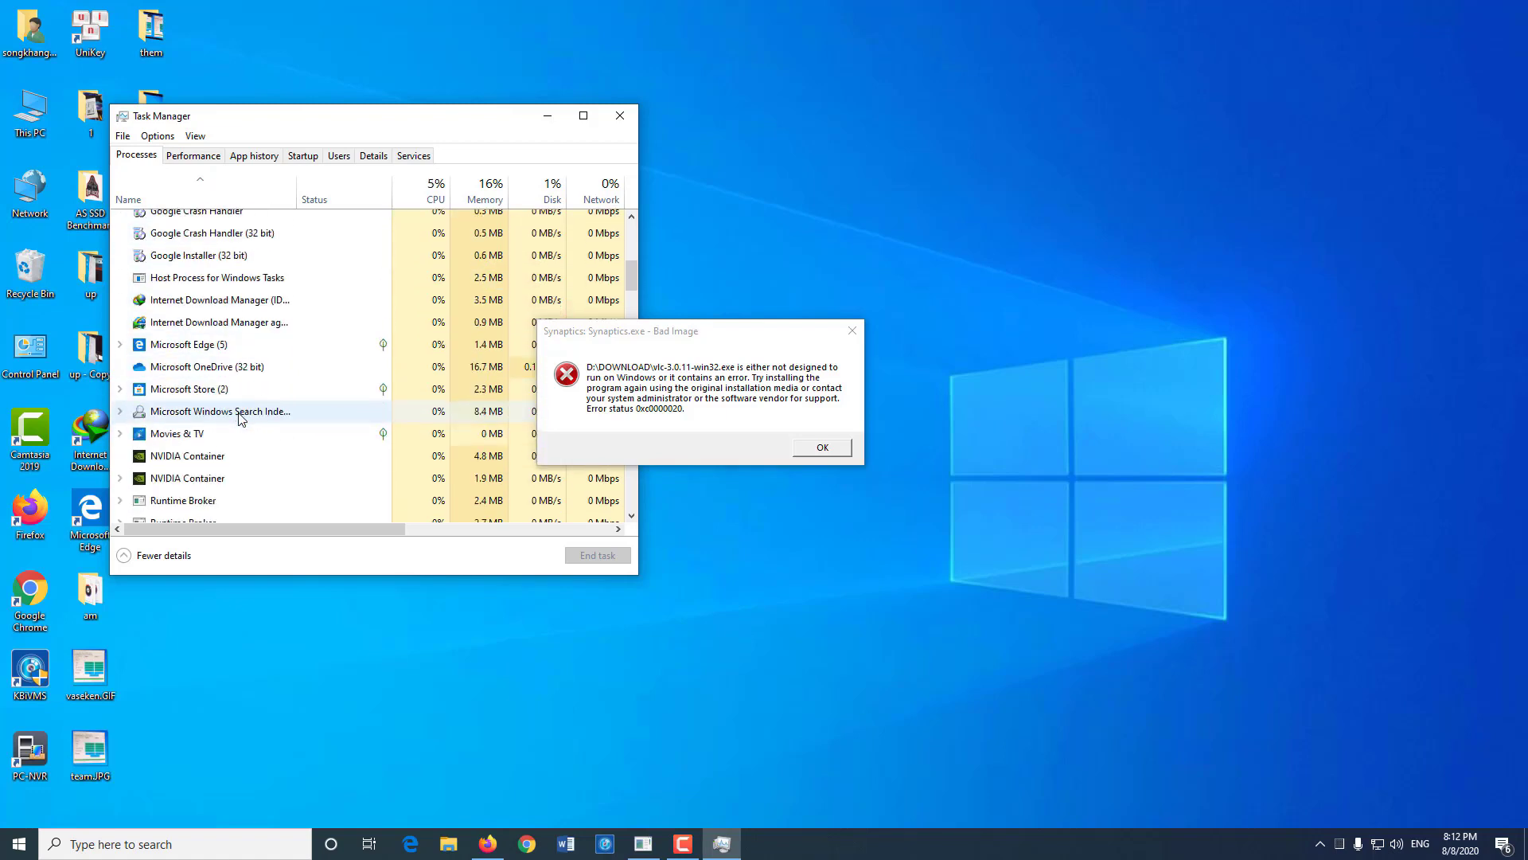
scroll("down", 3)
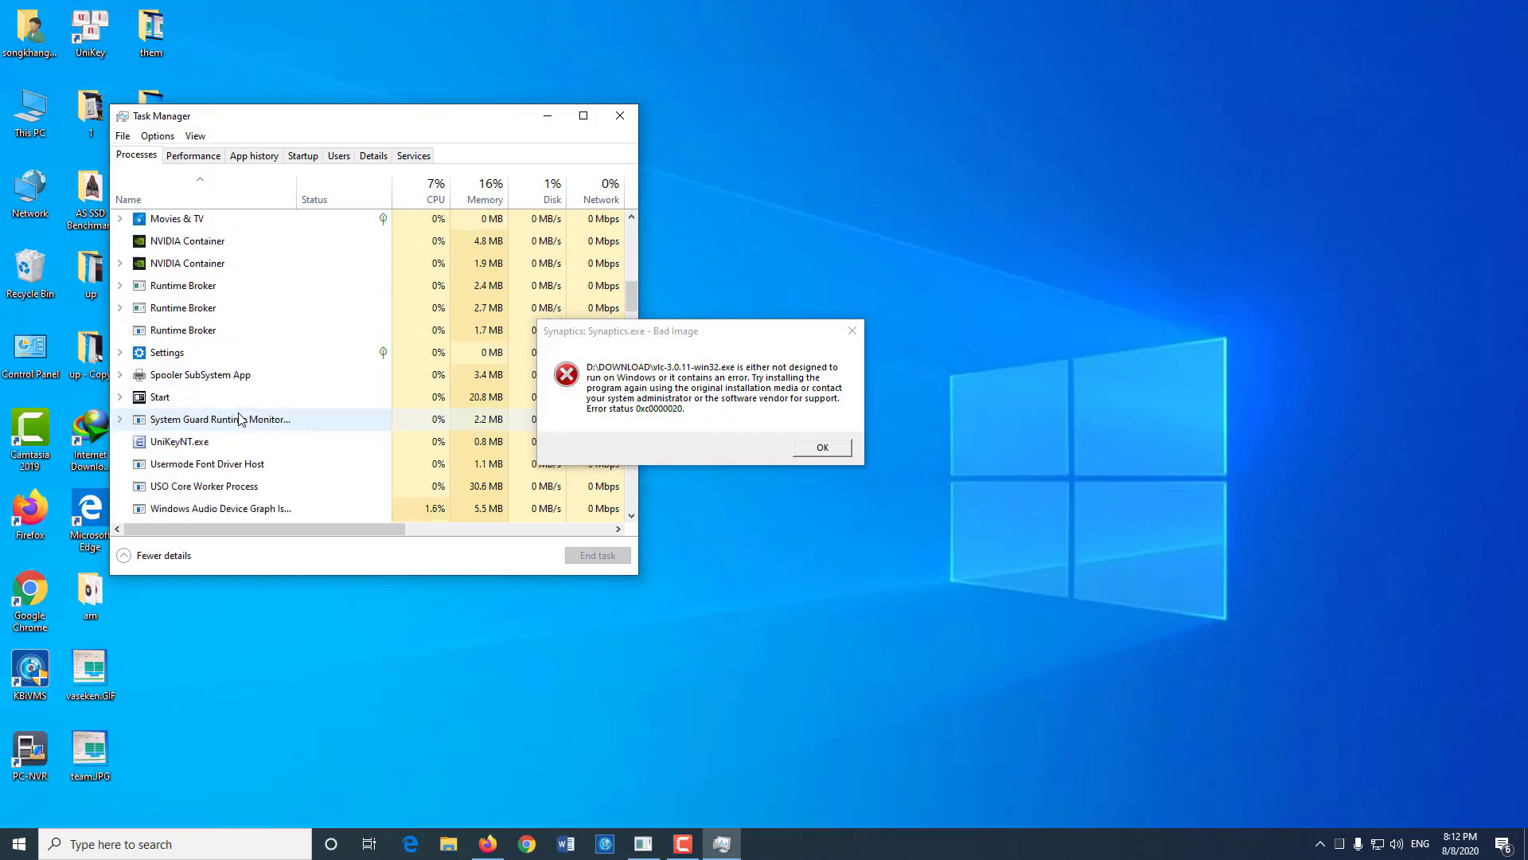
scroll("down", 3)
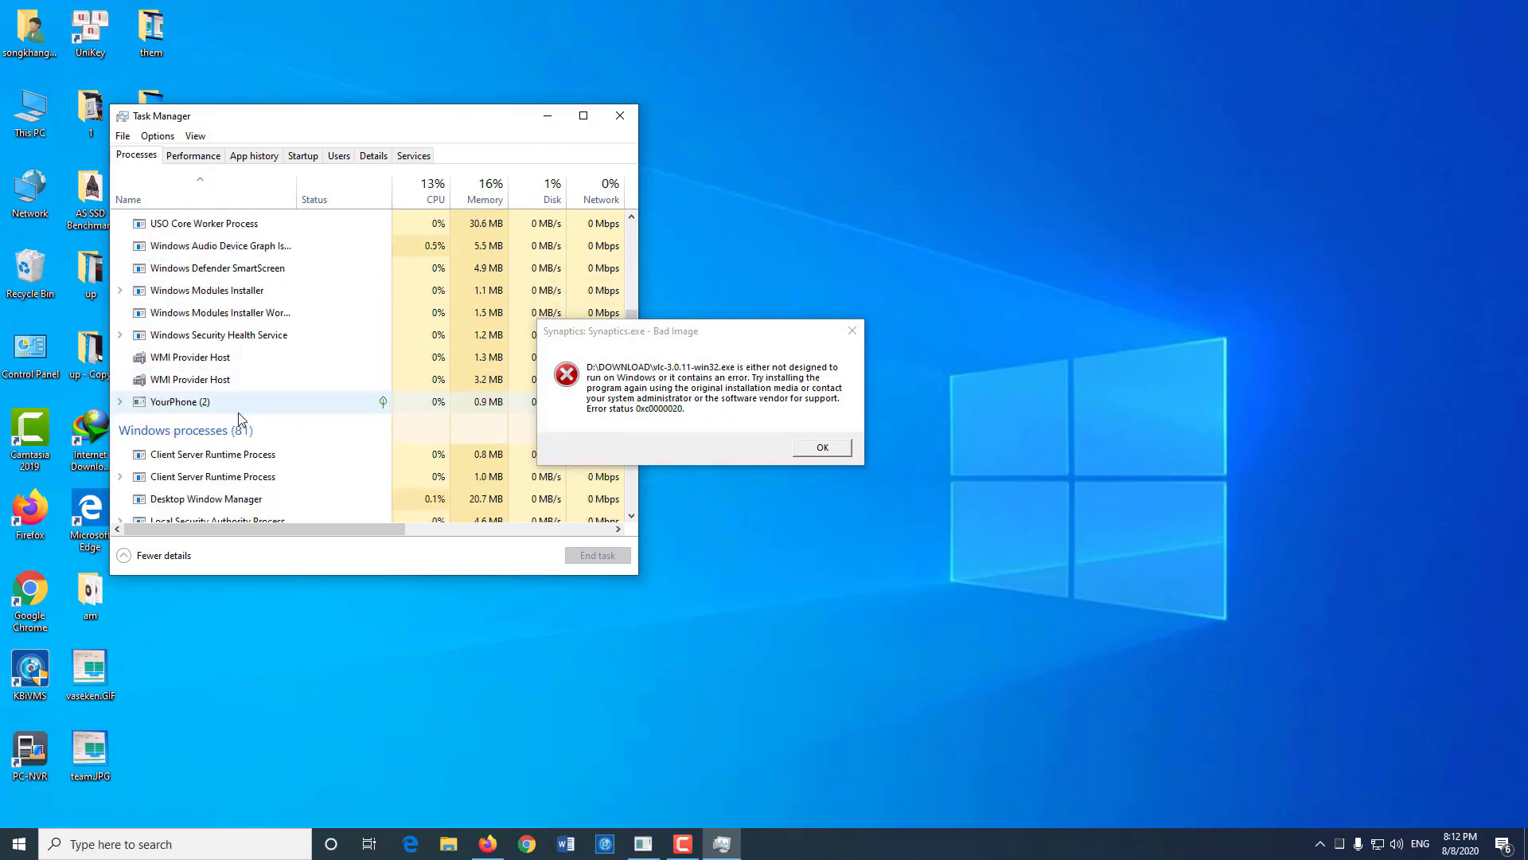
scroll("down", 3)
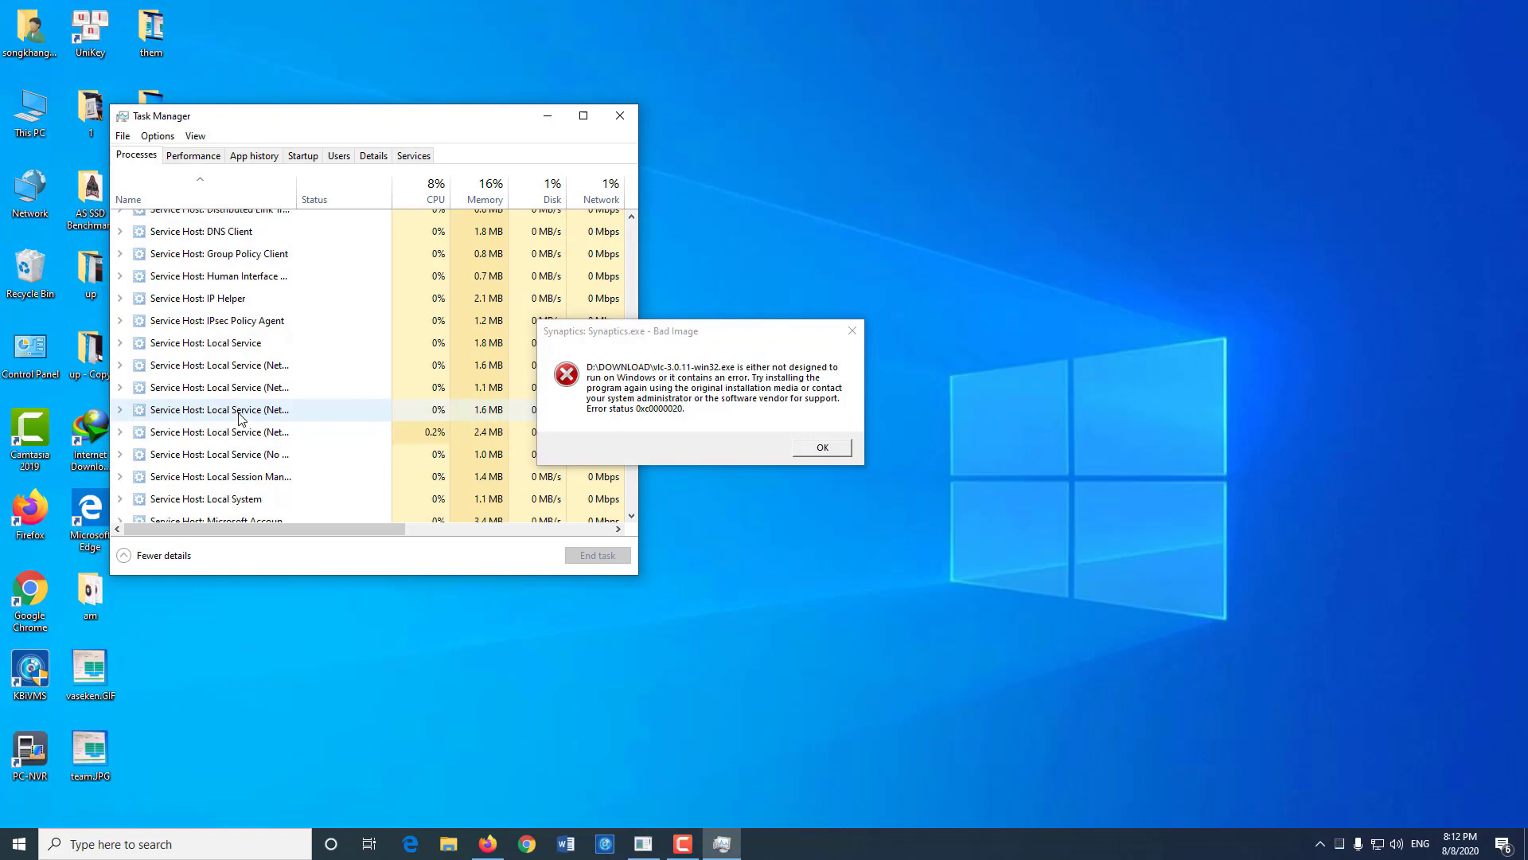
scroll("down", 3)
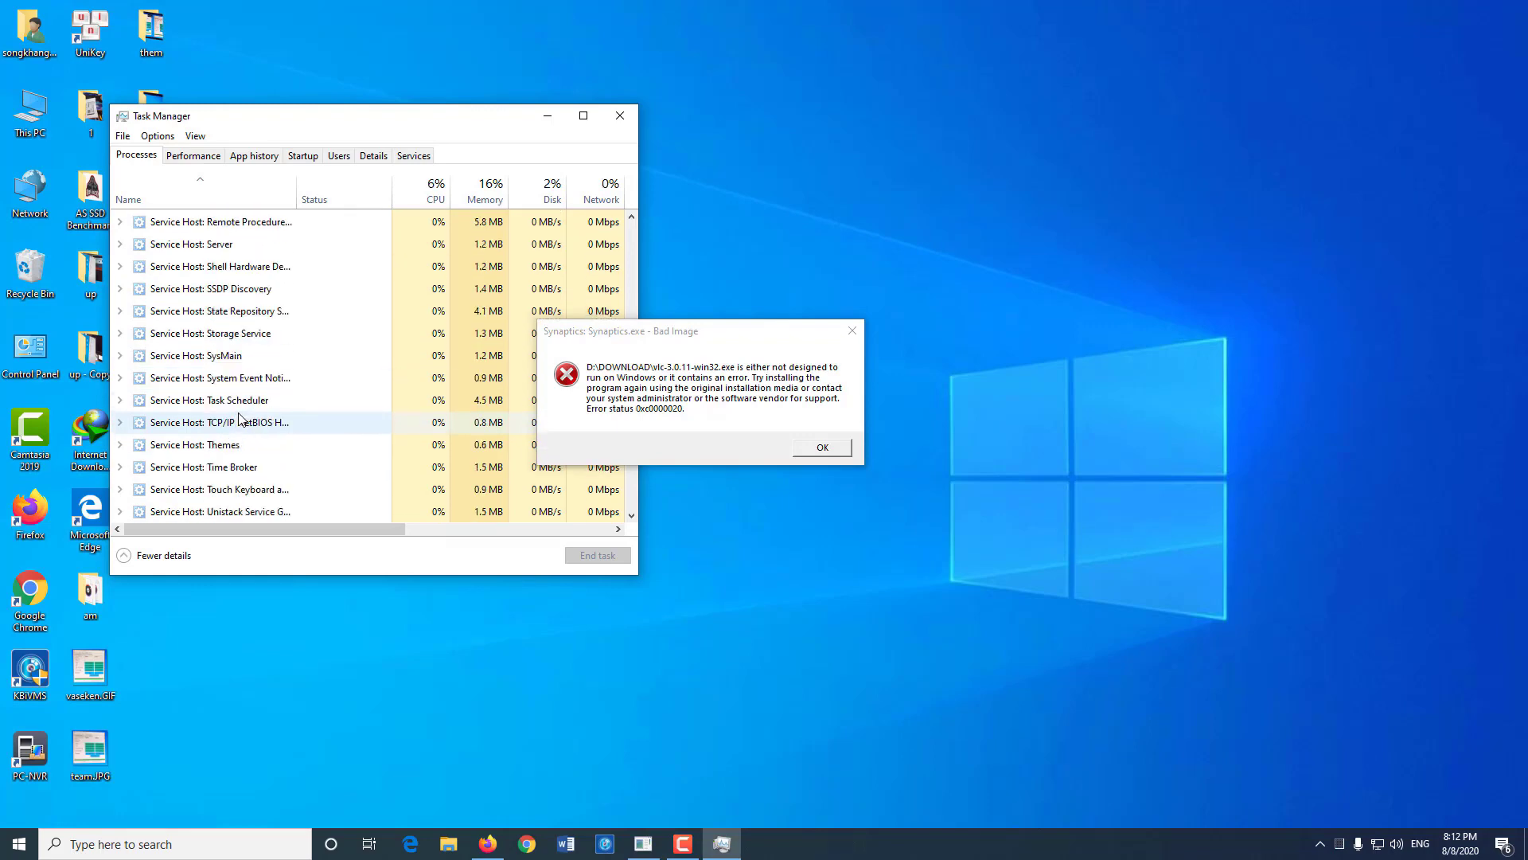
scroll("down", 3)
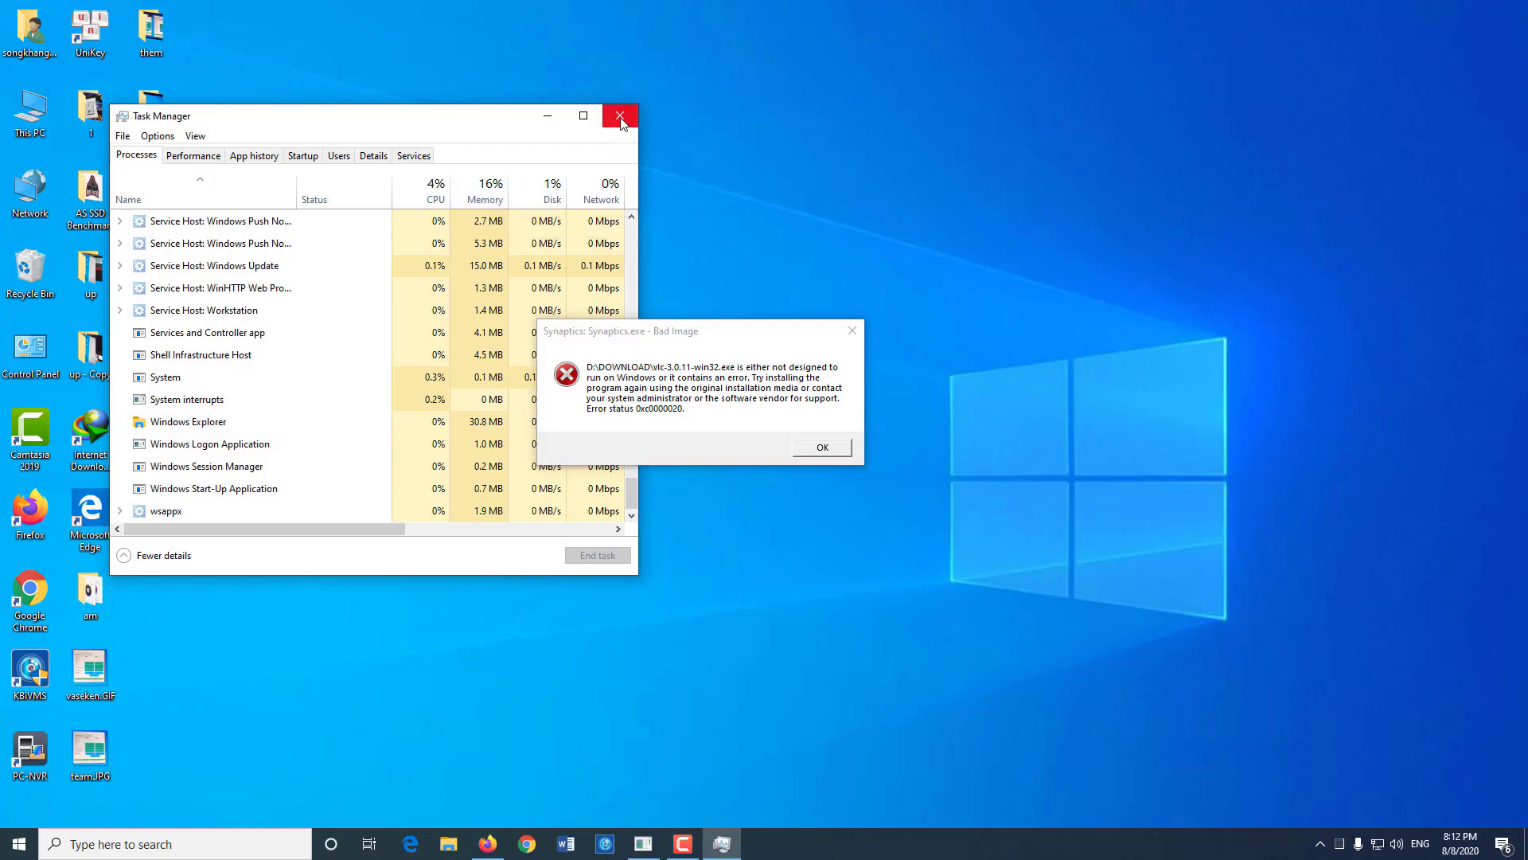
Close Task Manager and select the vlc-3.0.11-win32.exe.part download in D:\Downloads.
left_click(621, 114)
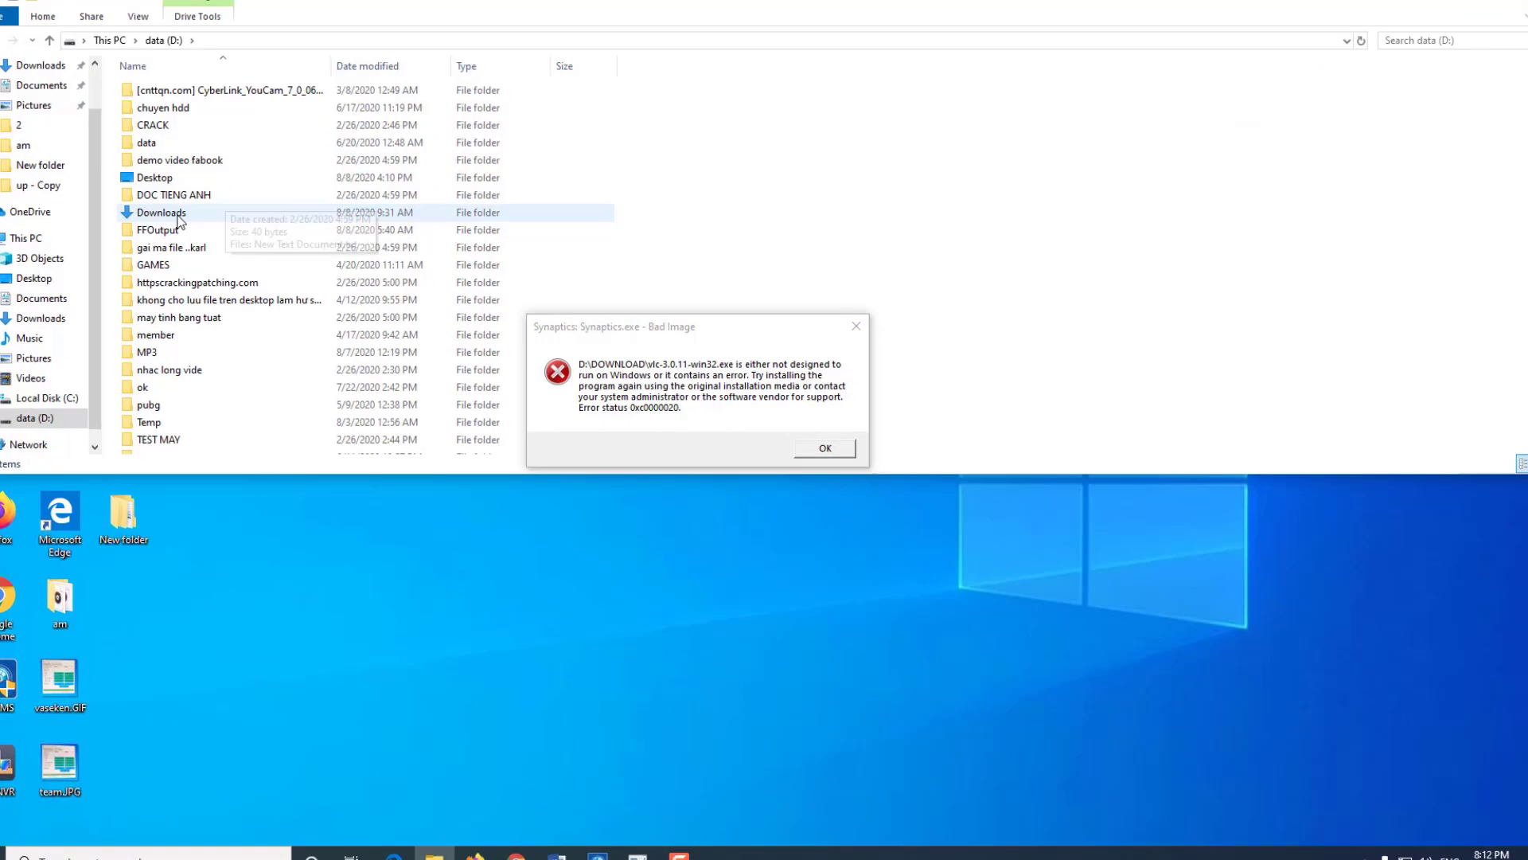
double_click(161, 212)
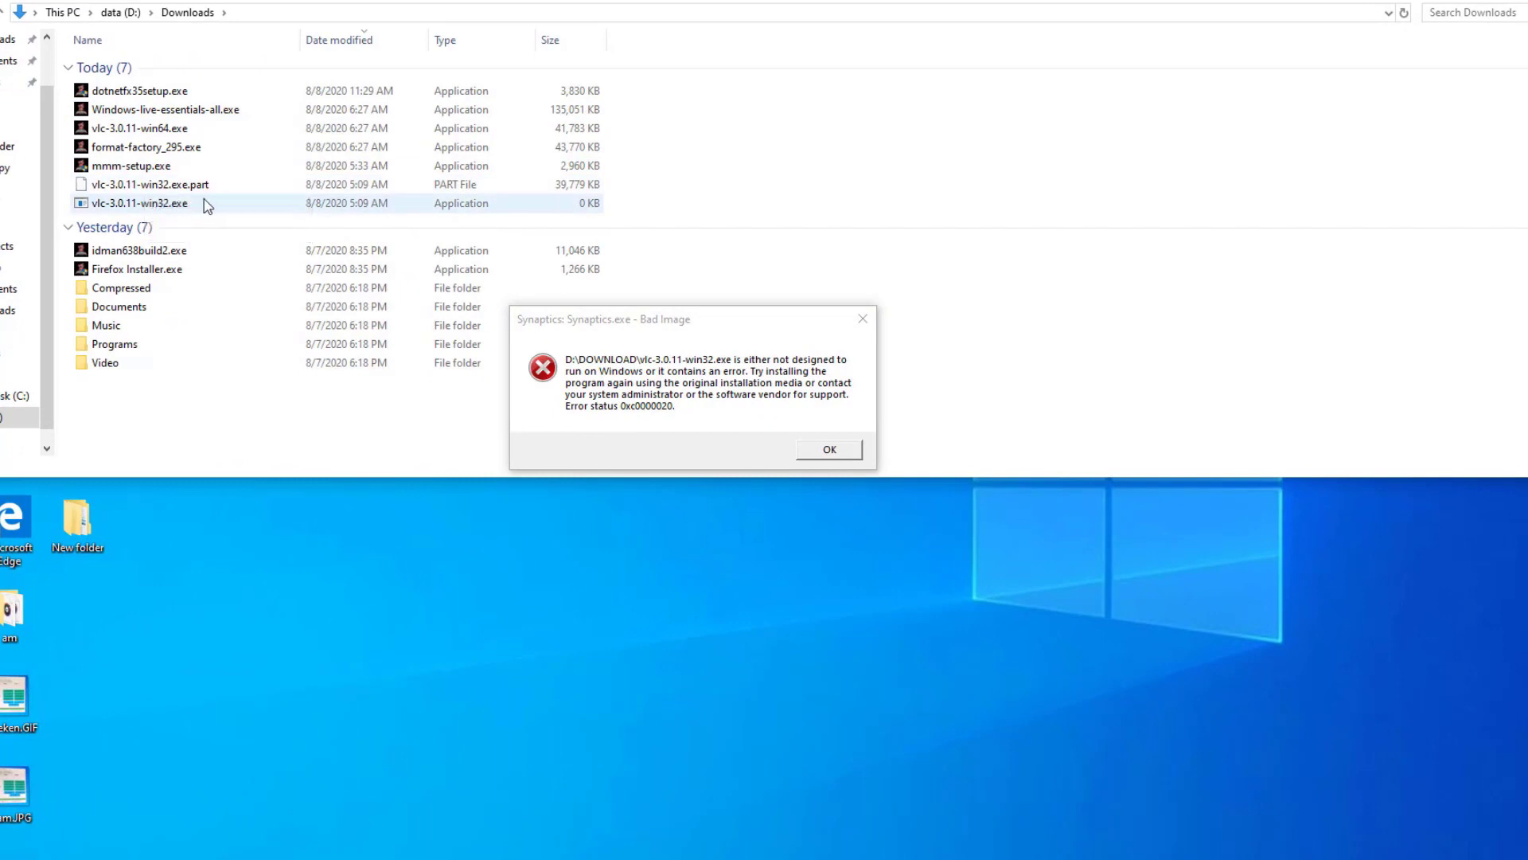
mouse_move(527, 204)
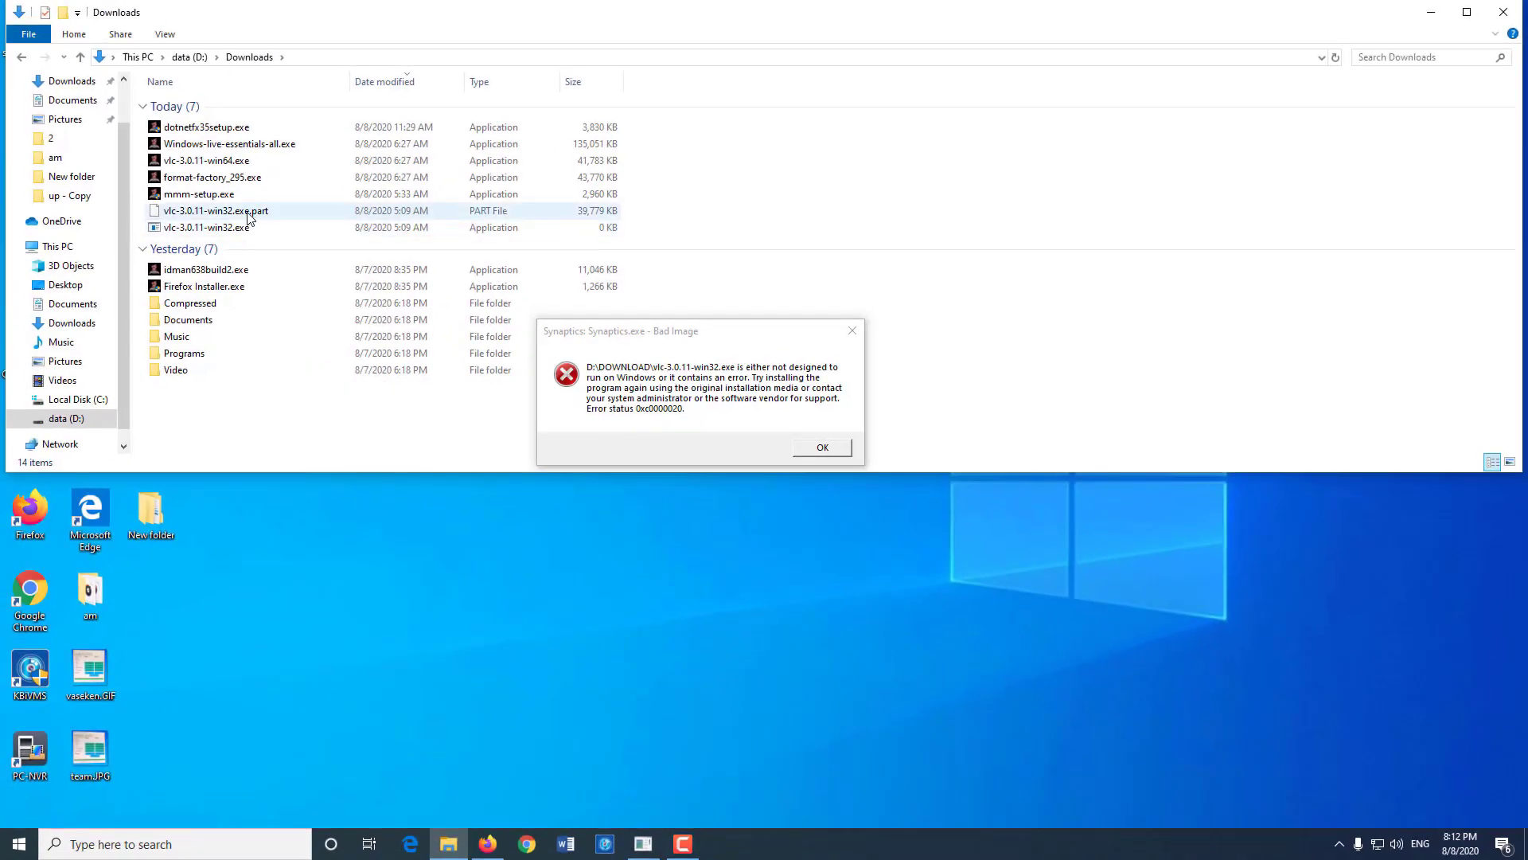
left_click(215, 210)
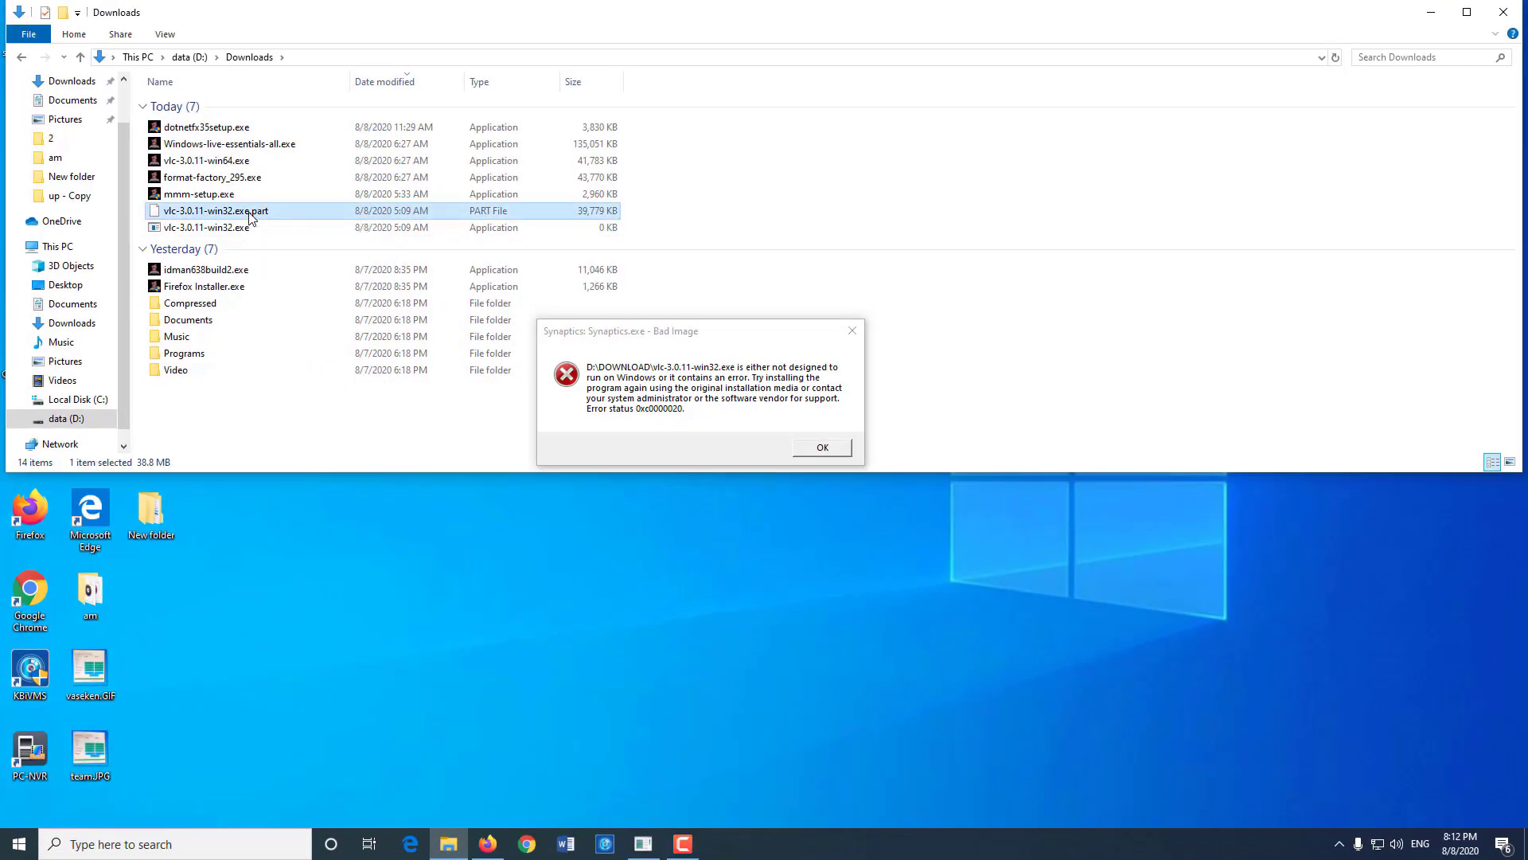
right_click(215, 210)
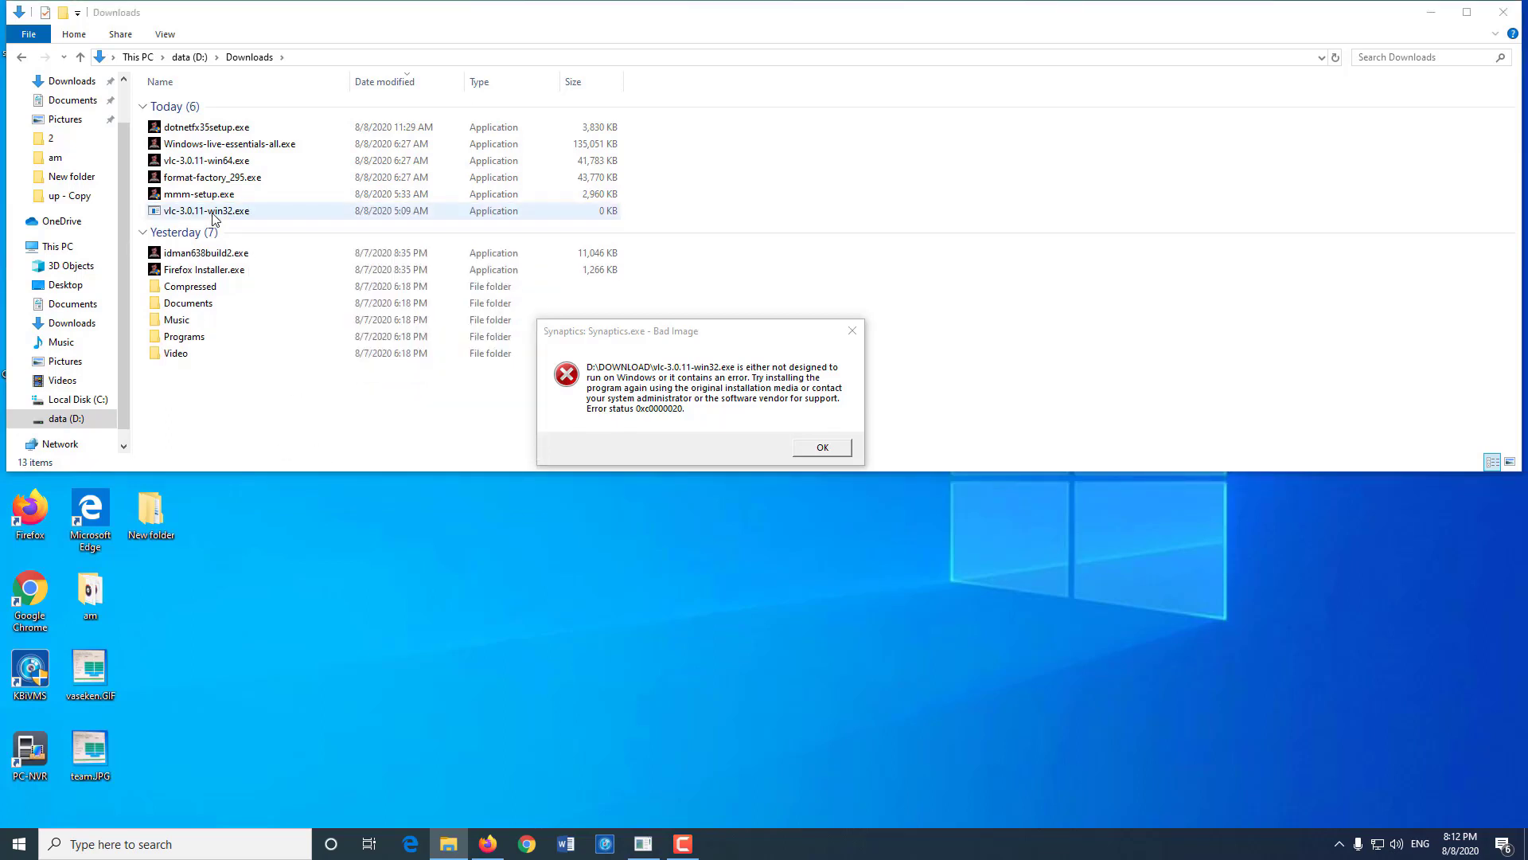
Delete vlc-3.0.11-win32.exe and its .part download from the Downloads folder.
right_click(208, 210)
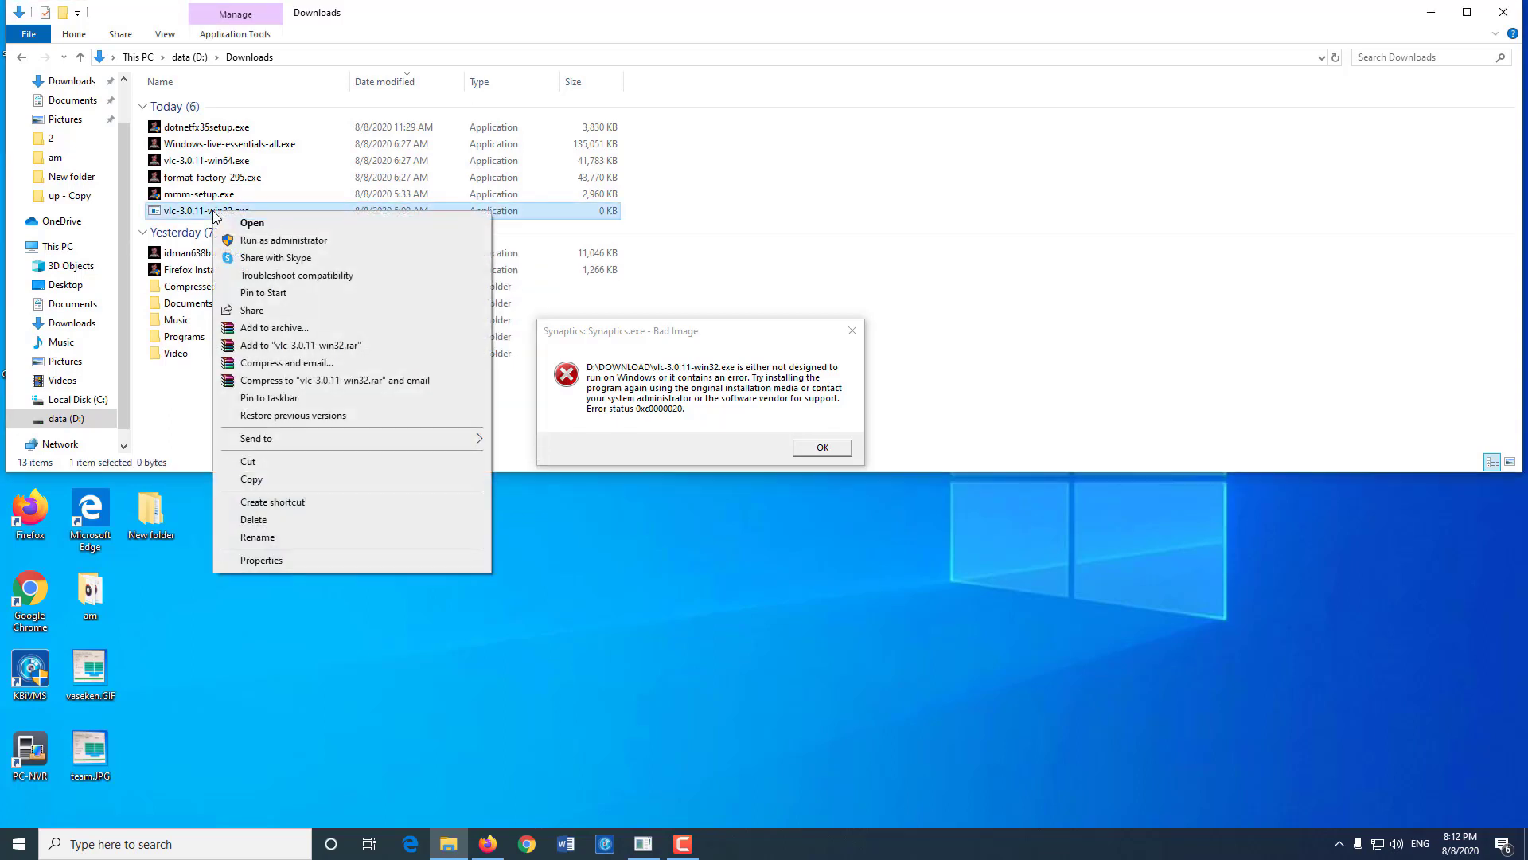
left_click(254, 519)
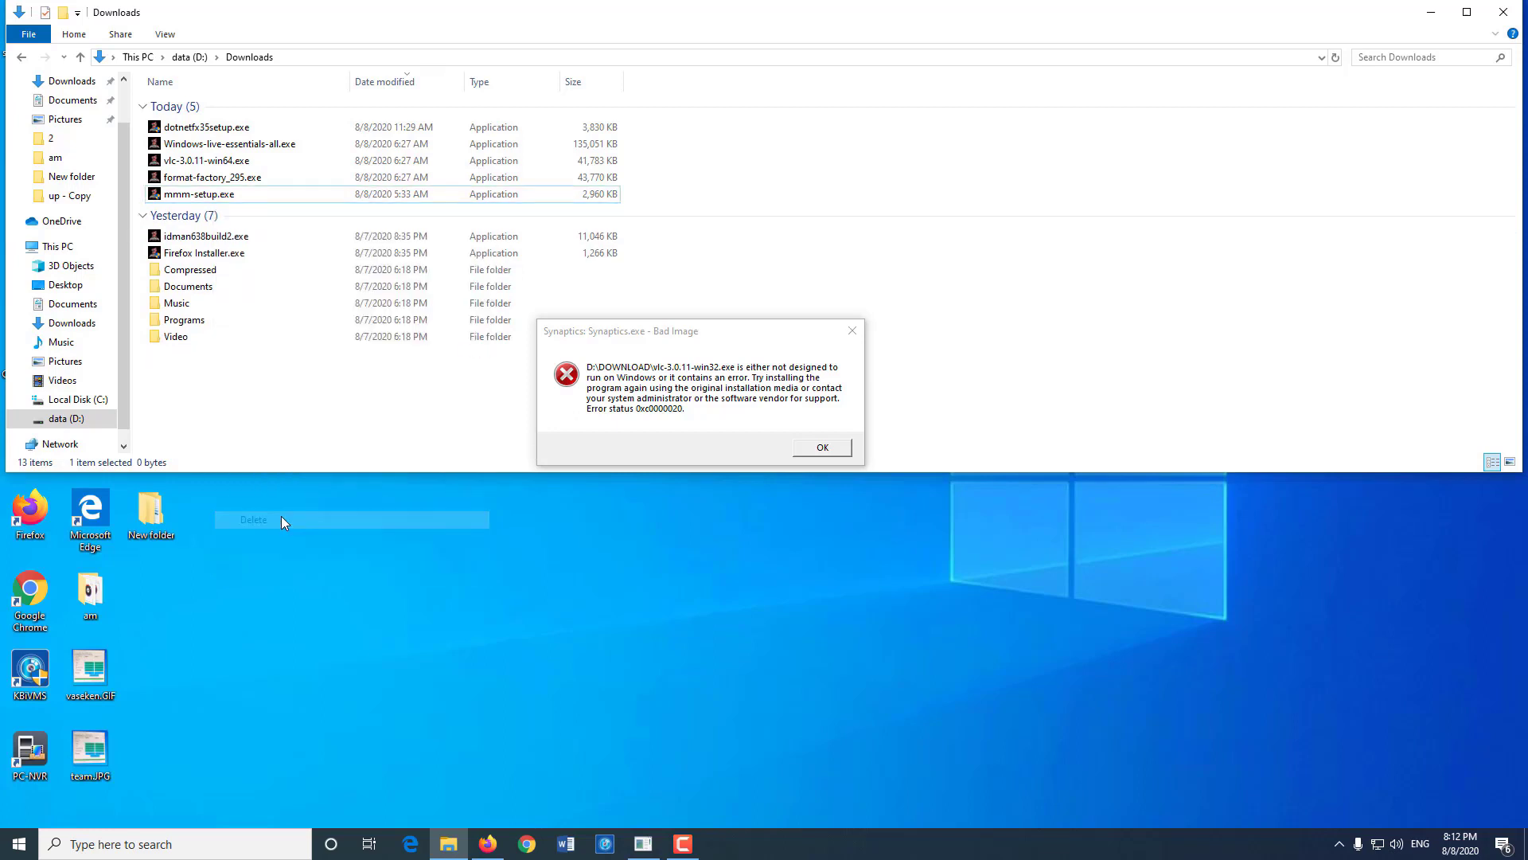
left_click(253, 519)
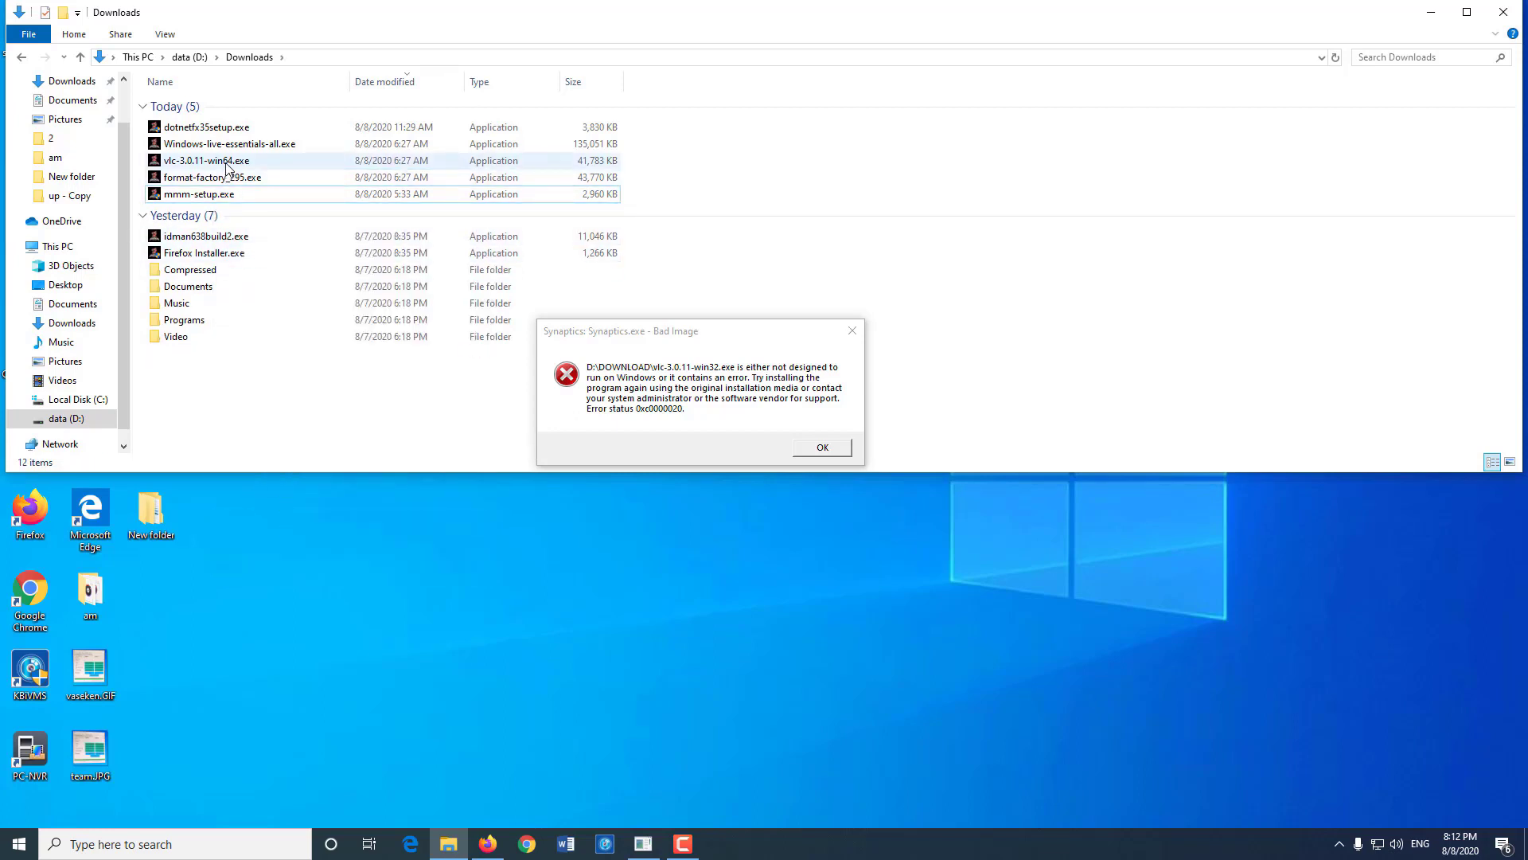
right_click(207, 159)
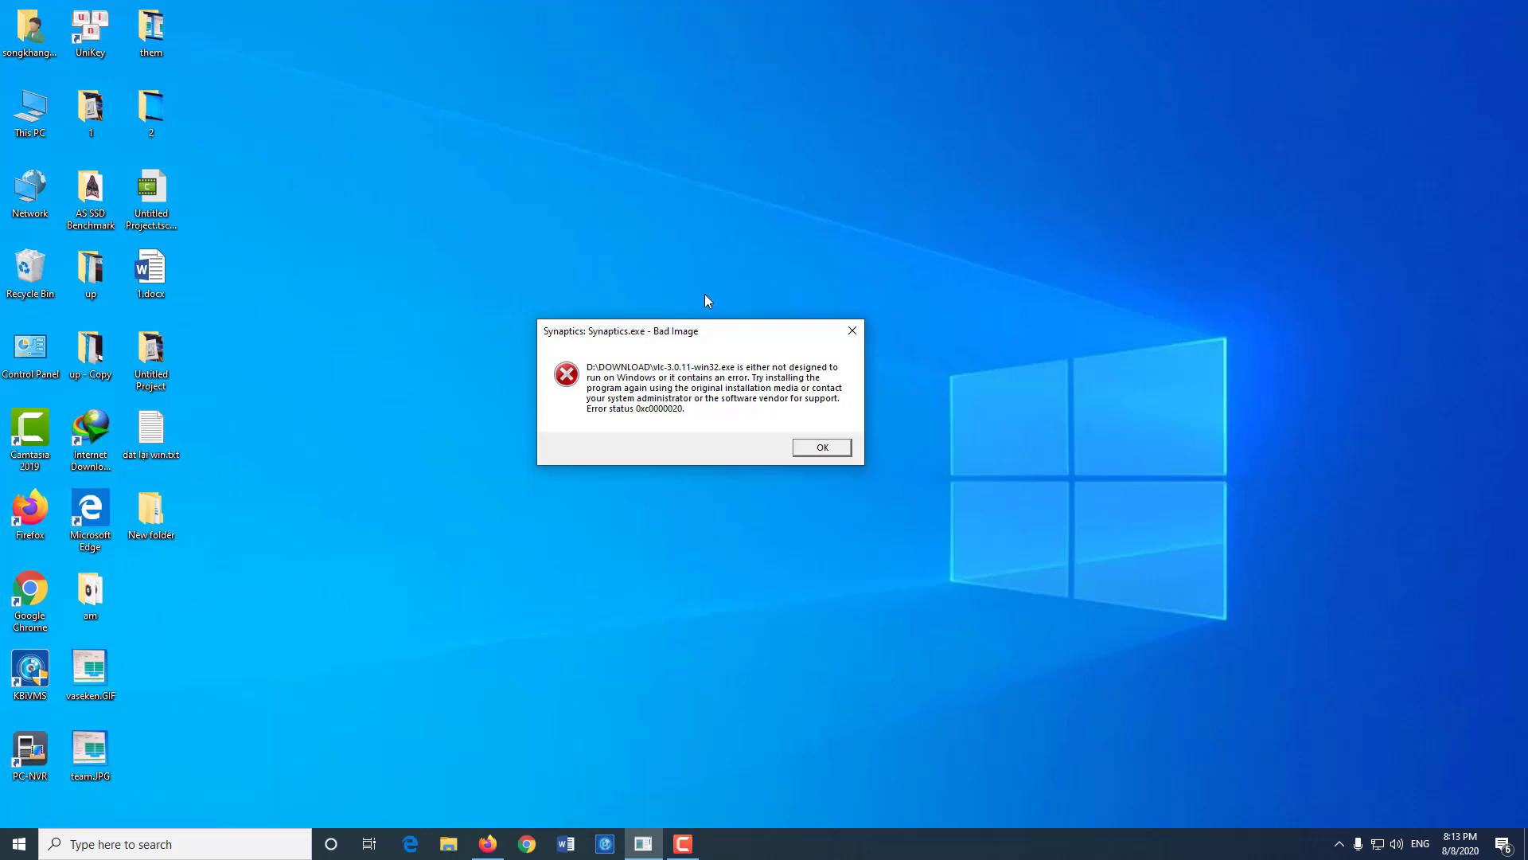
Empty the Recycle Bin, permanently deleting its 19 items, then select the Control Panel shortcut.
left_click(89, 108)
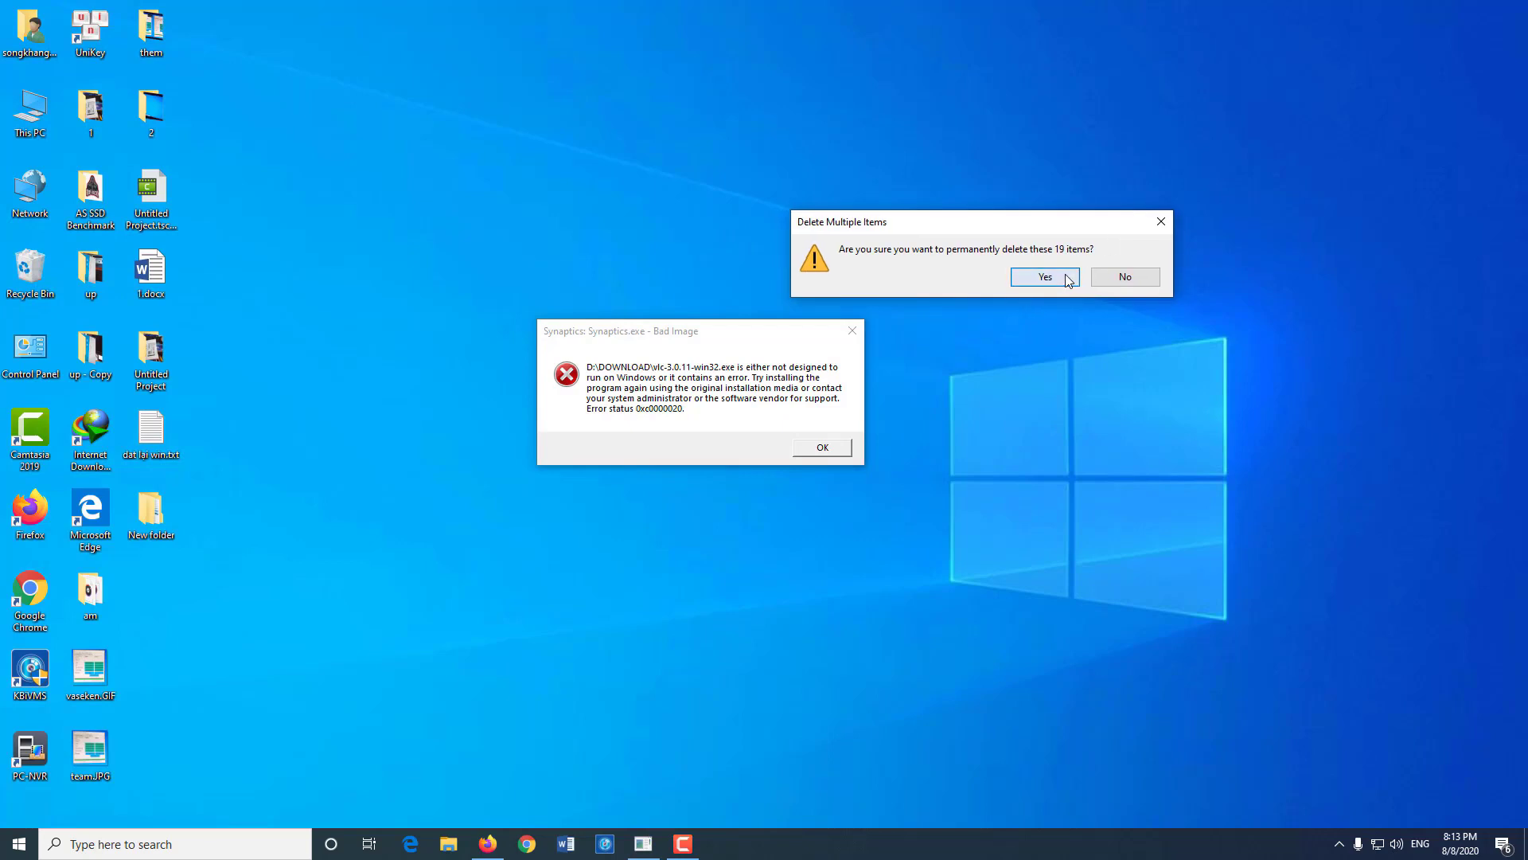
left_click(1044, 277)
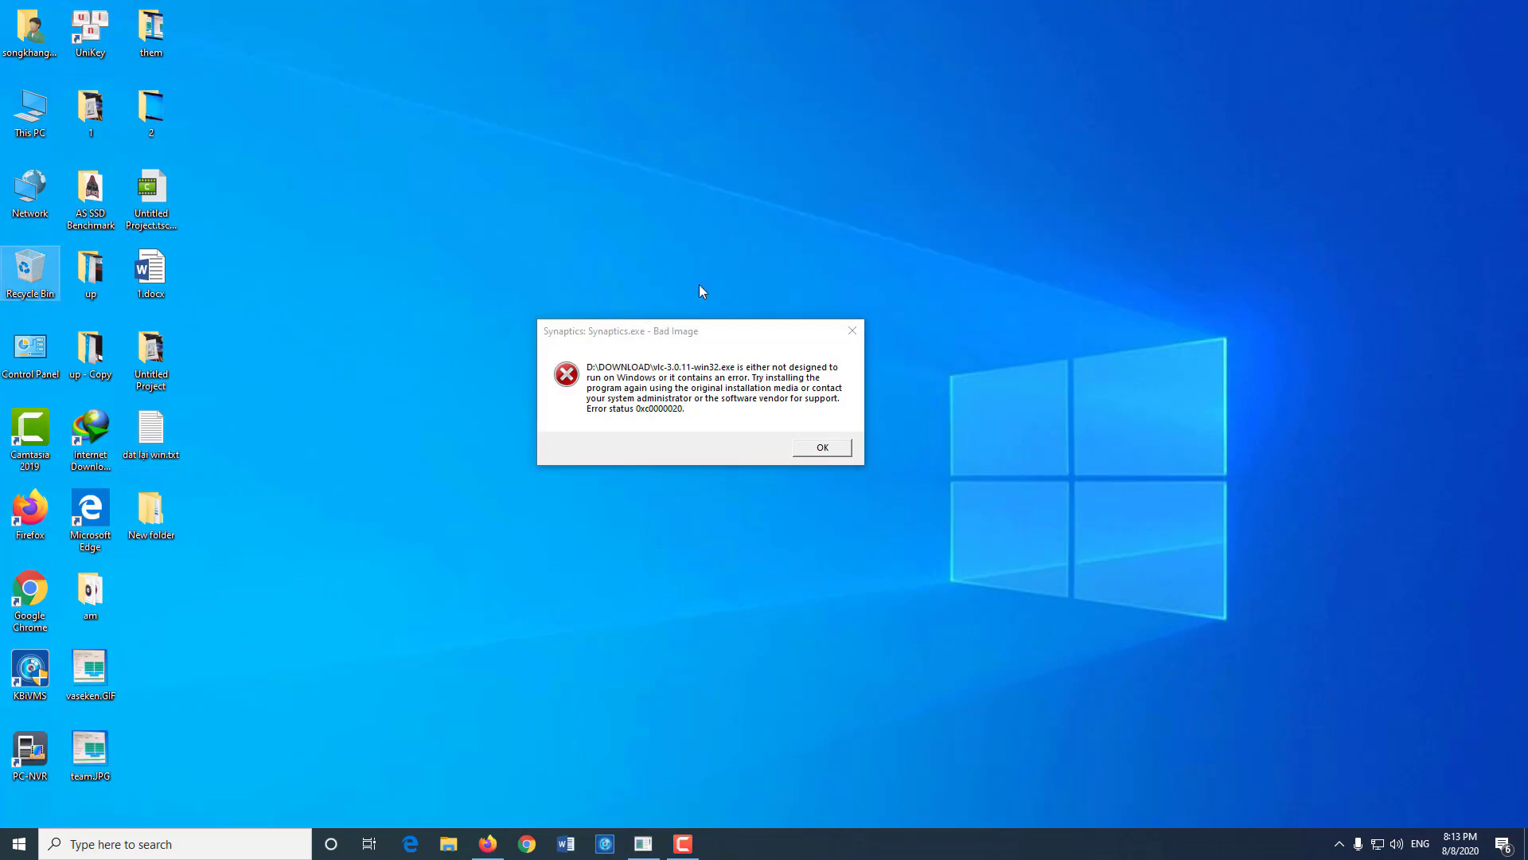
mouse_move(163, 162)
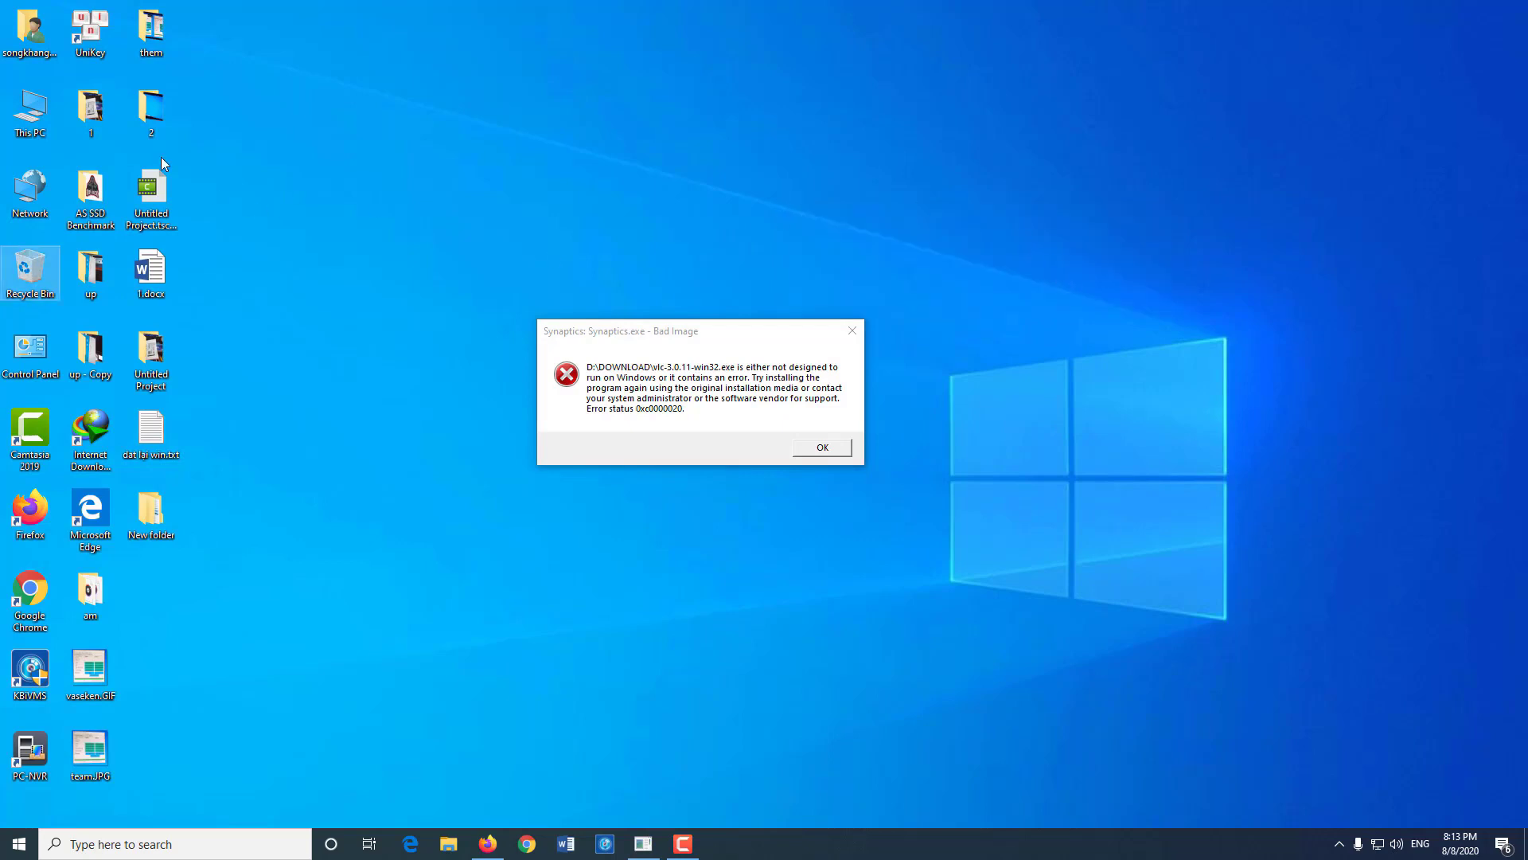
mouse_move(333, 277)
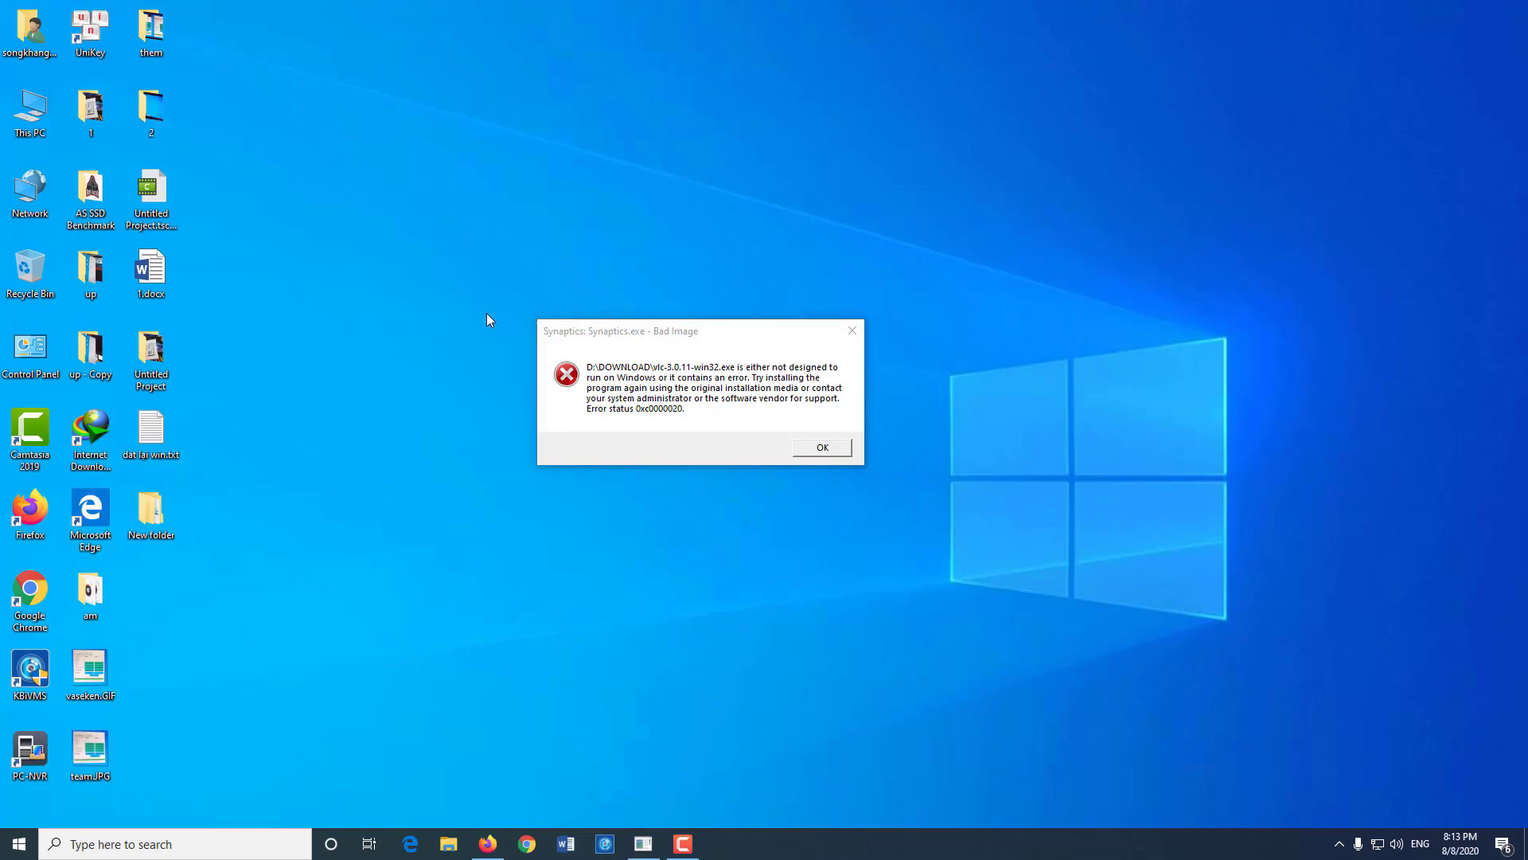
left_click(31, 347)
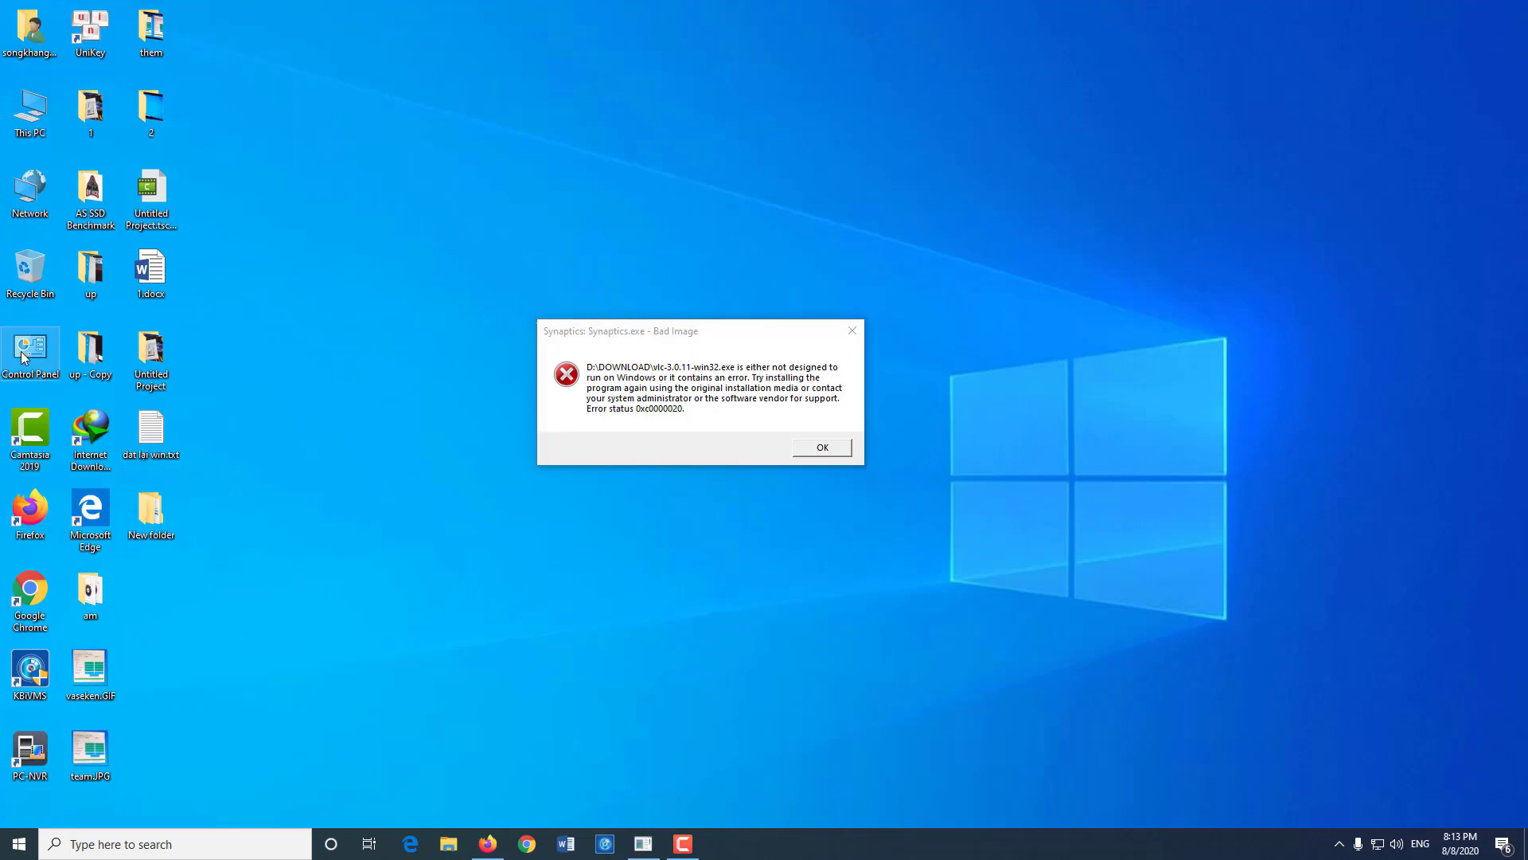
Launch Control Panel and go to its Programs and Features list.
double_click(30, 347)
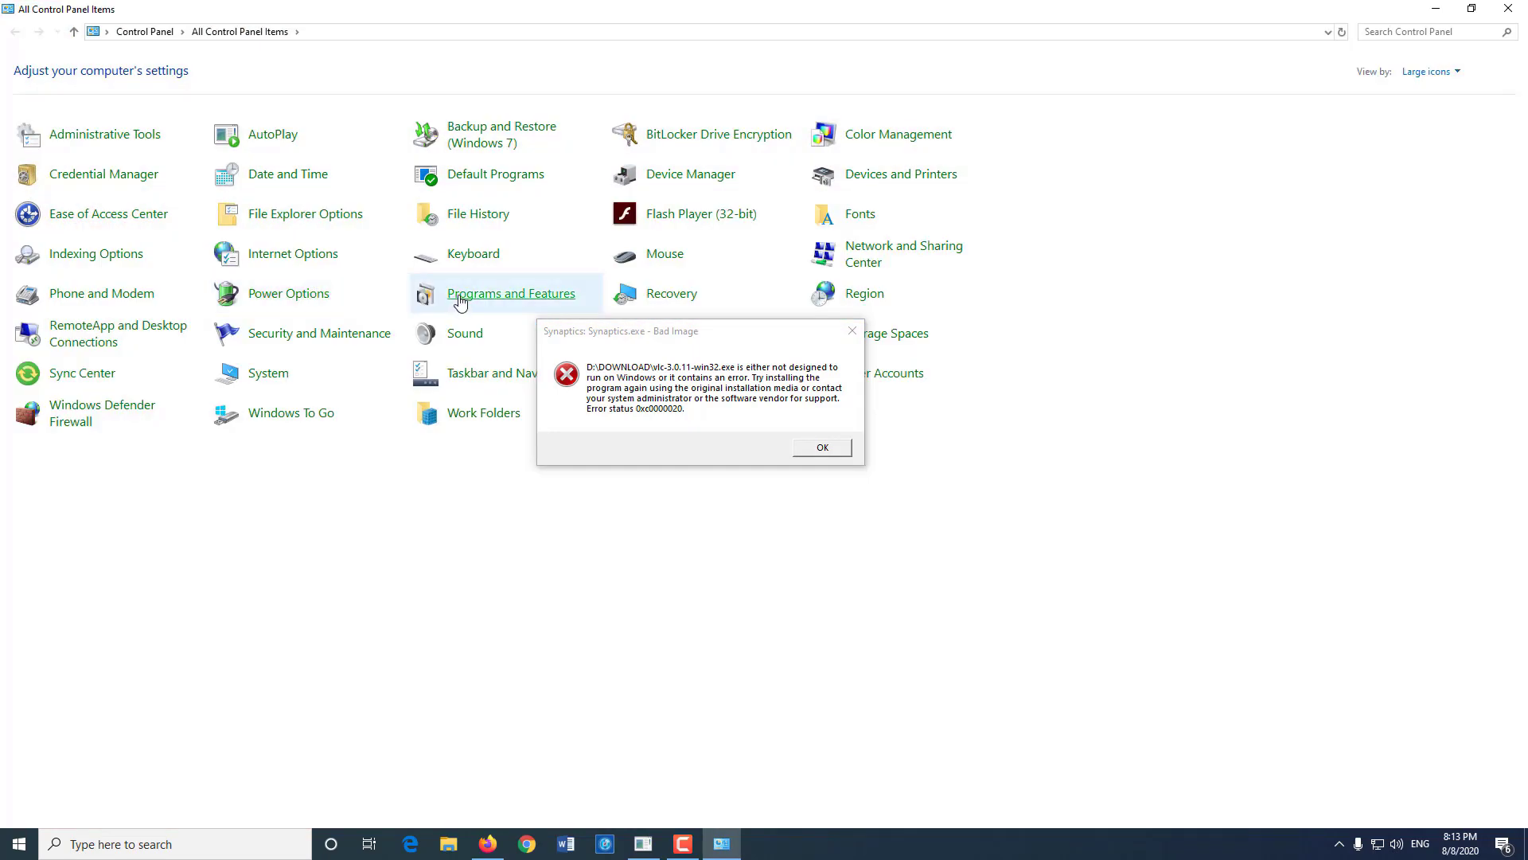
left_click(513, 292)
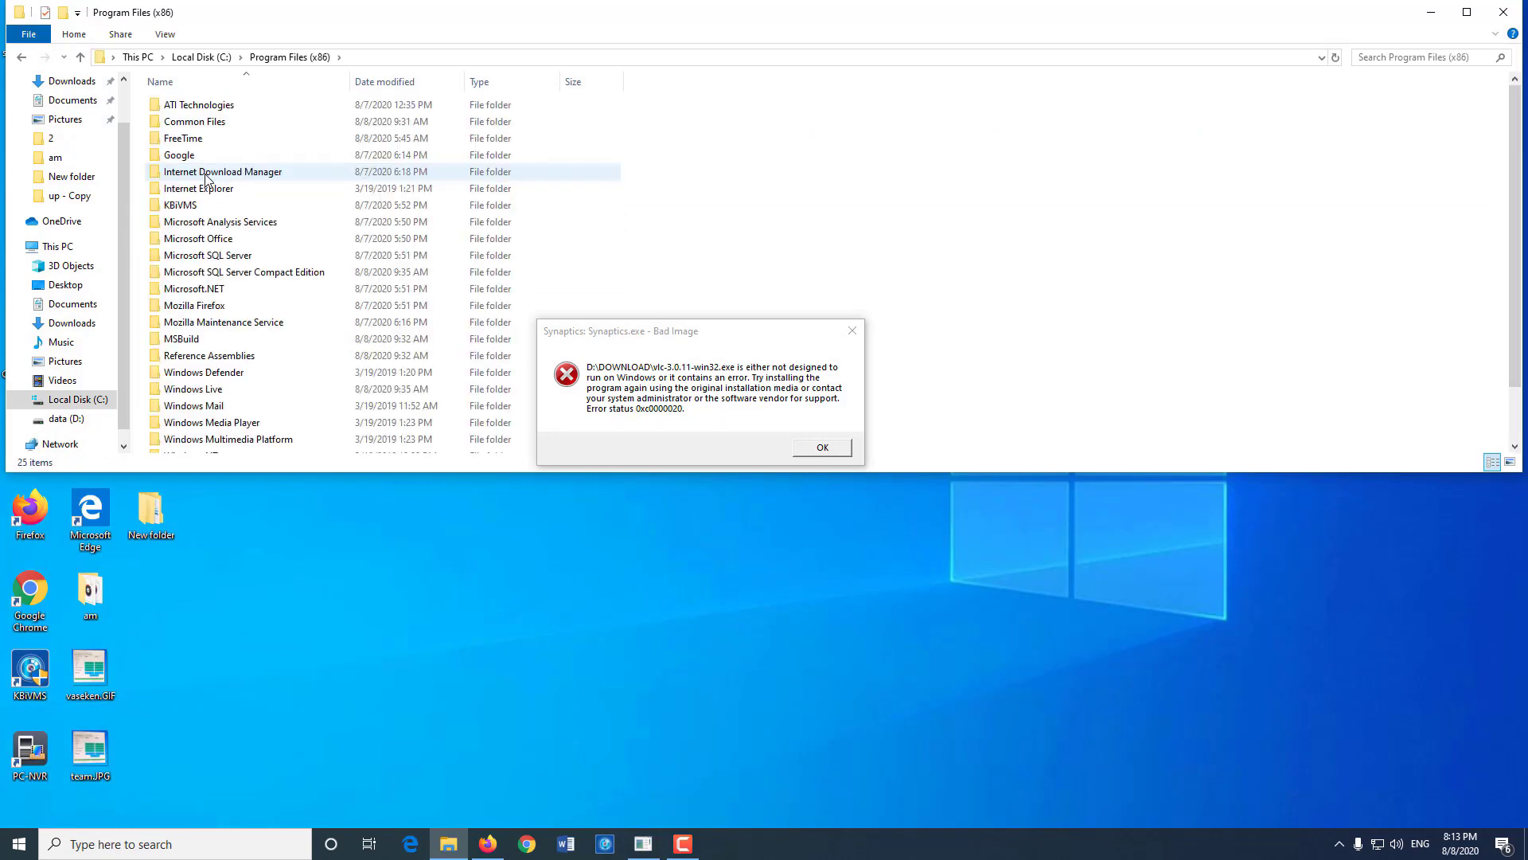
Browse C:\Program Files, search the computer for 'vlc', then close File Explorer.
scroll("down", 3)
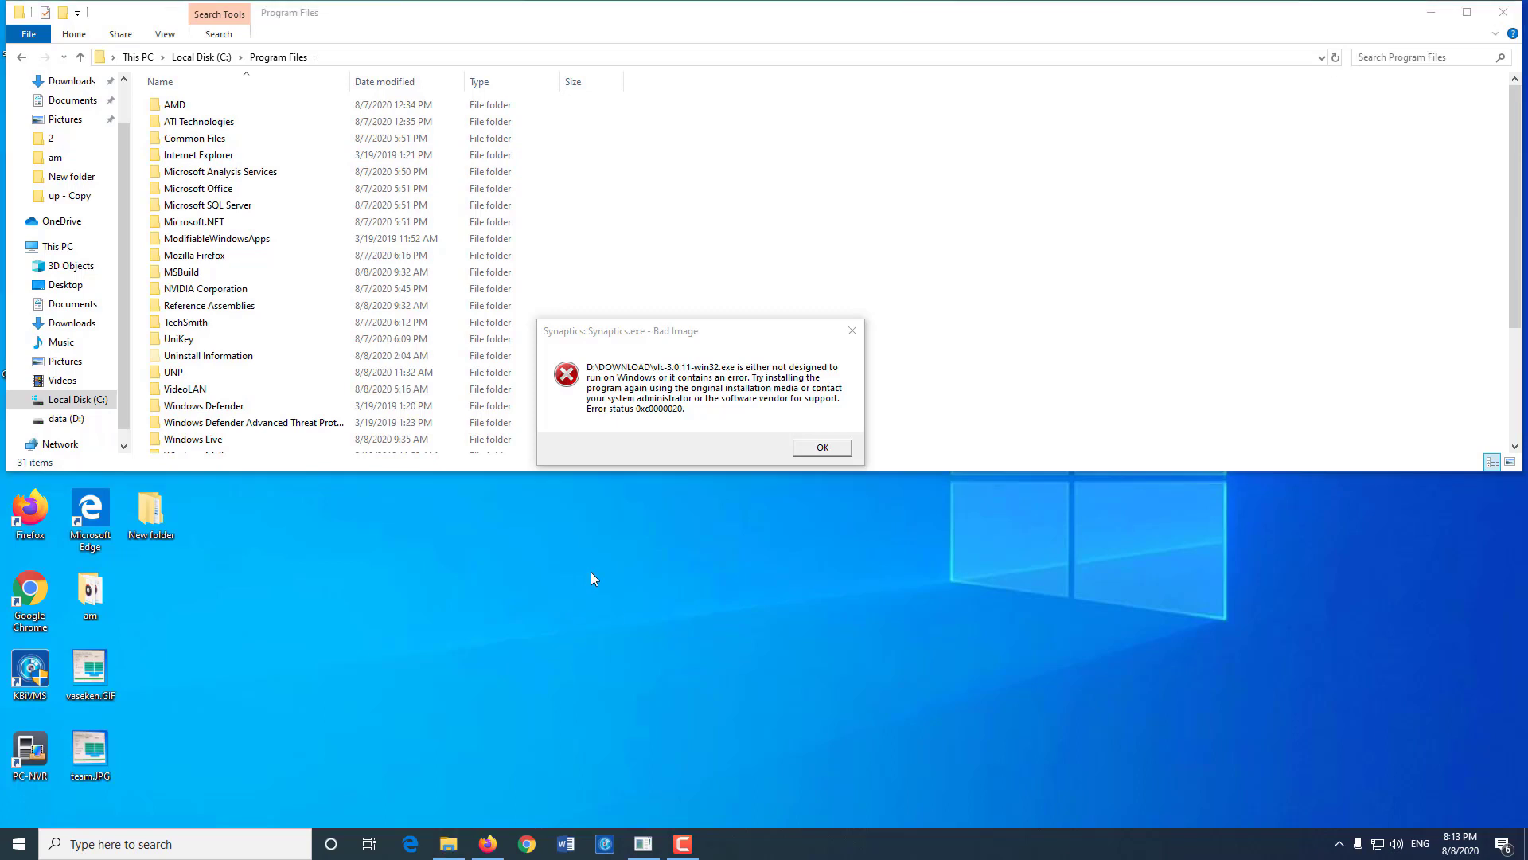
left_click(160, 843)
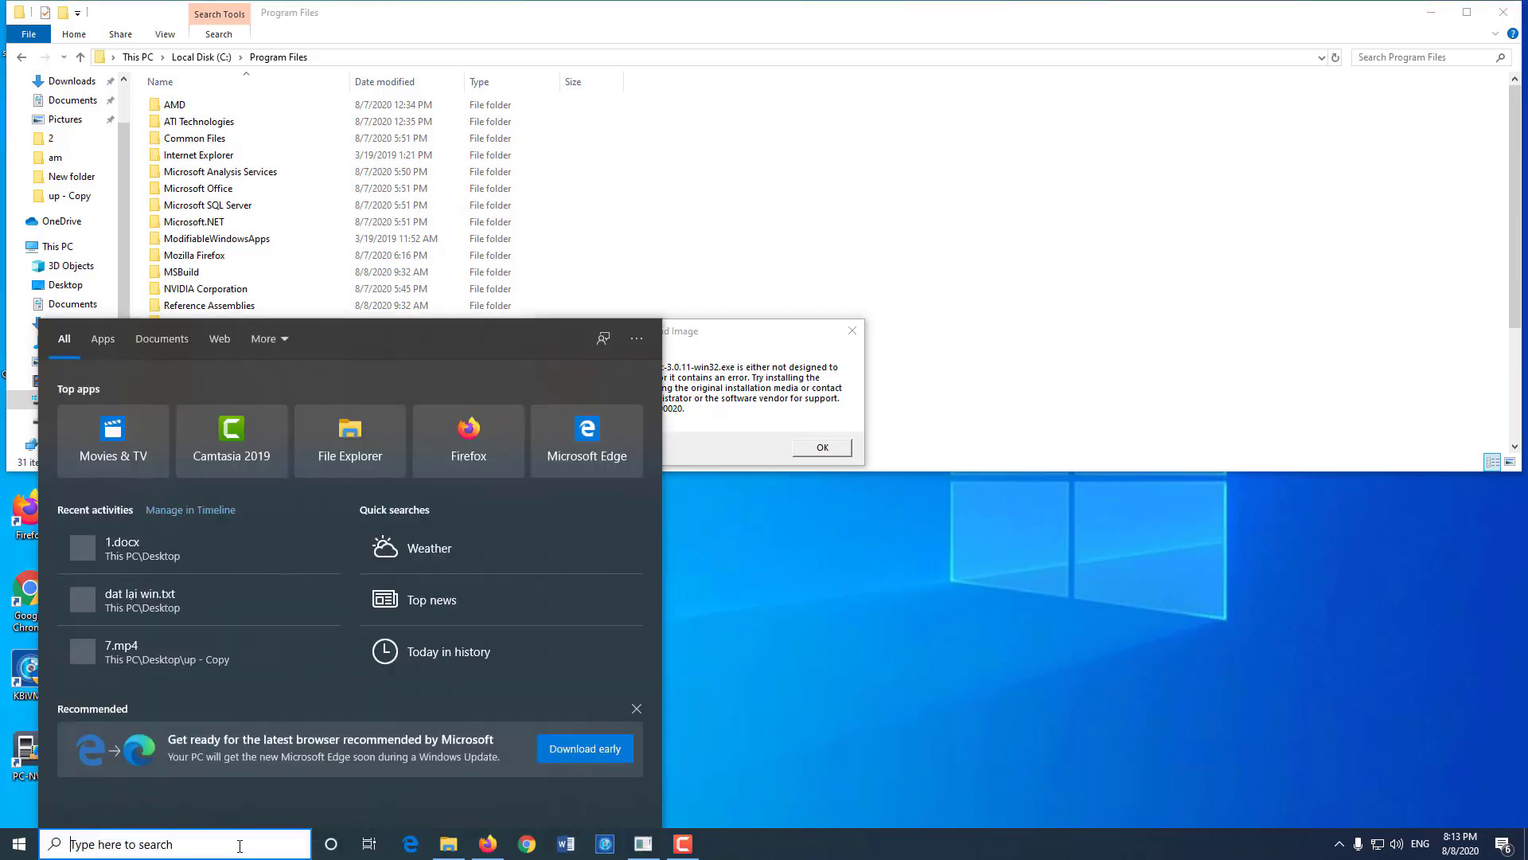
type("vlc")
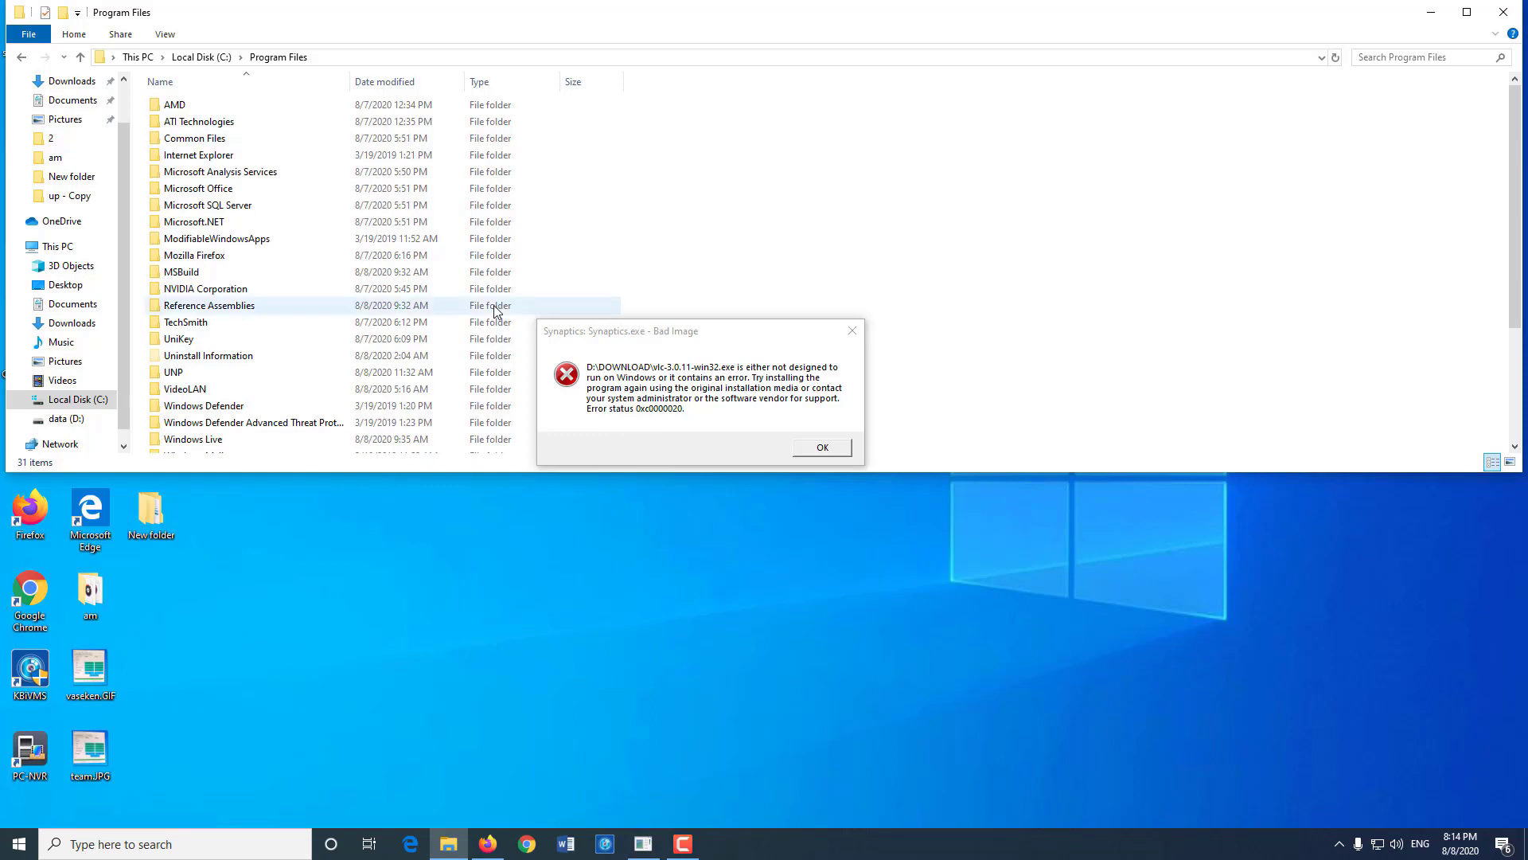
scroll("down", 3)
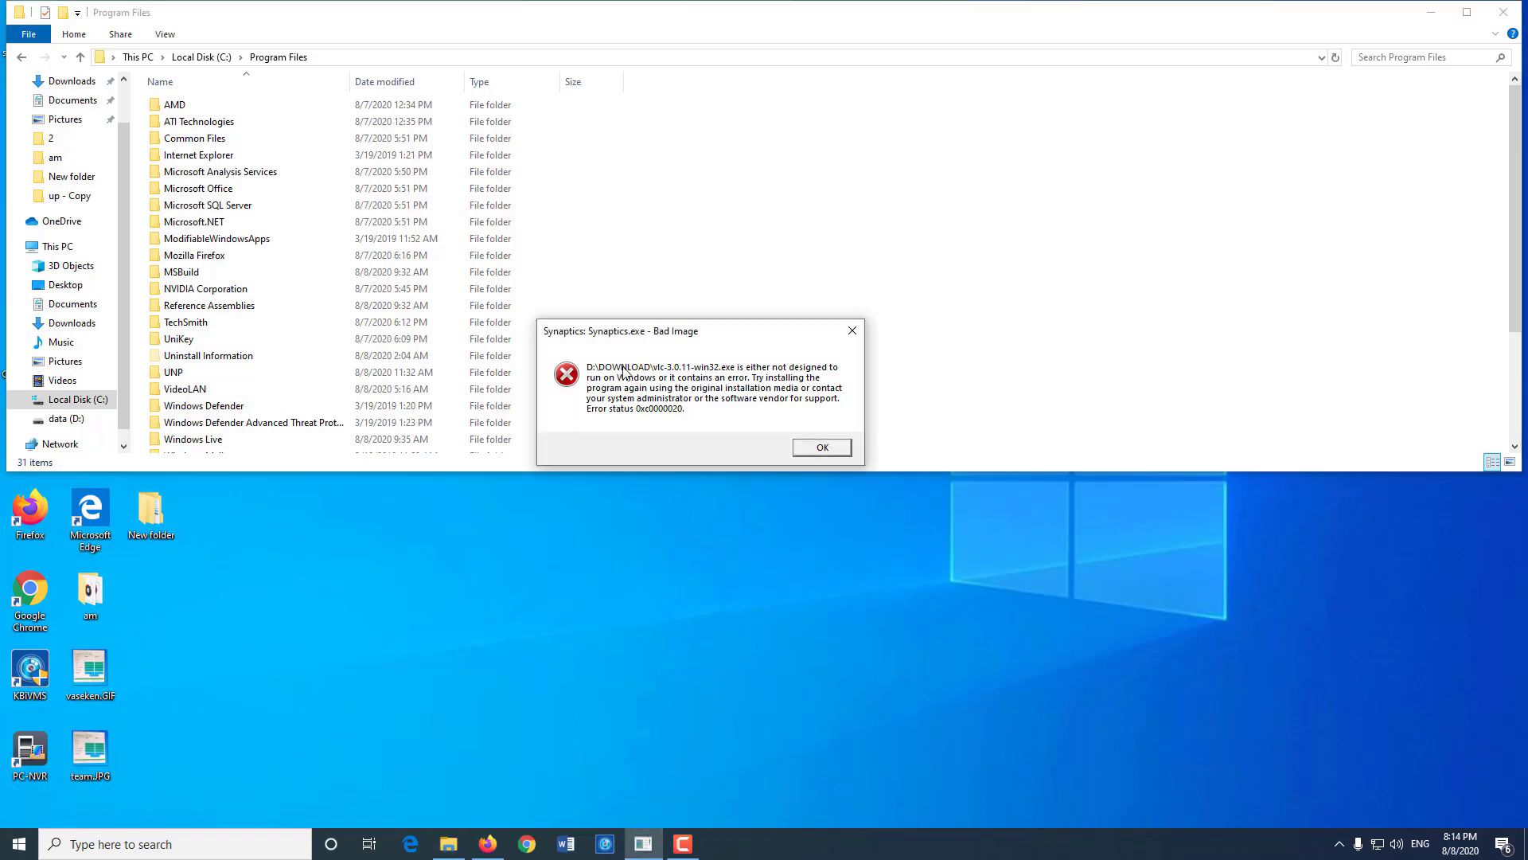
mouse_move(650, 384)
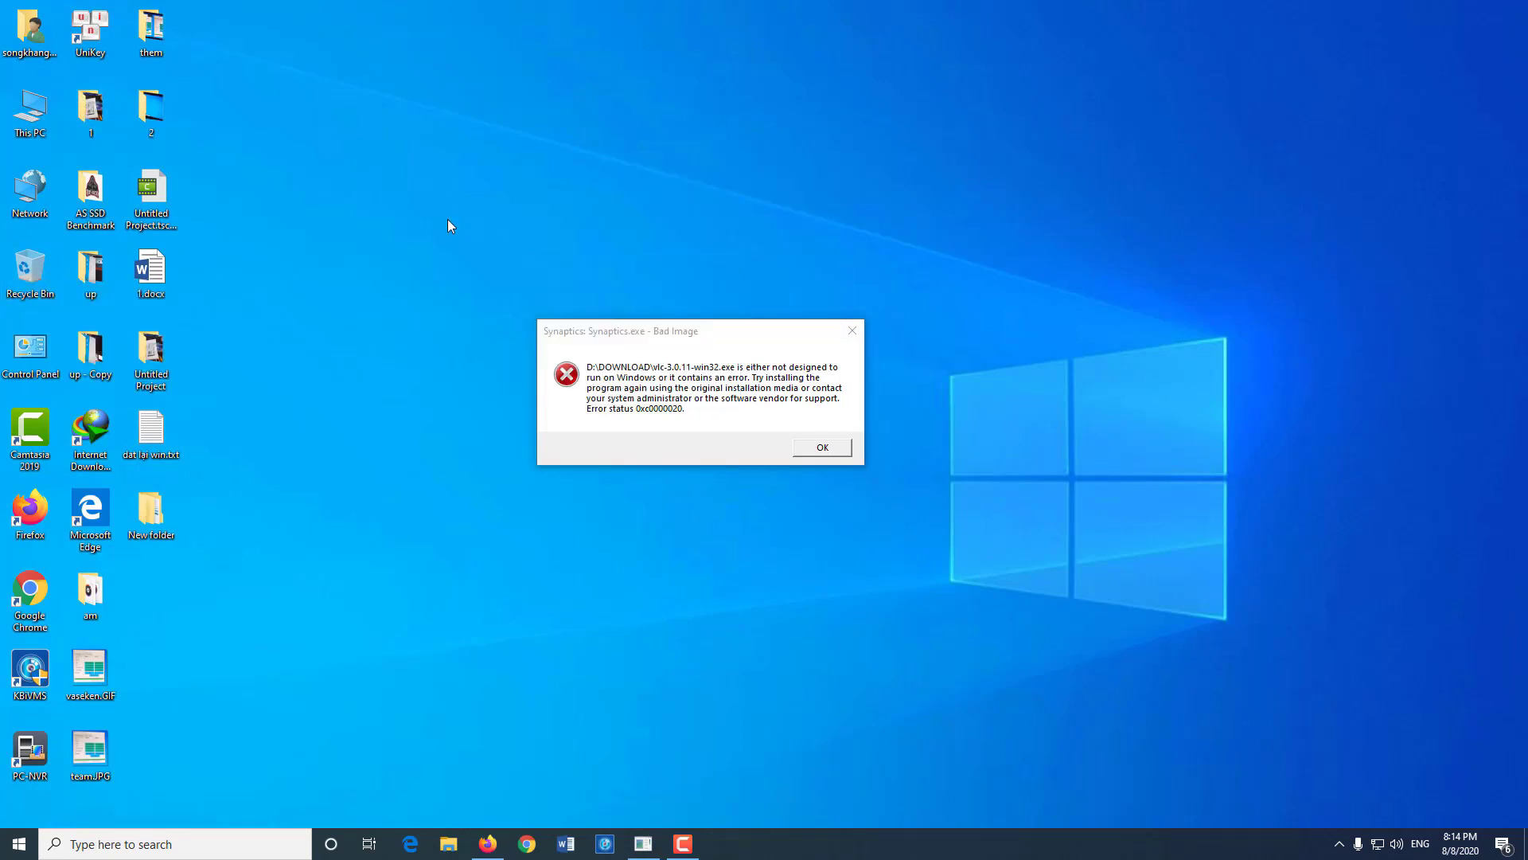
left_click(28, 108)
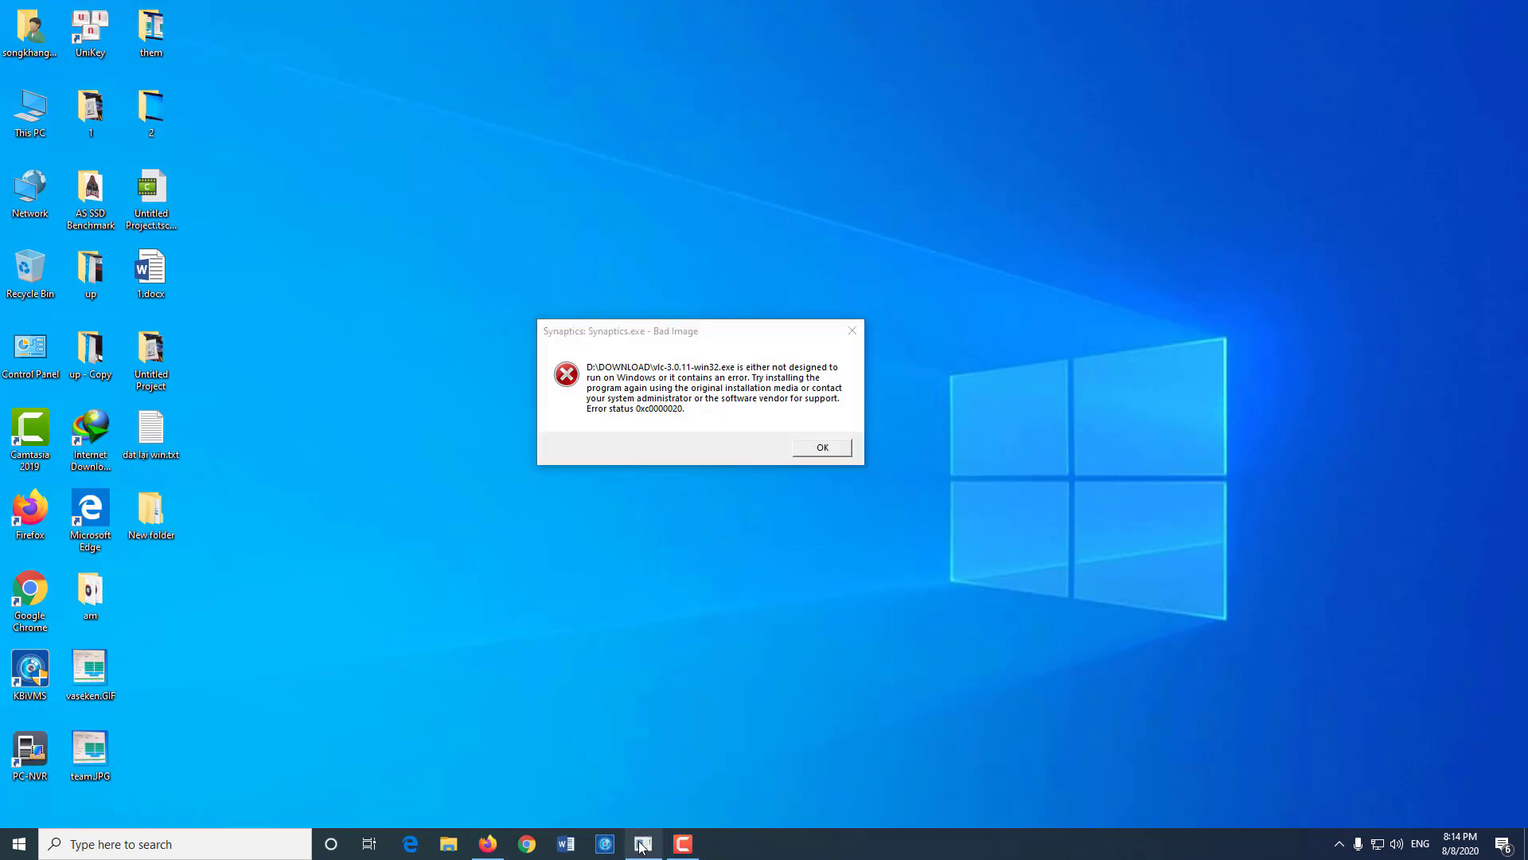
mouse_move(643, 844)
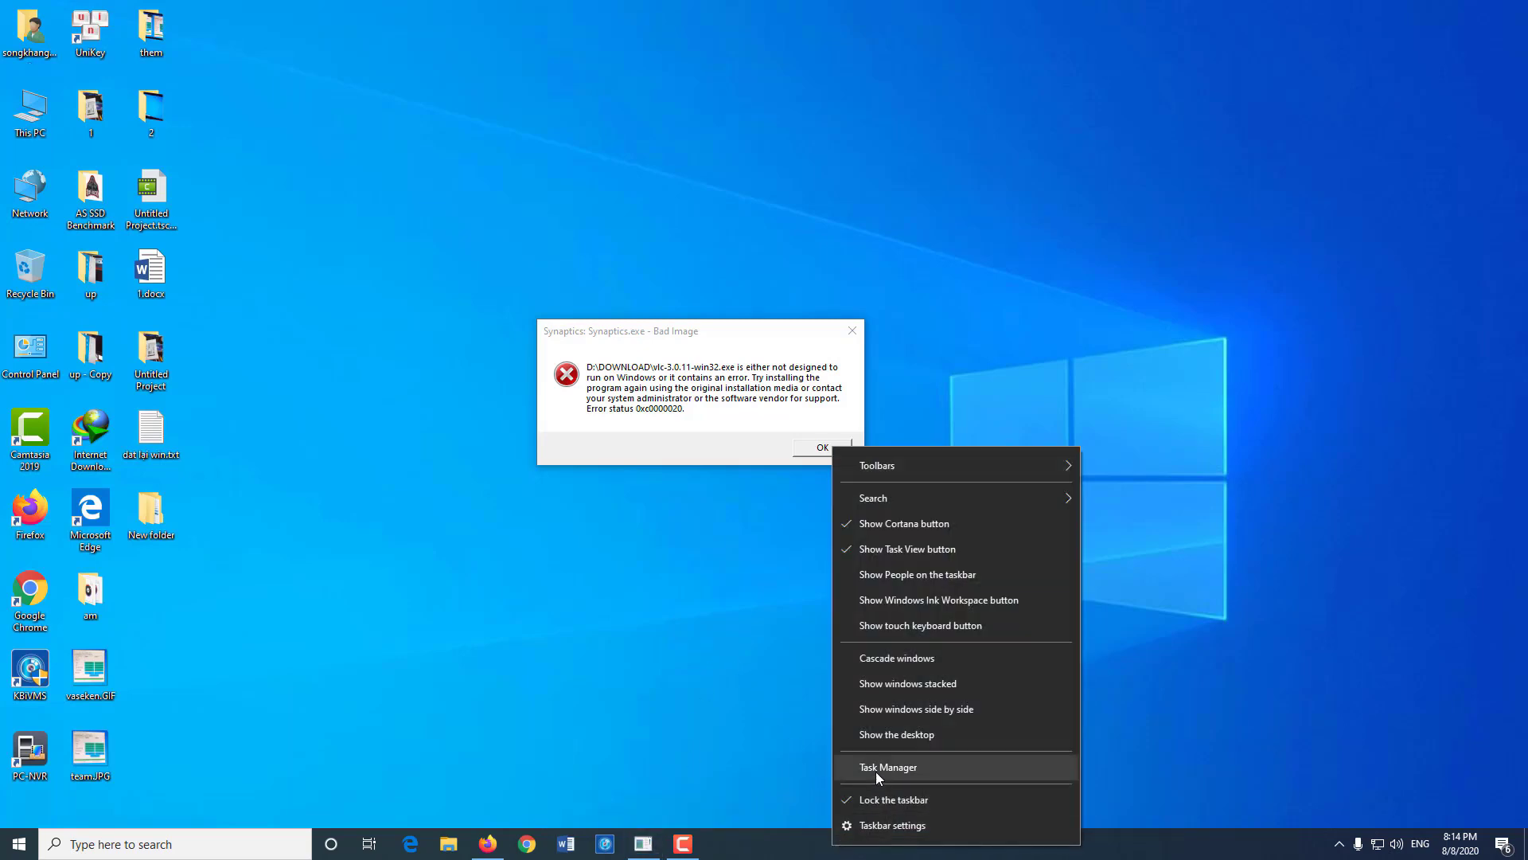
Review Task Manager's process list to the end, close it, and bring up Windows search.
left_click(888, 765)
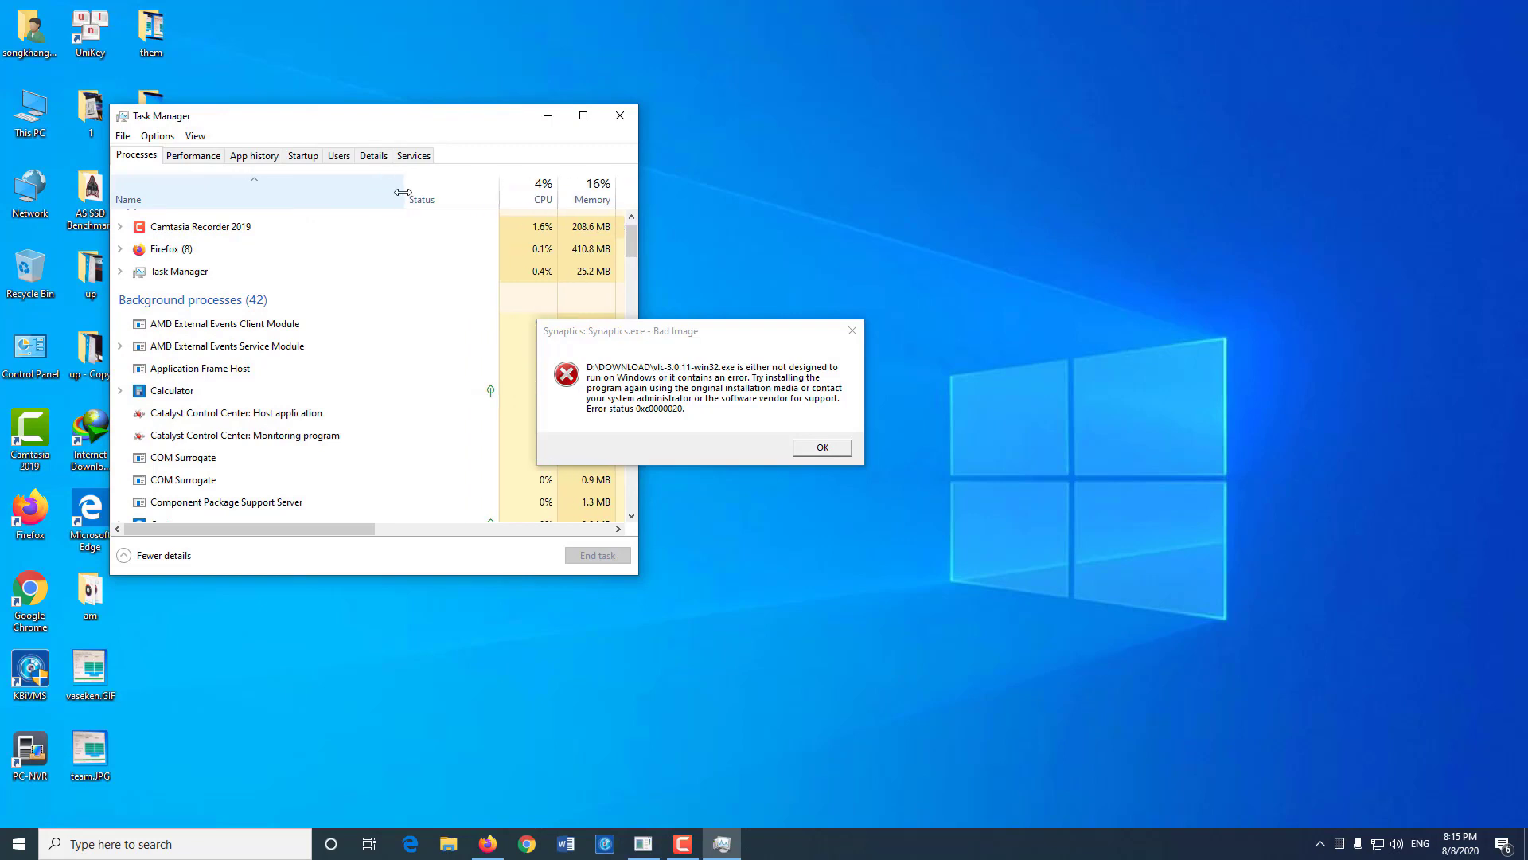
scroll("down", 3)
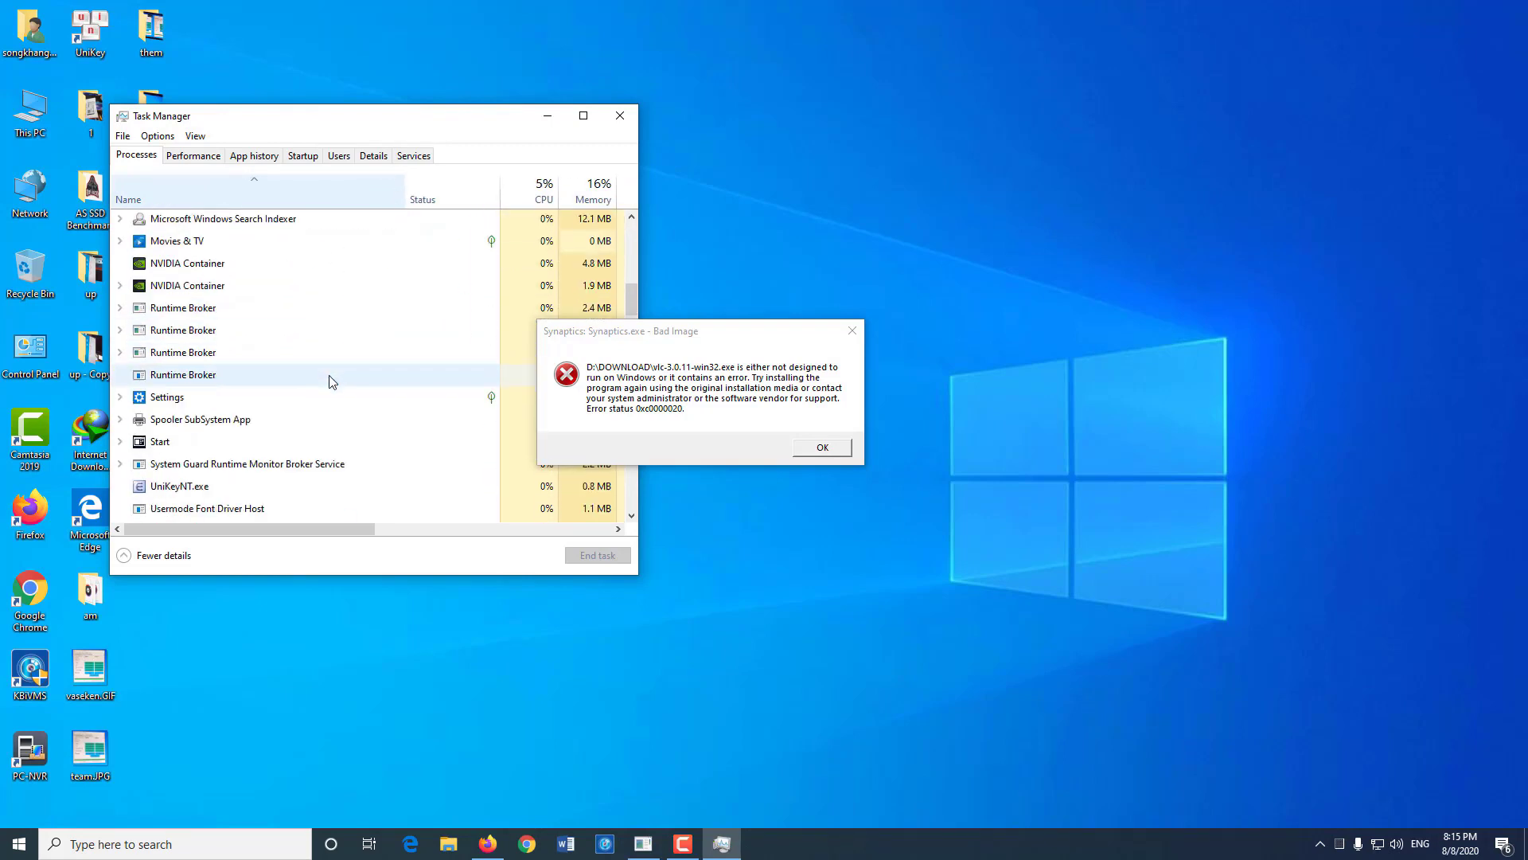
scroll("down", 3)
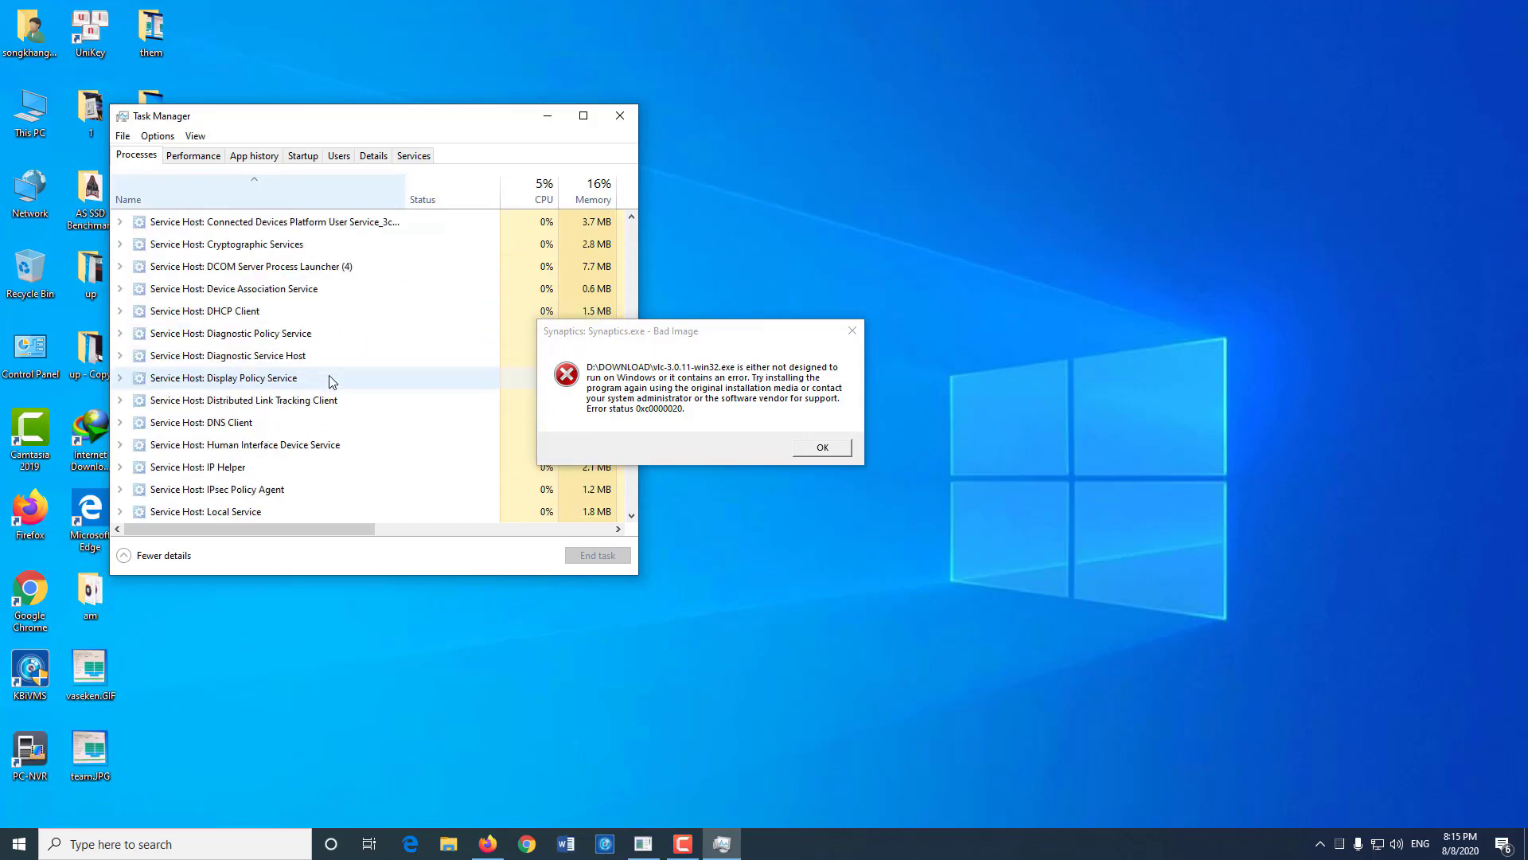
scroll("down", 3)
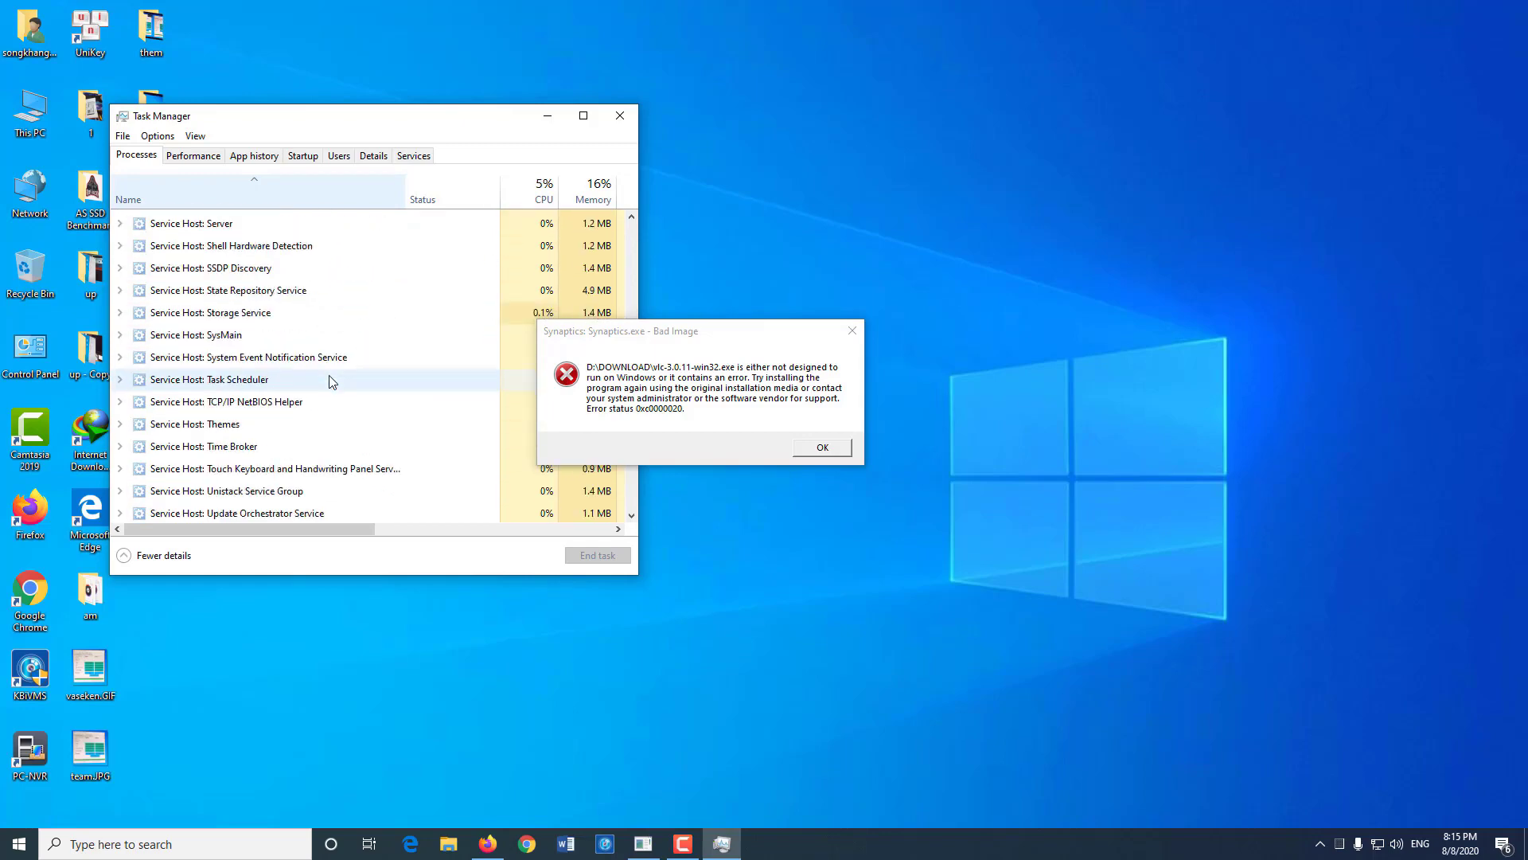
scroll("down", 3)
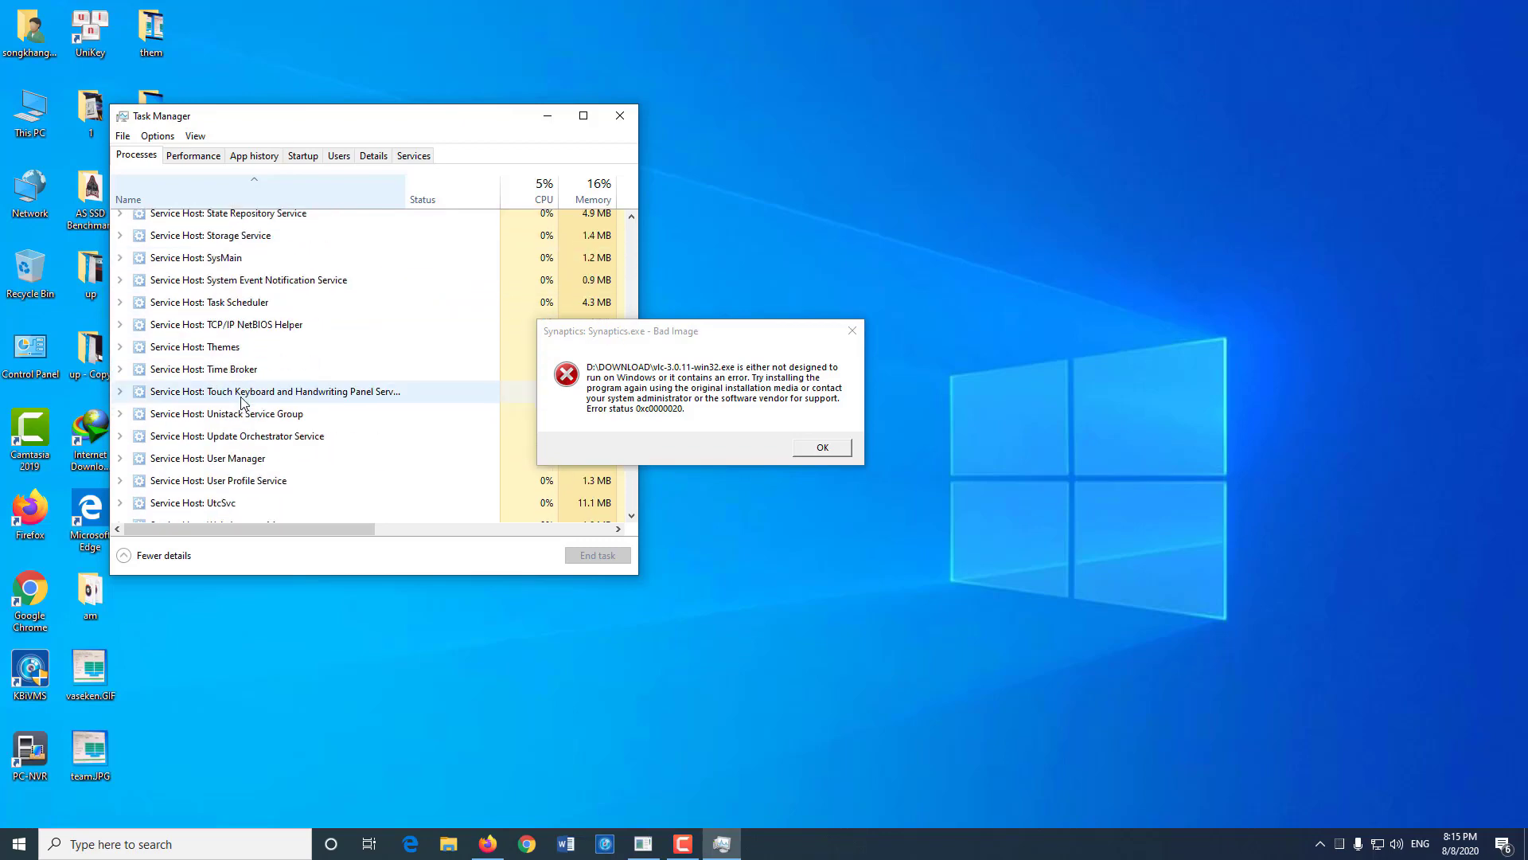
scroll("down", 3)
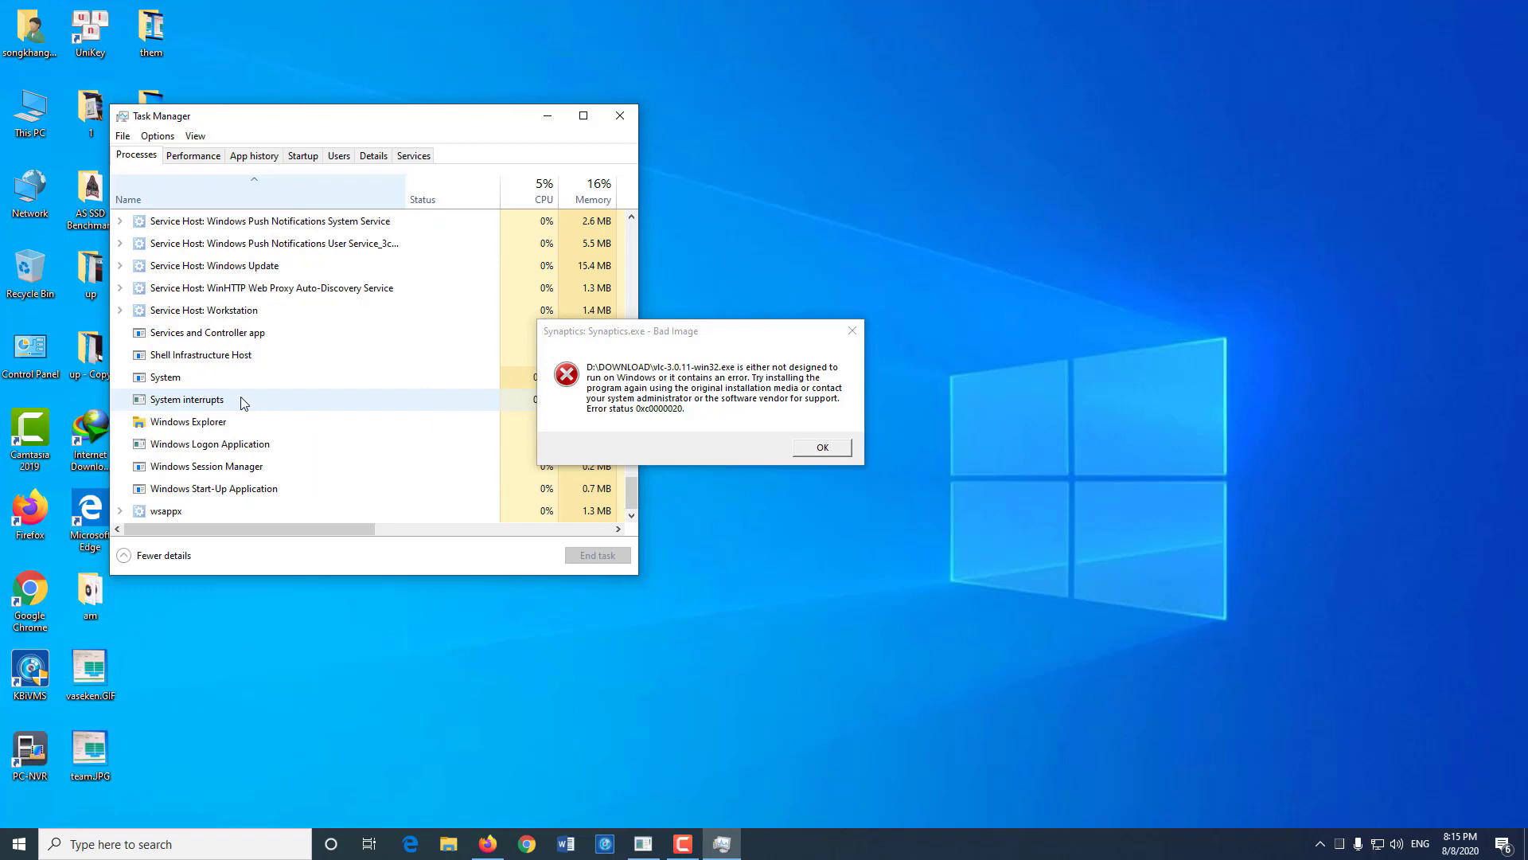
left_click(619, 114)
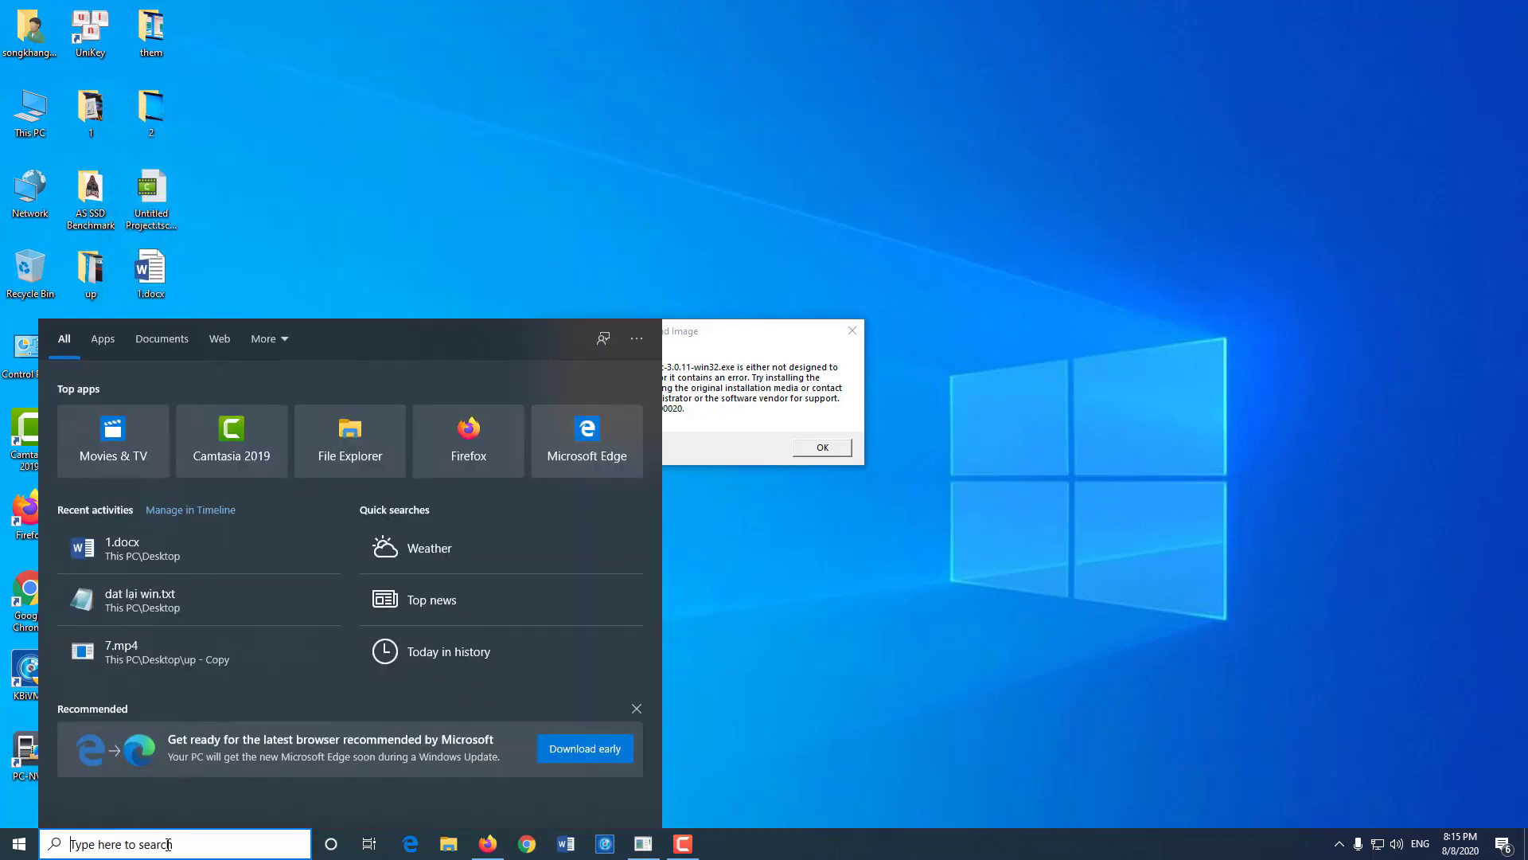
Search for 'ms' to launch System Configuration (msconfig).
type("ms")
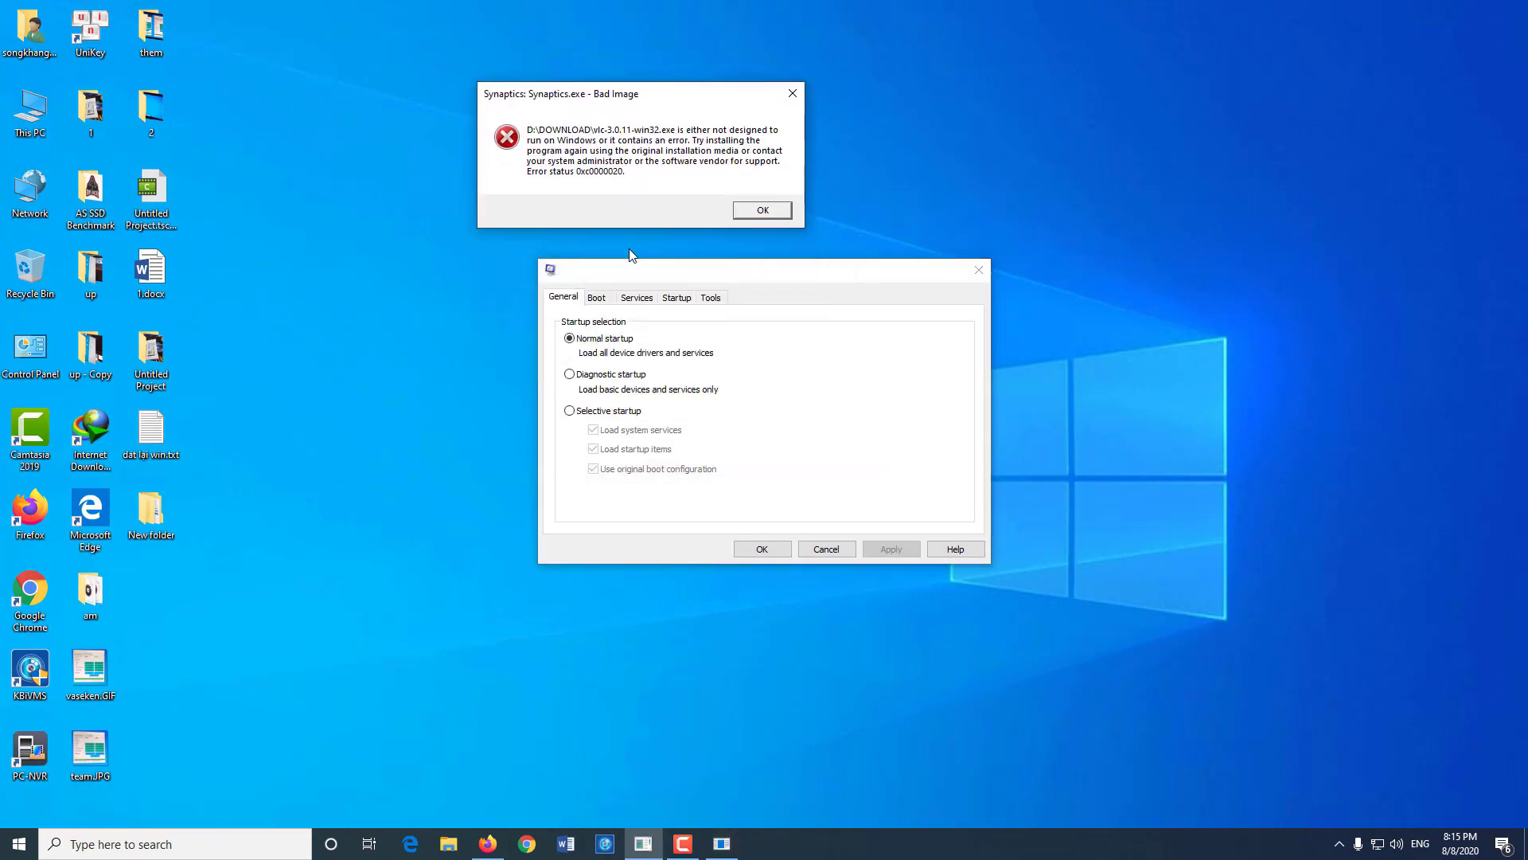
Check the Boot and Startup tabs in System Configuration, then go to Tools.
left_click(596, 296)
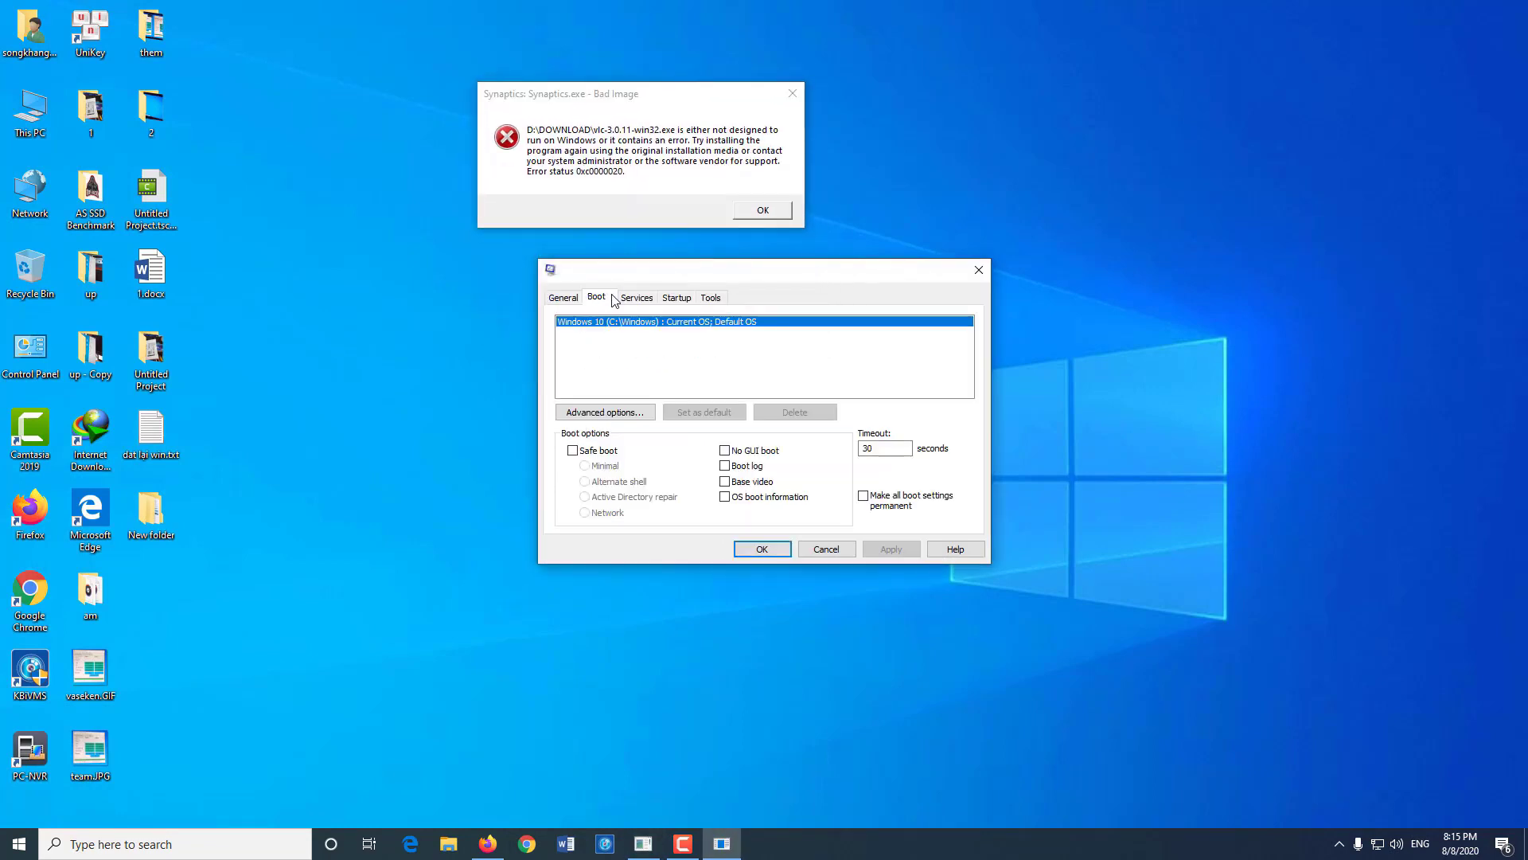
left_click(676, 298)
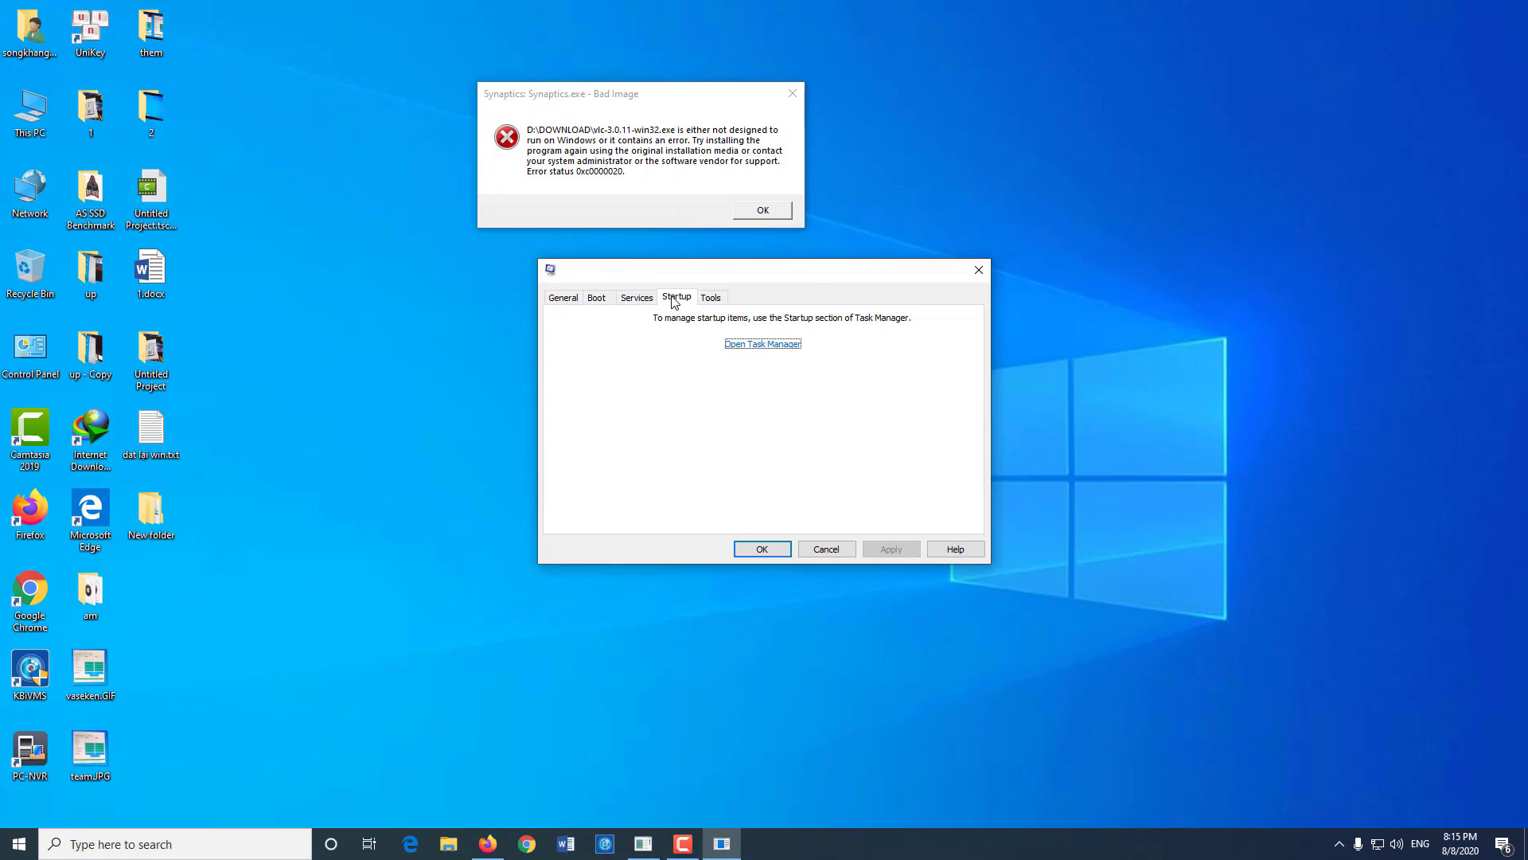
mouse_move(715, 299)
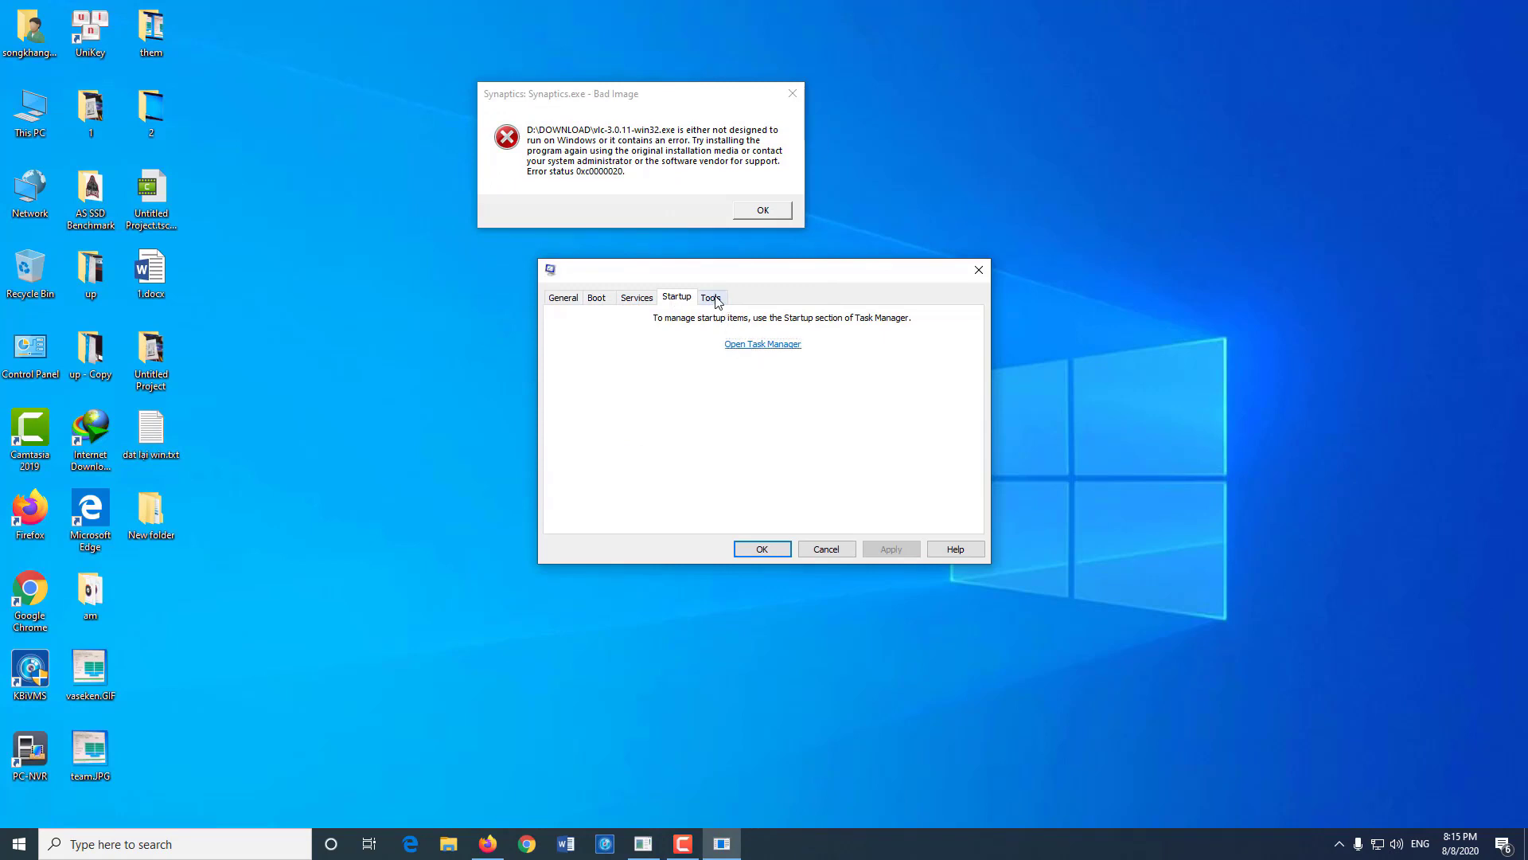
left_click(712, 297)
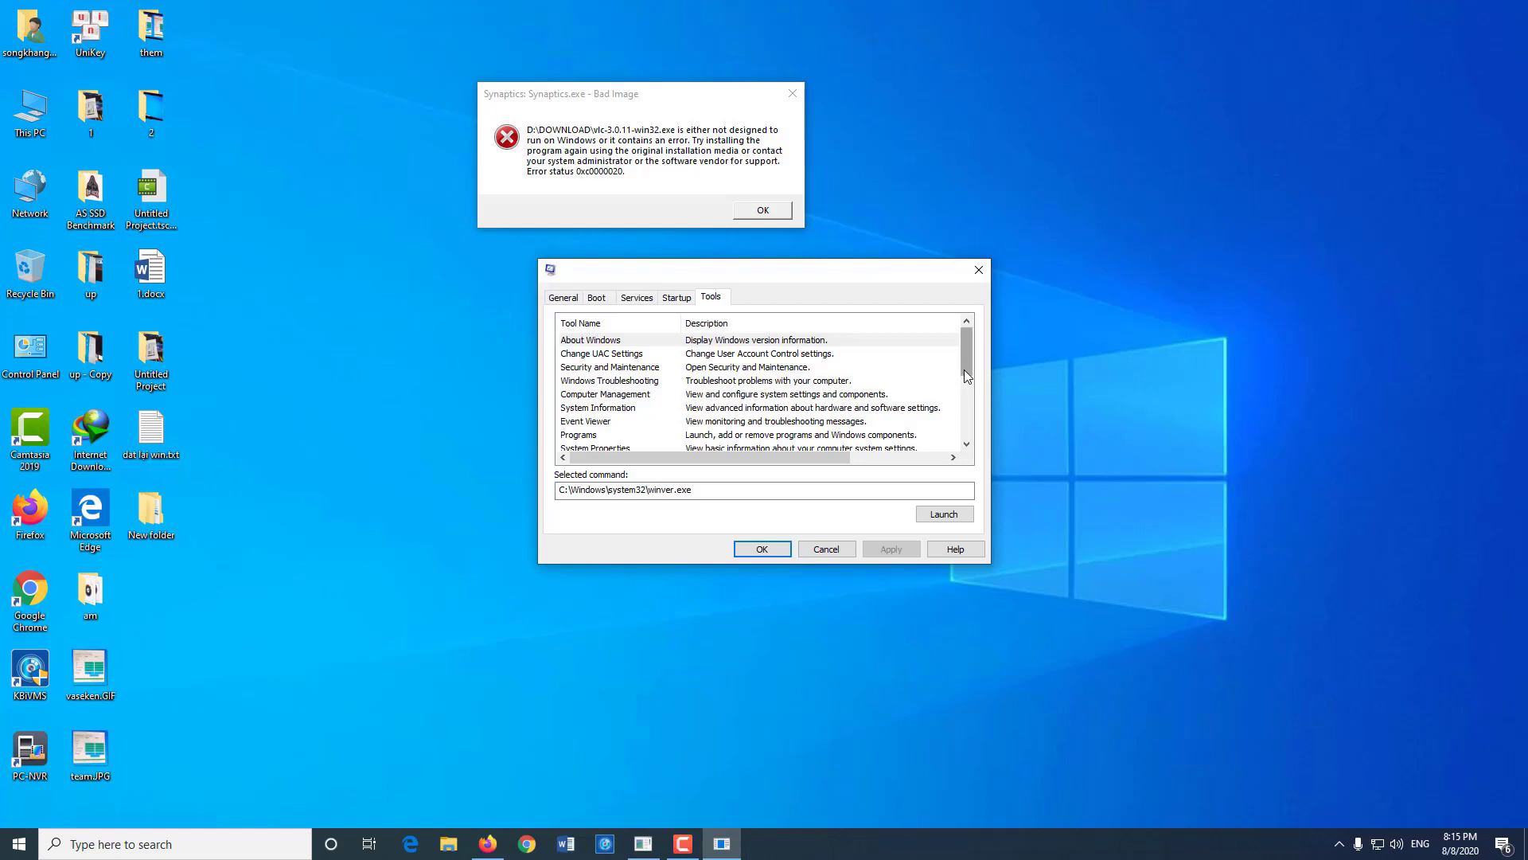
Review the Tools list to the end and return to the Startup tab.
scroll("down", 3)
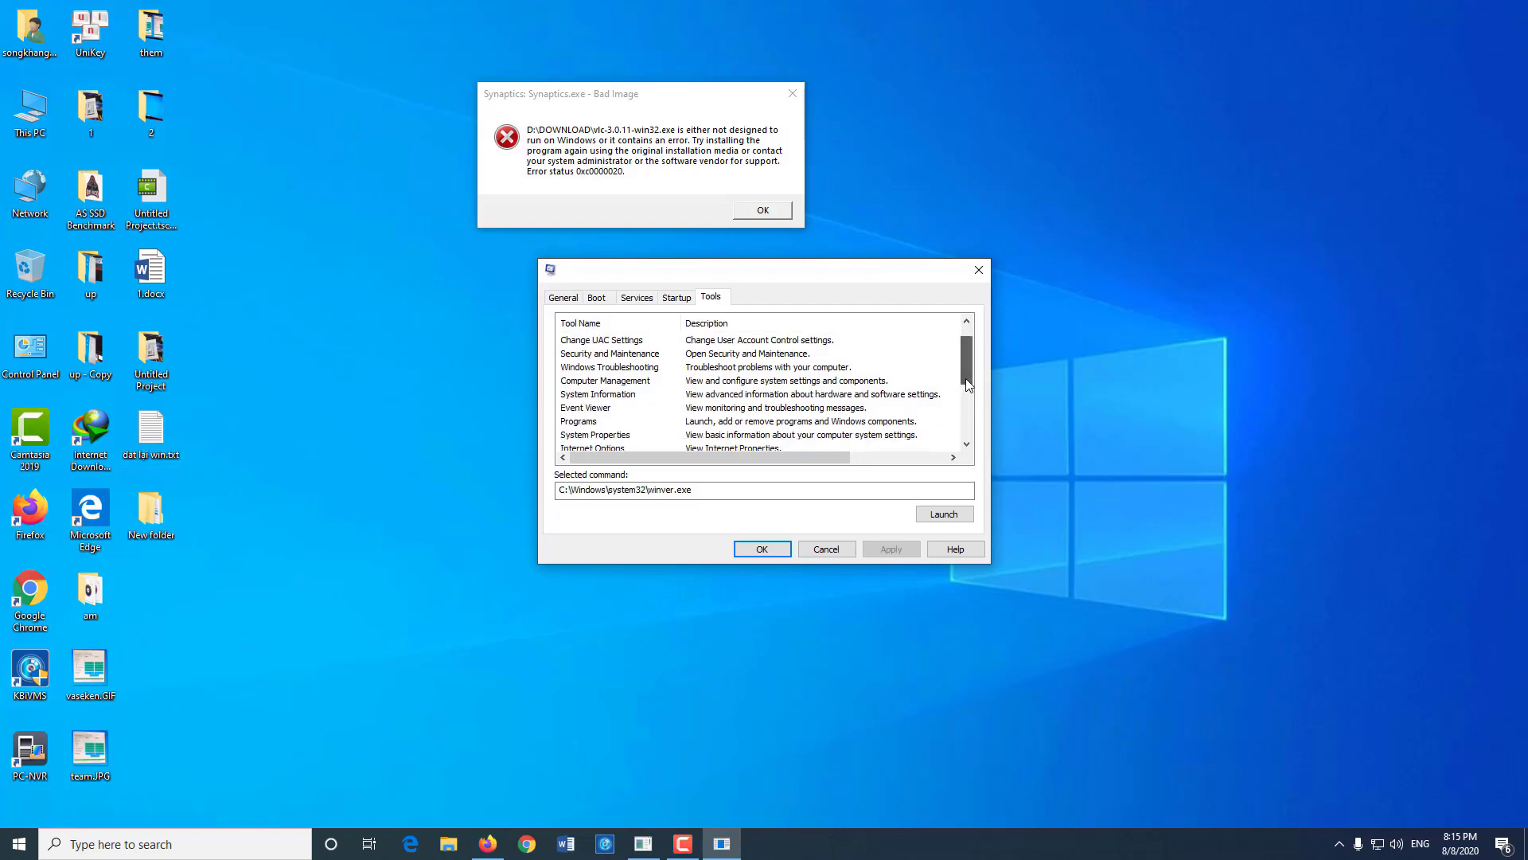
scroll("down", 3)
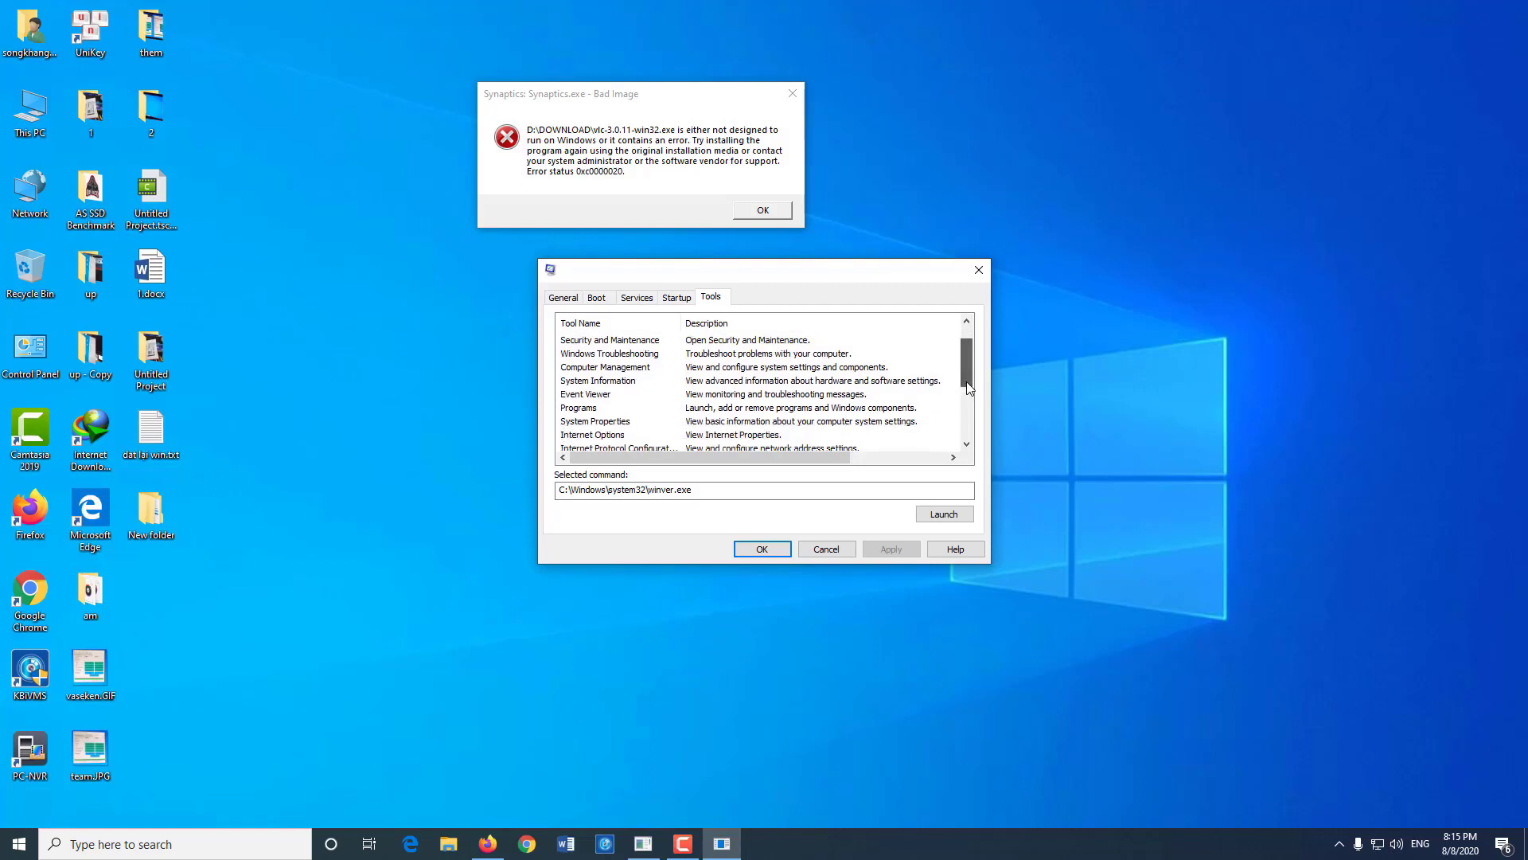
scroll("down", 3)
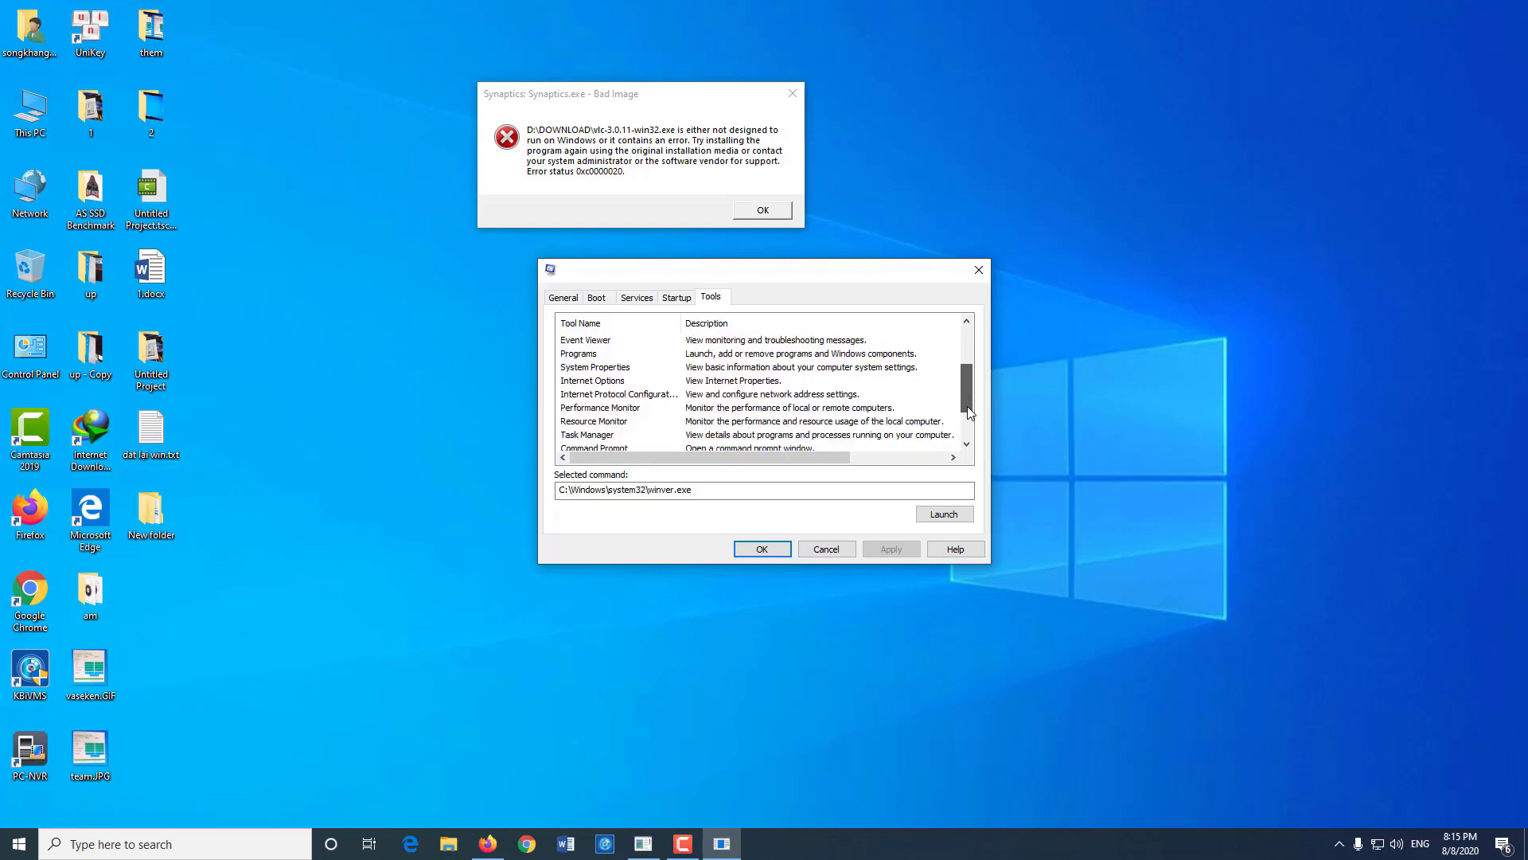
scroll("down", 3)
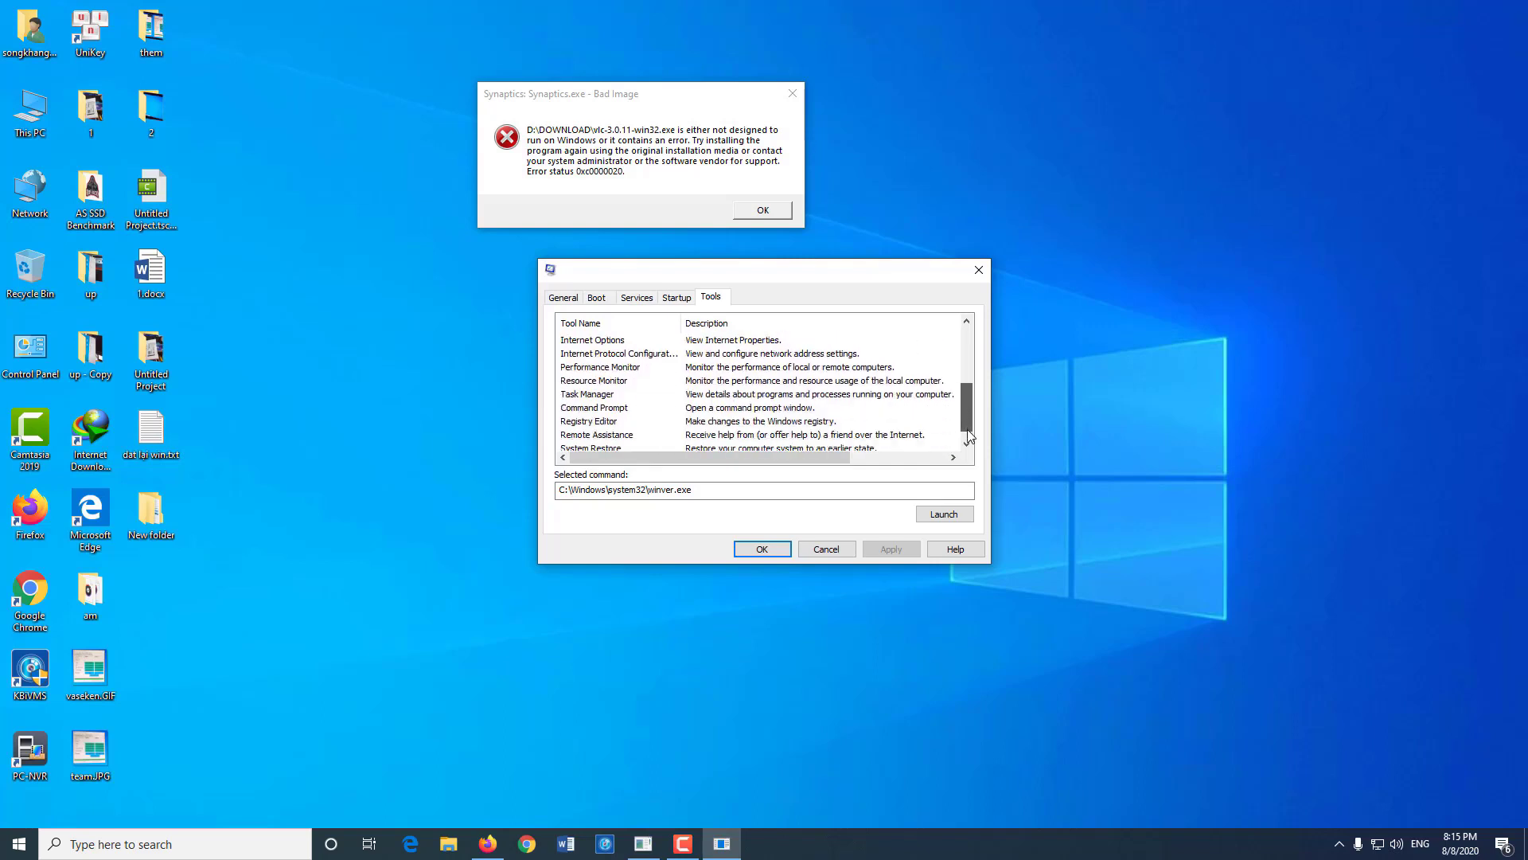
scroll("down", 3)
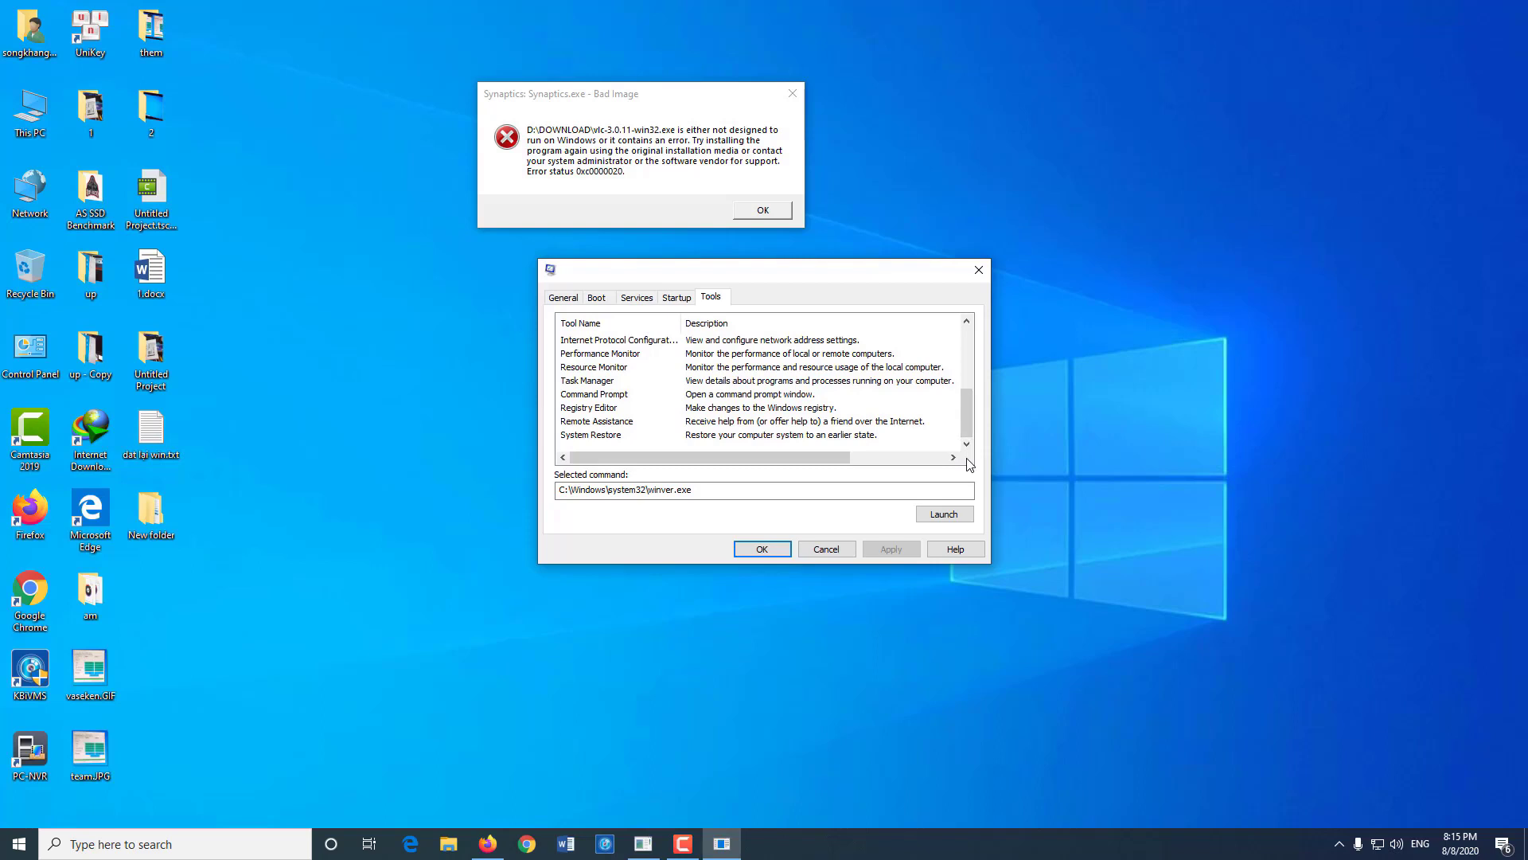
mouse_move(963, 436)
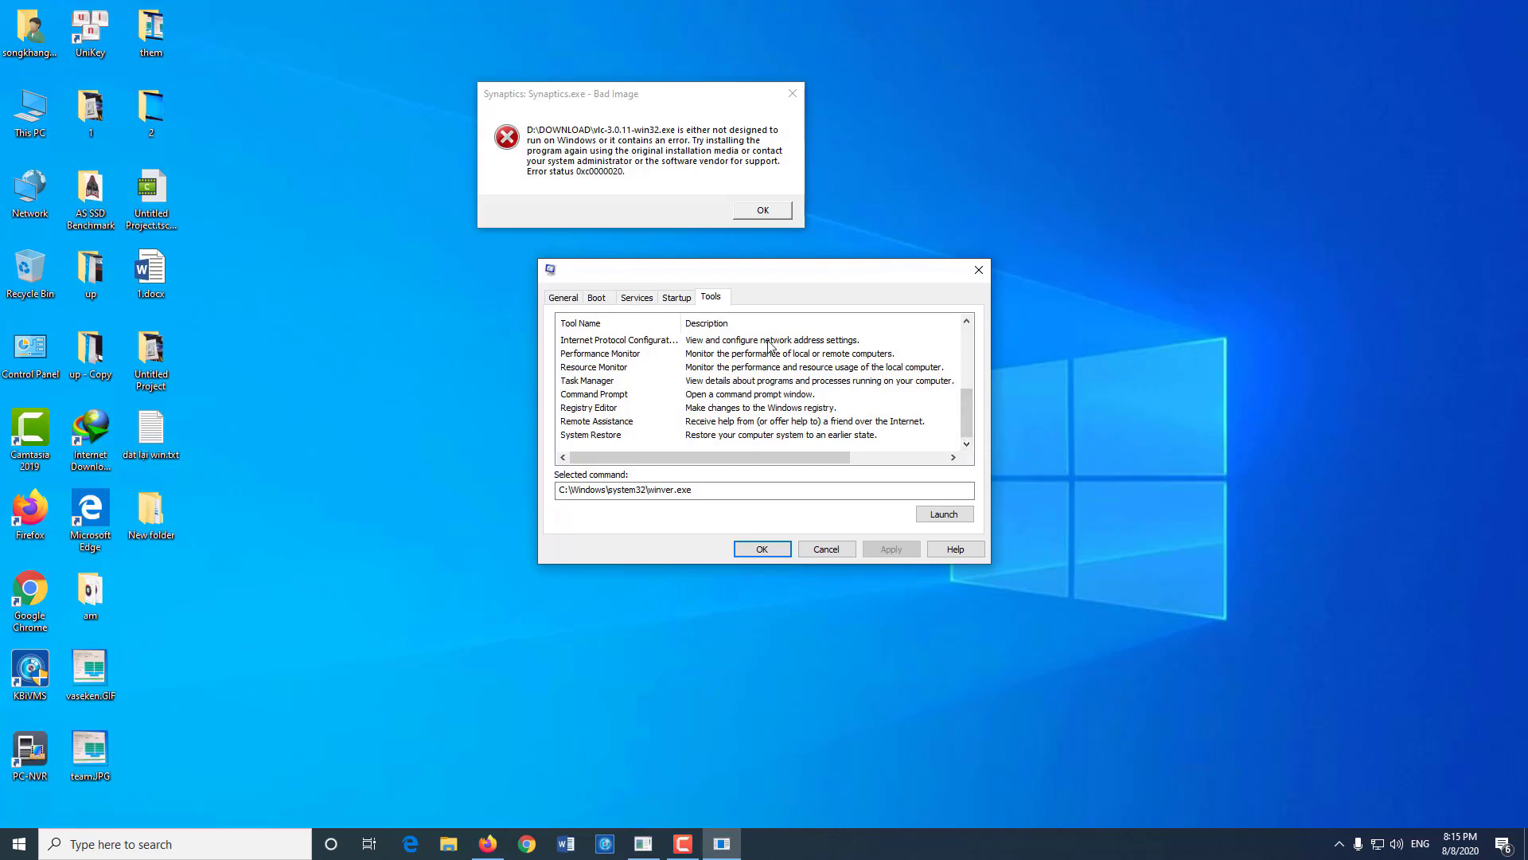
left_click(677, 296)
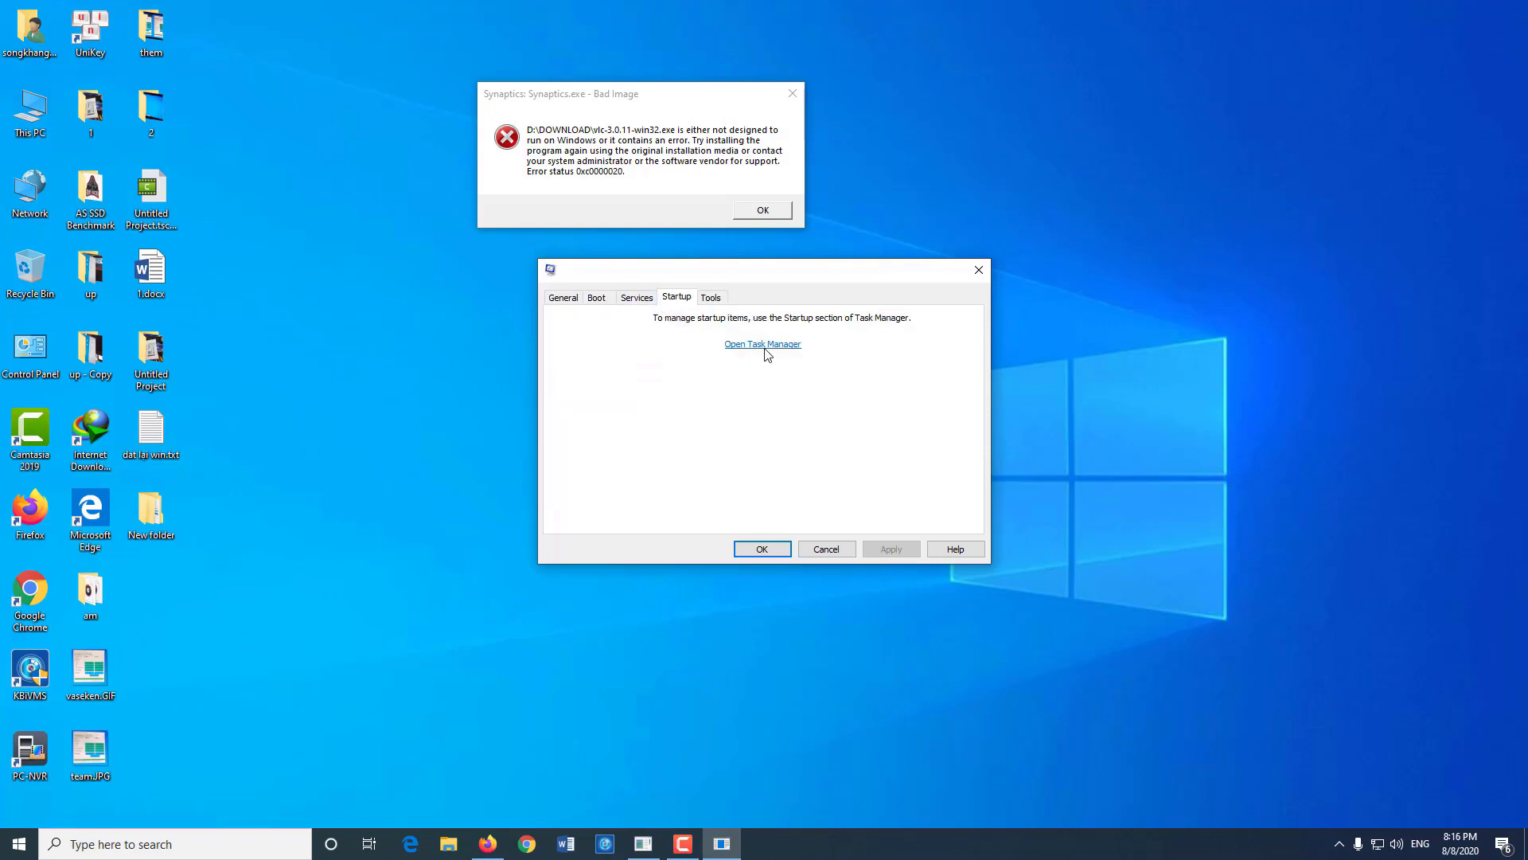
Show Task Manager's Startup apps with full names and bring up actions for the Synaptics 'dragon.yt crack rip' entry.
left_click(762, 344)
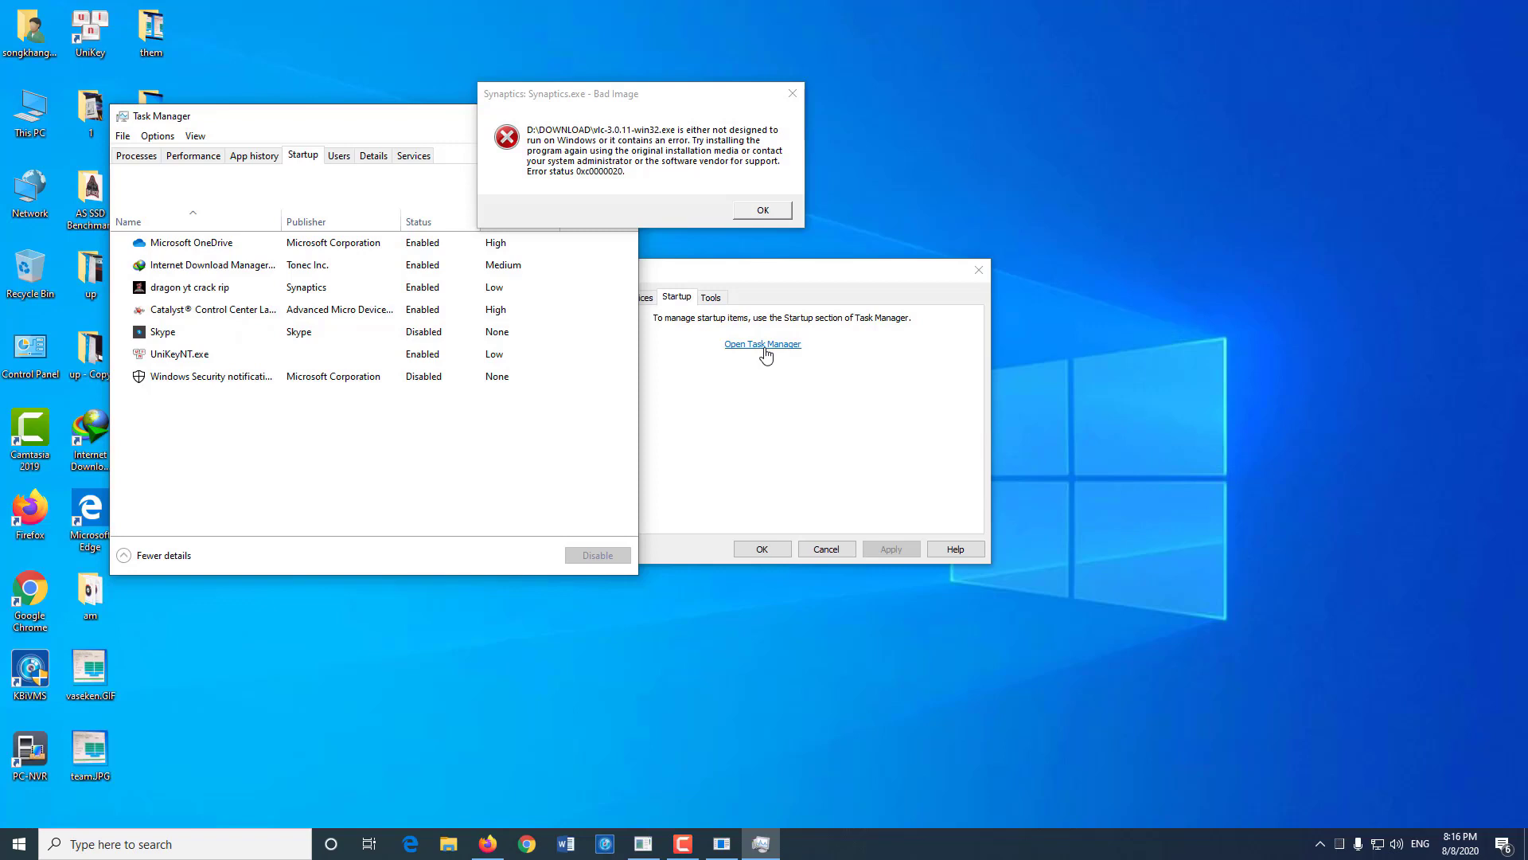
left_click(190, 286)
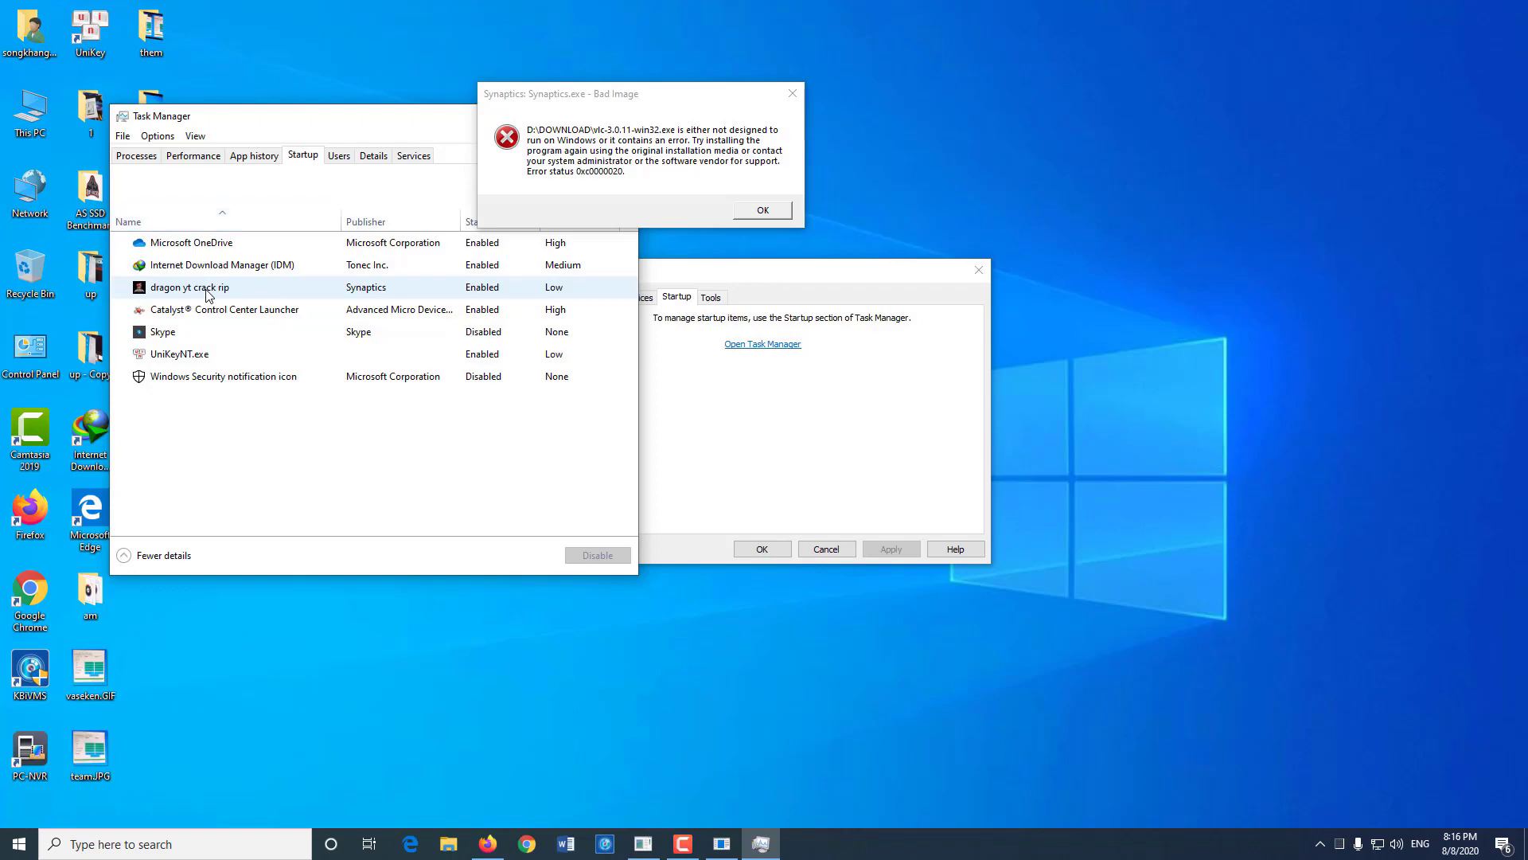
right_click(189, 286)
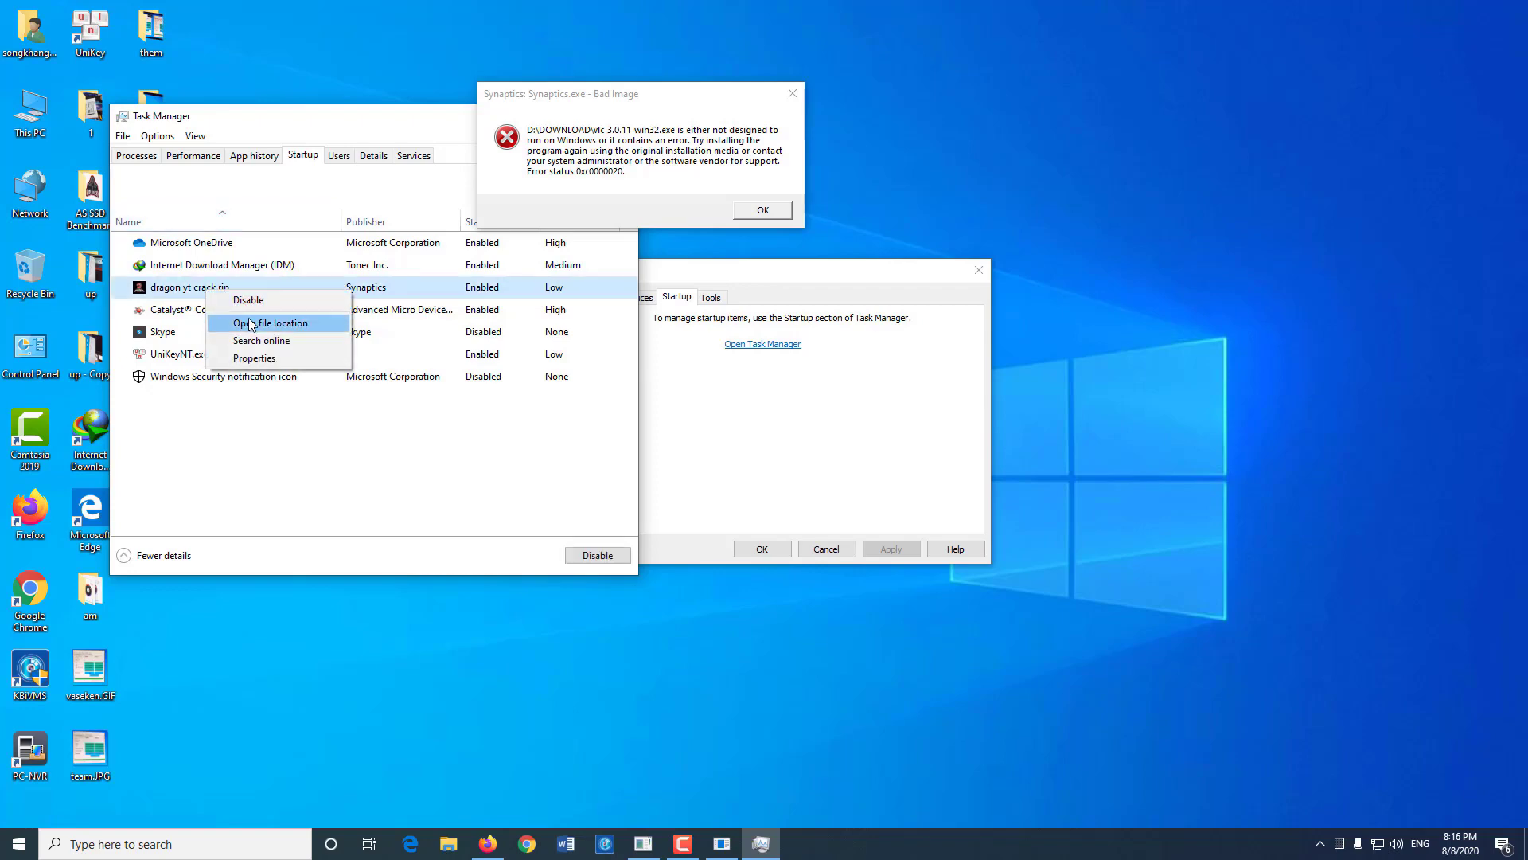
Go to the entry's C:\ProgramData\Synaptics location and delete its WS folder.
left_click(270, 322)
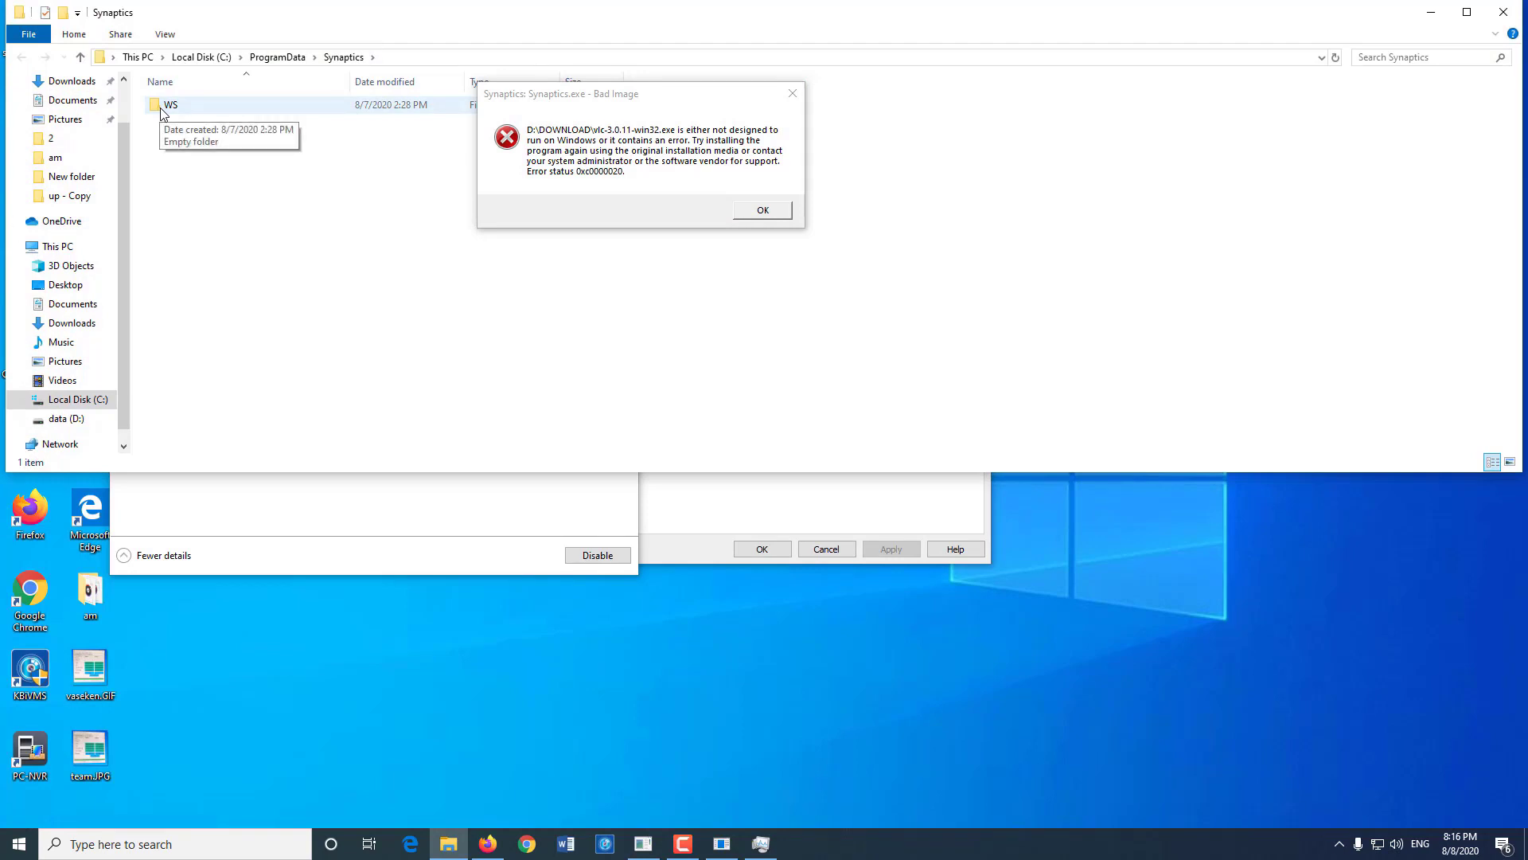
right_click(172, 105)
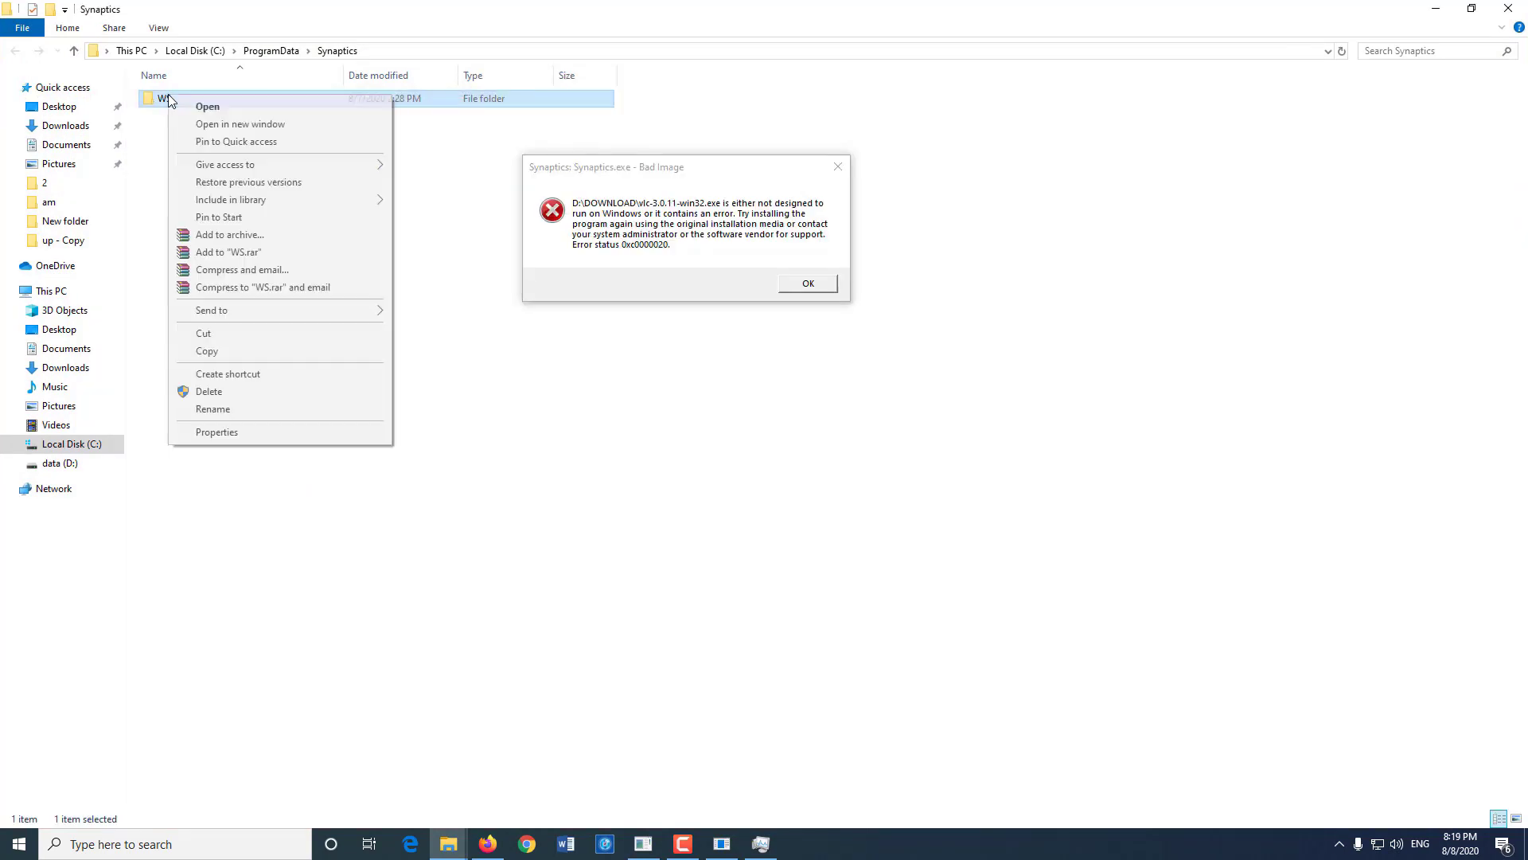
left_click(209, 392)
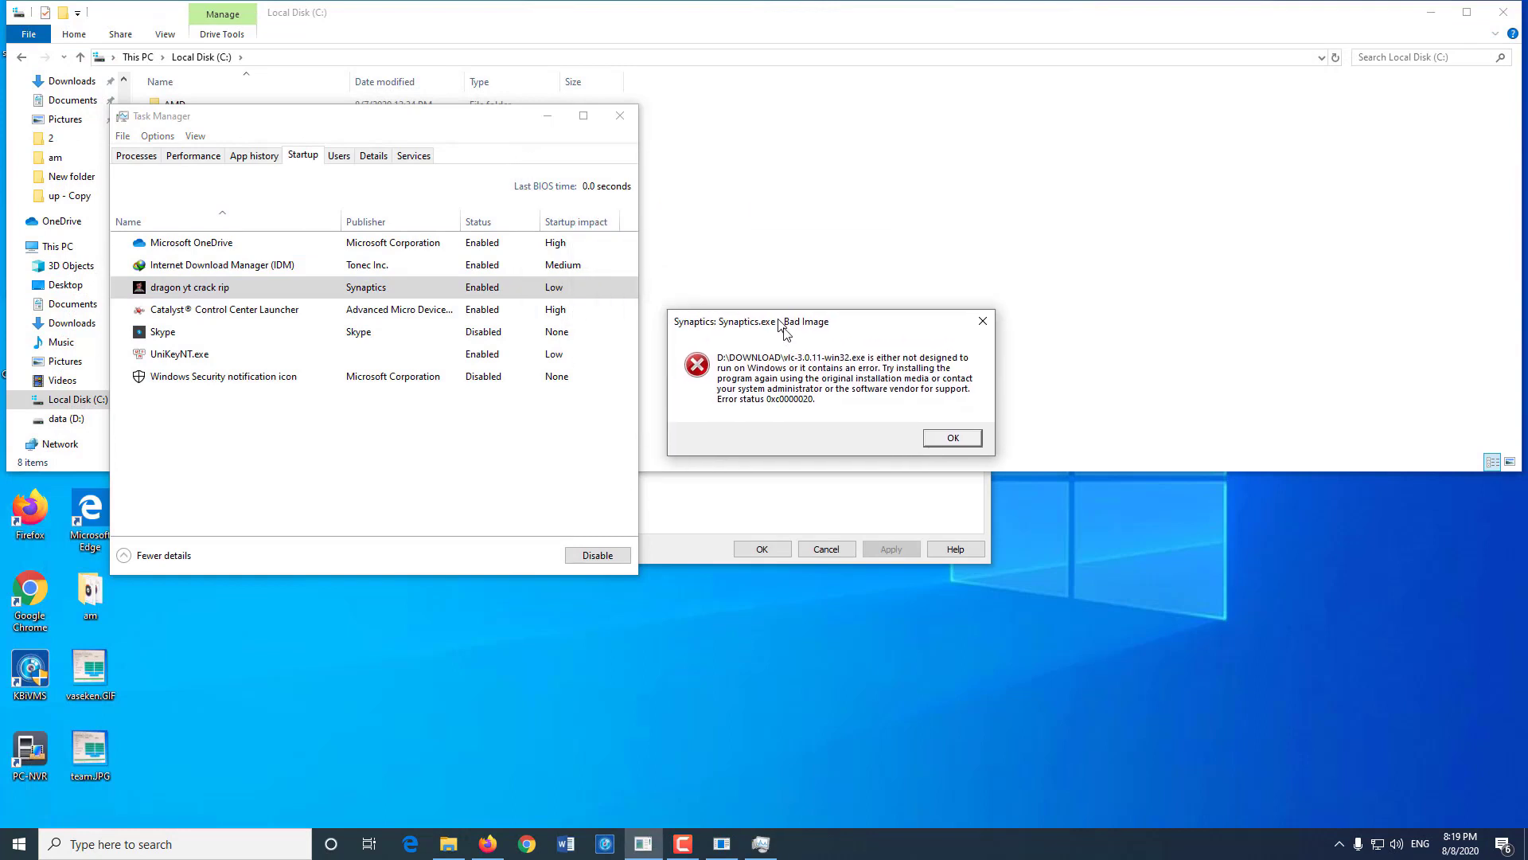
Disable the Synaptics 'dragon.yt crack rip' startup entry and close Task Manager.
right_click(189, 286)
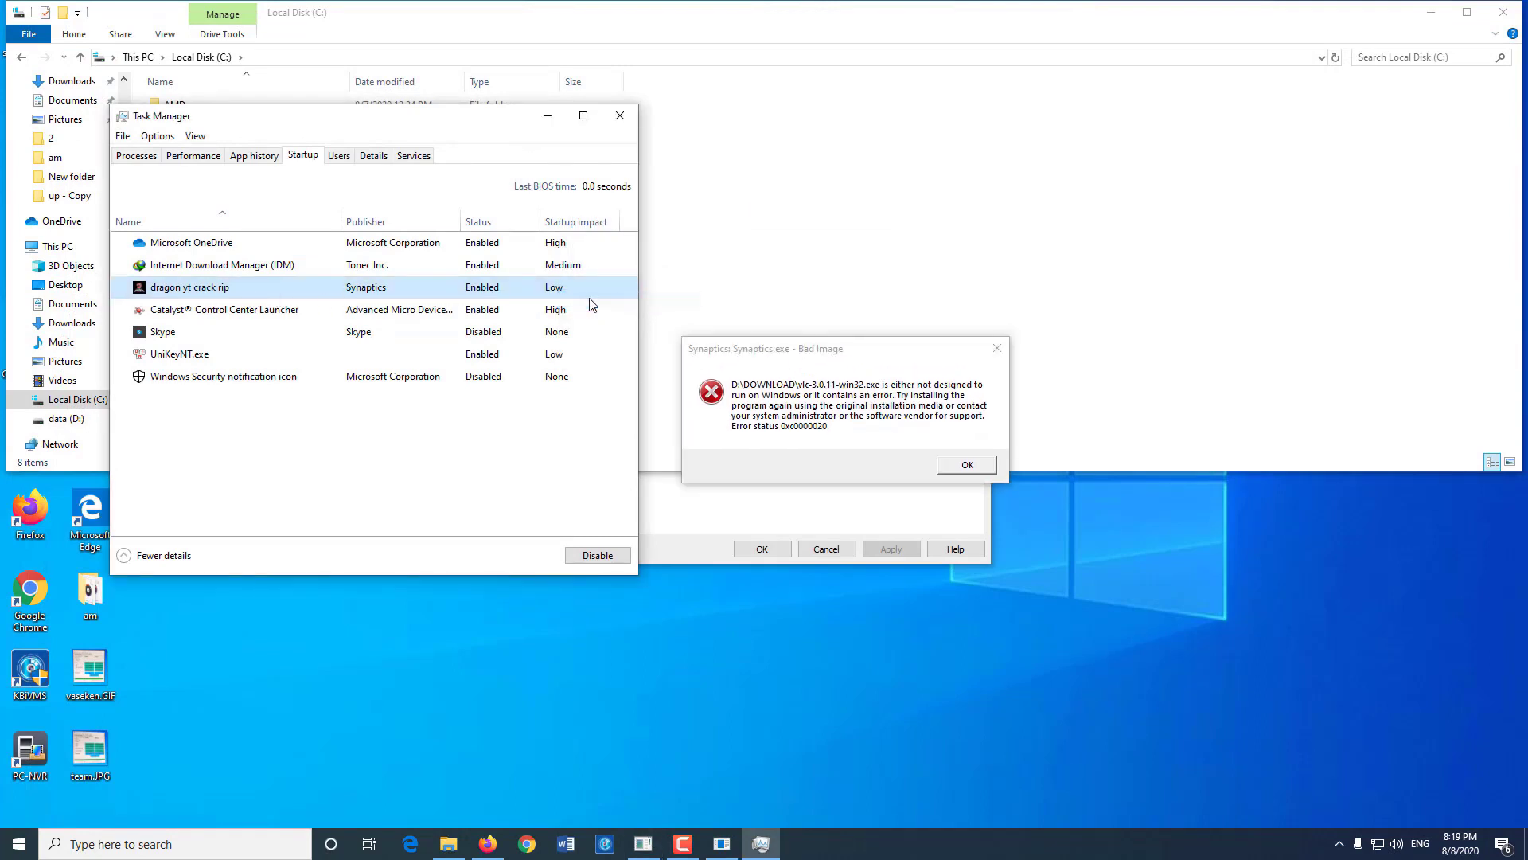
left_click(597, 554)
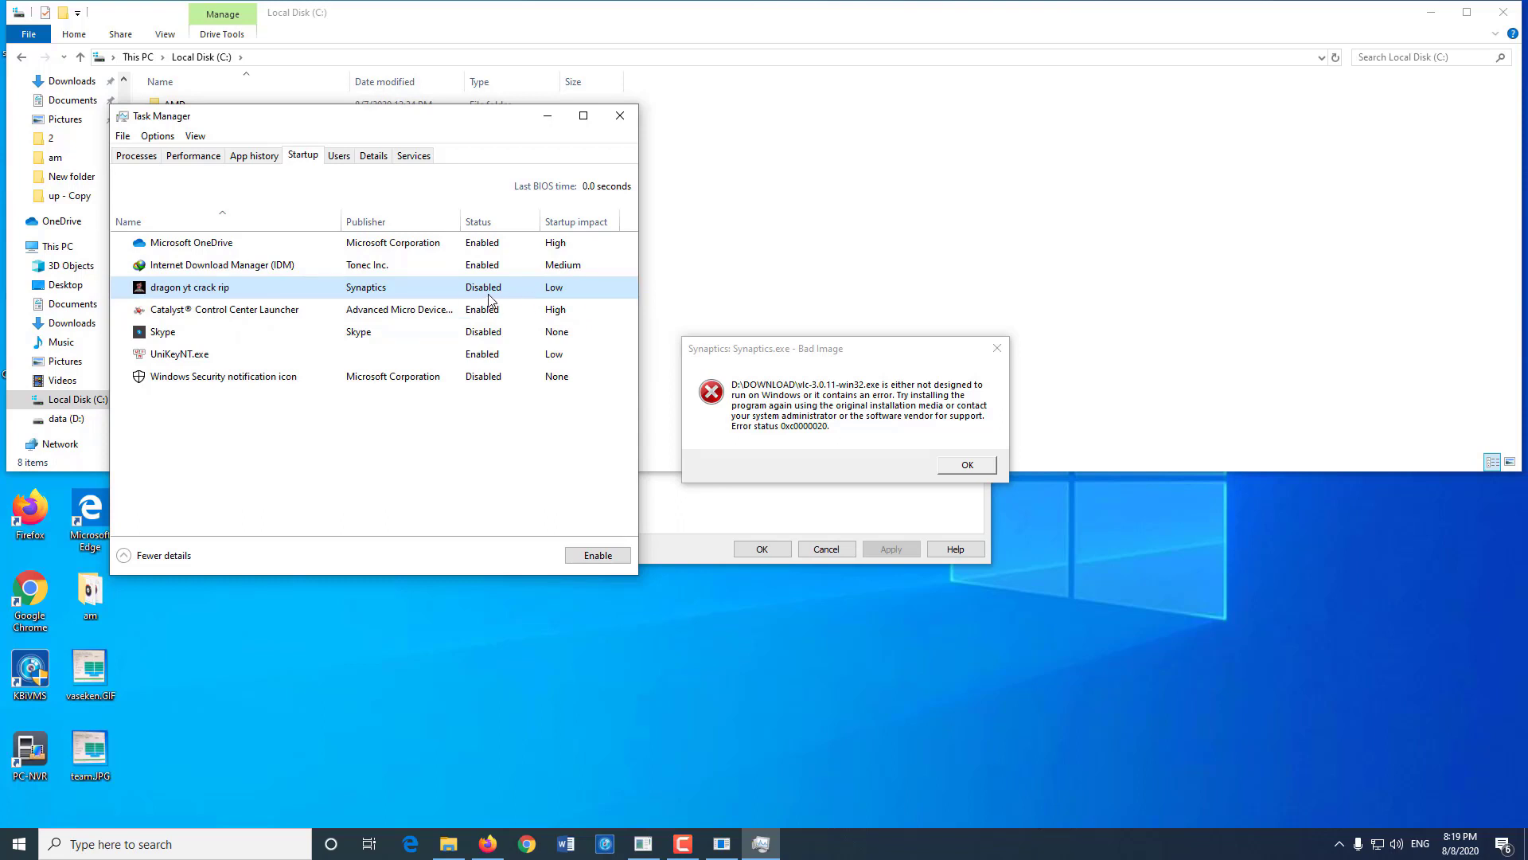
mouse_move(481, 293)
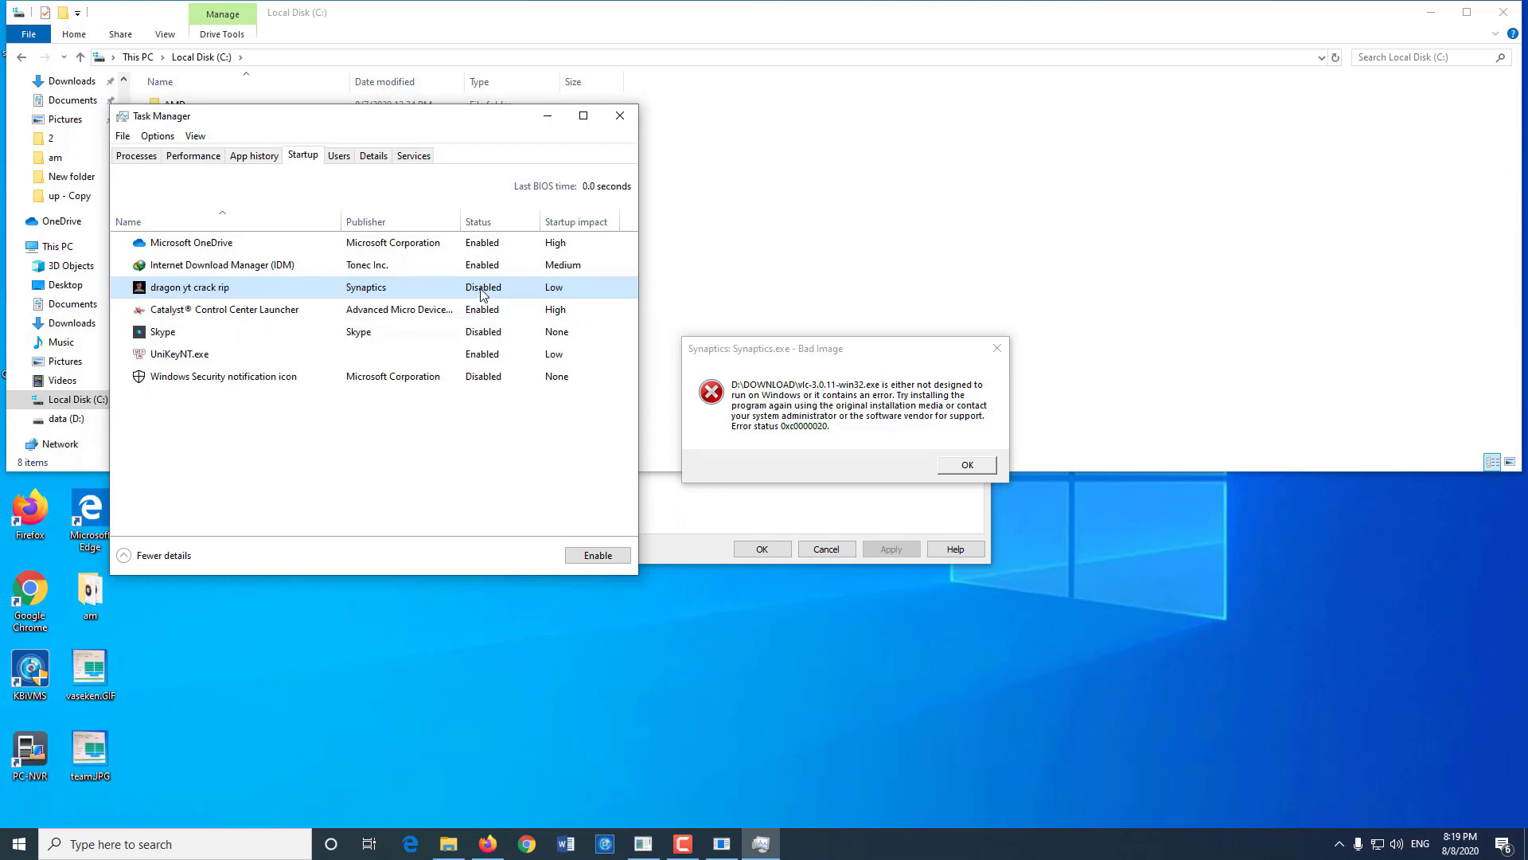
left_click(968, 464)
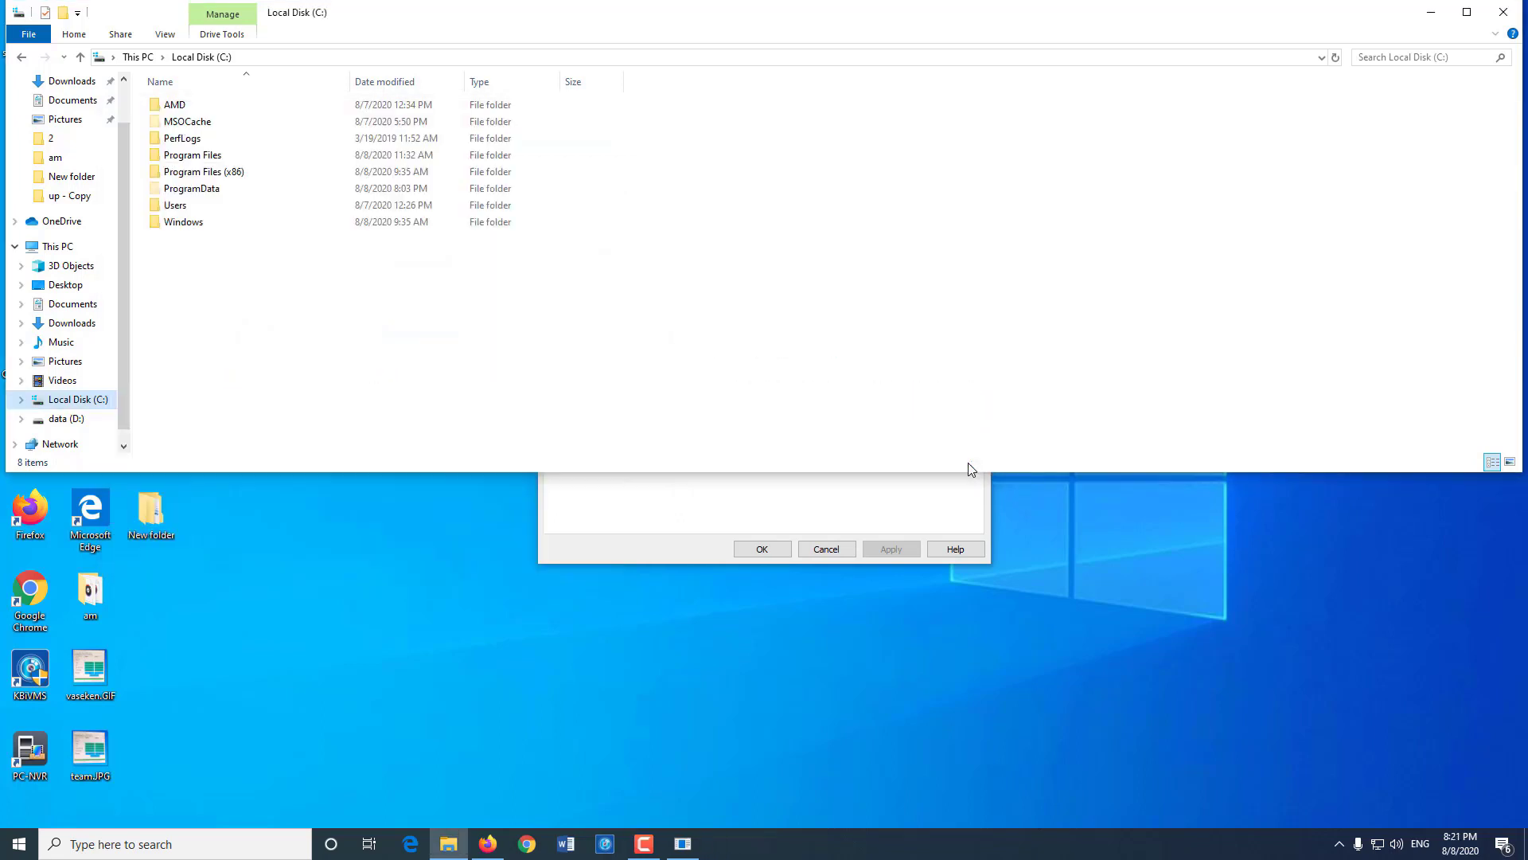